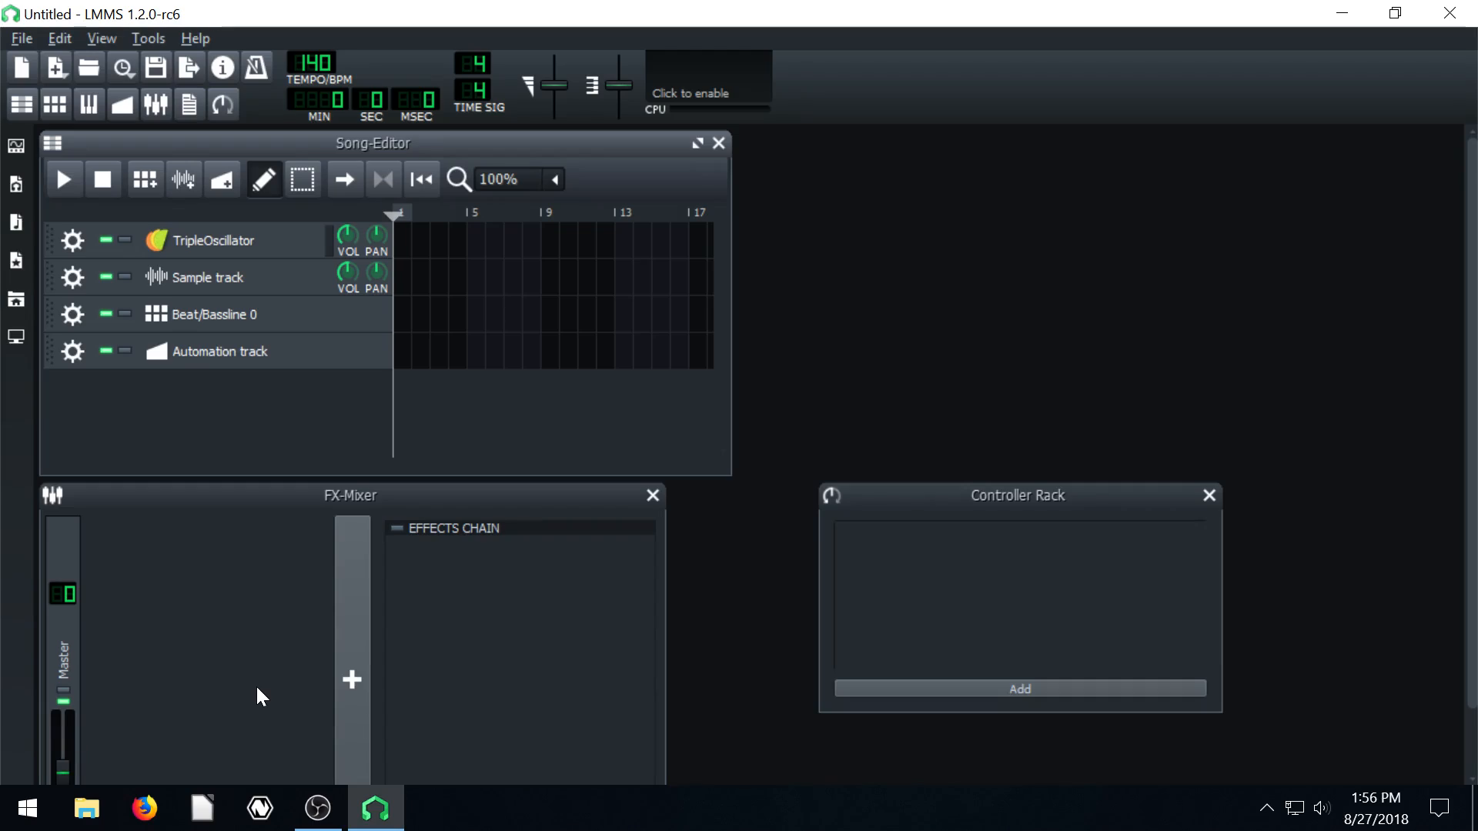
mouse_move(202, 440)
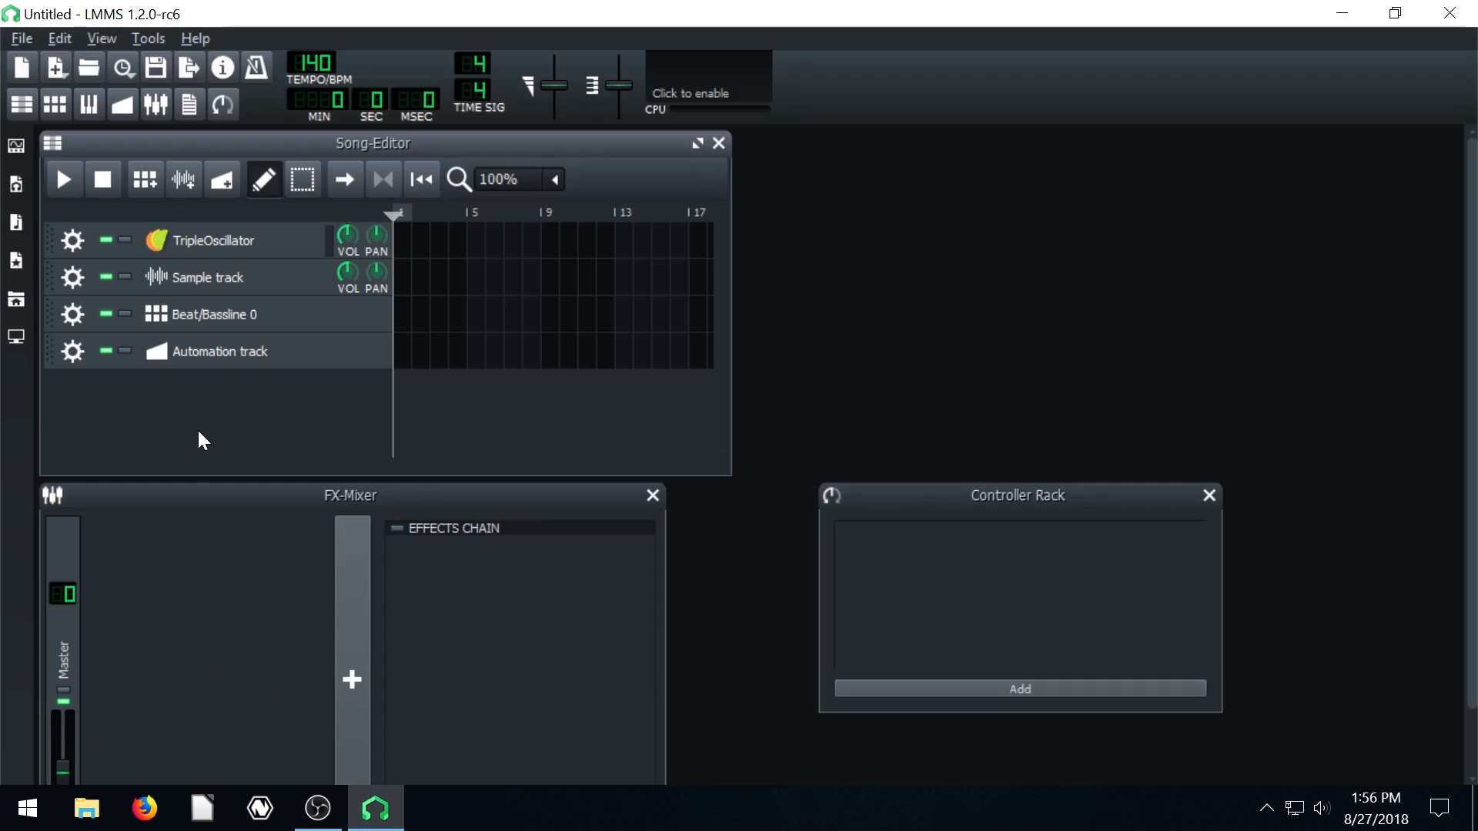
Show the Instrument Plugins list in the left sidebar
left_click(17, 260)
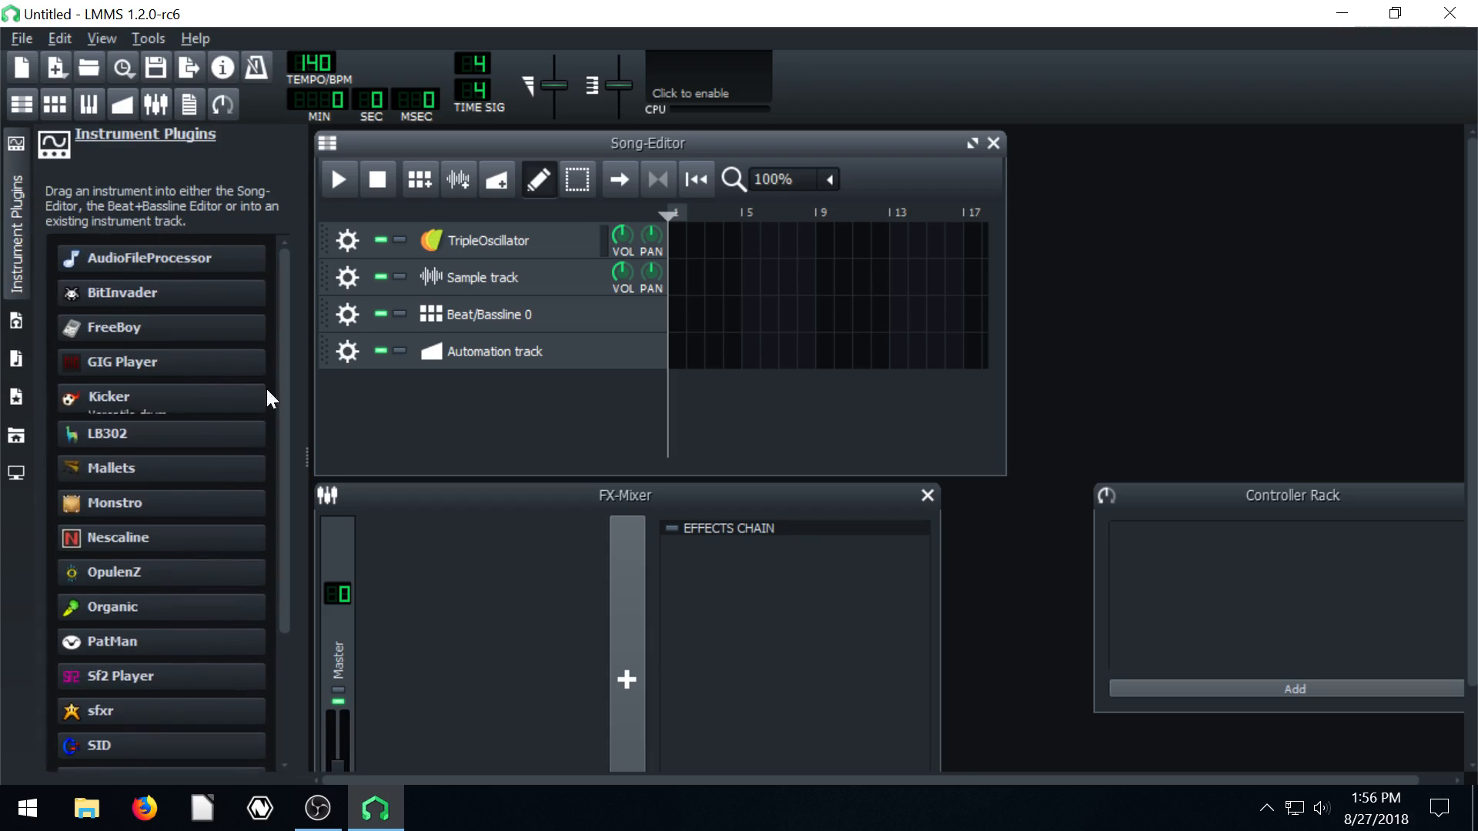
Add an OpulenZ track to the Song-Editor, then bring up the My Projects demo list
scroll("down", 3)
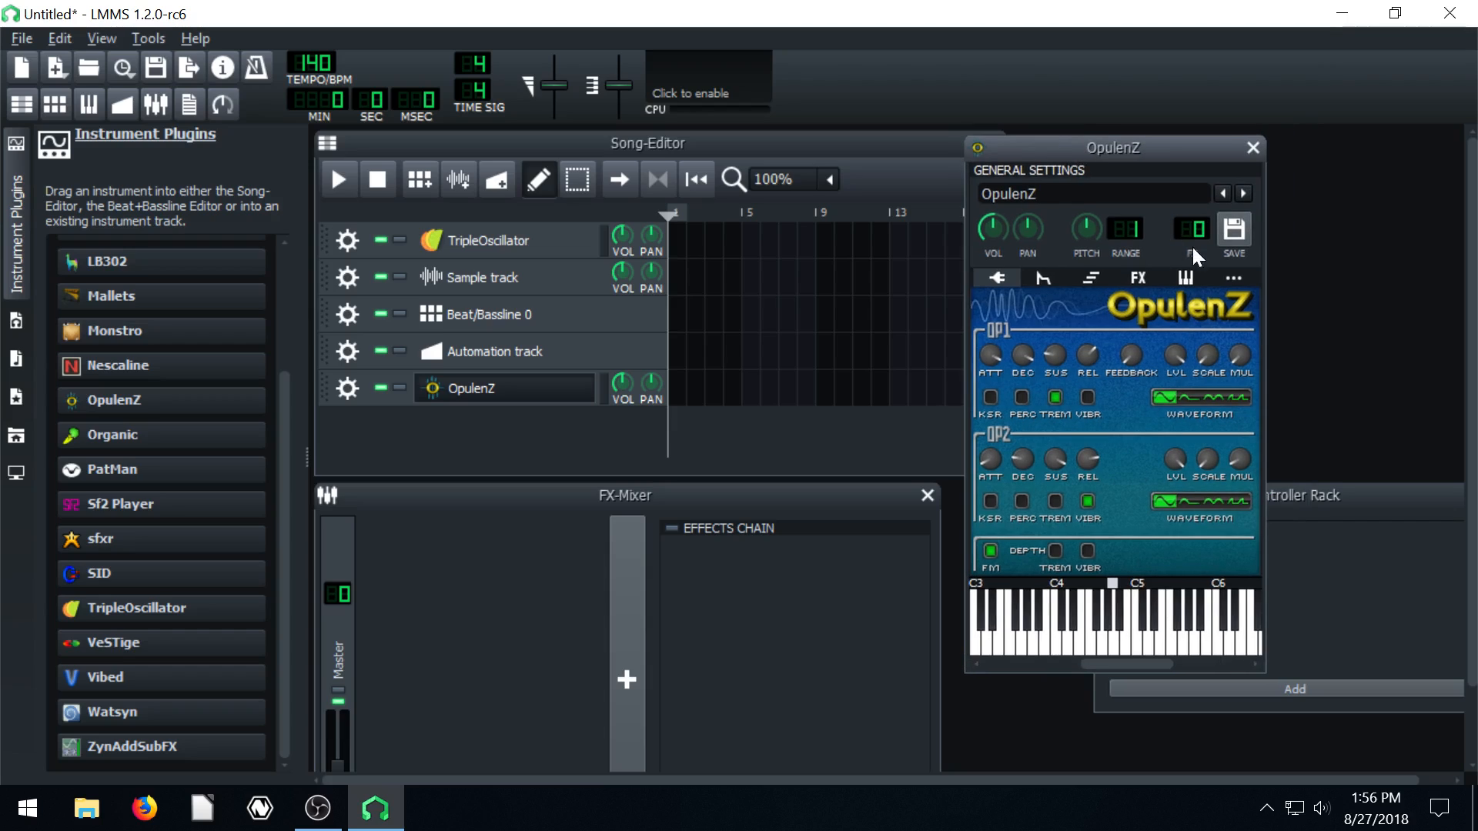
mouse_move(1083, 154)
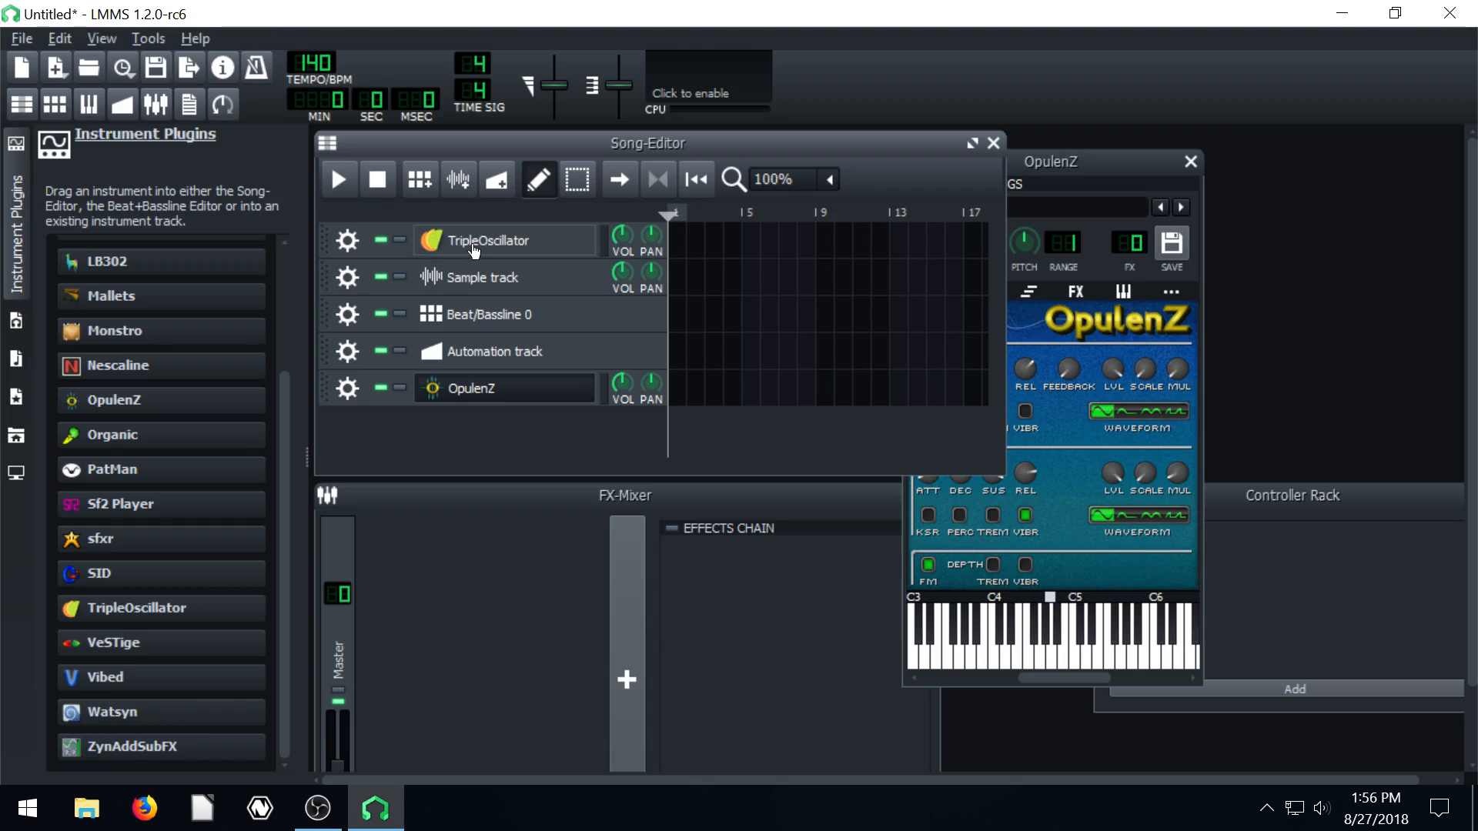
mouse_move(524, 252)
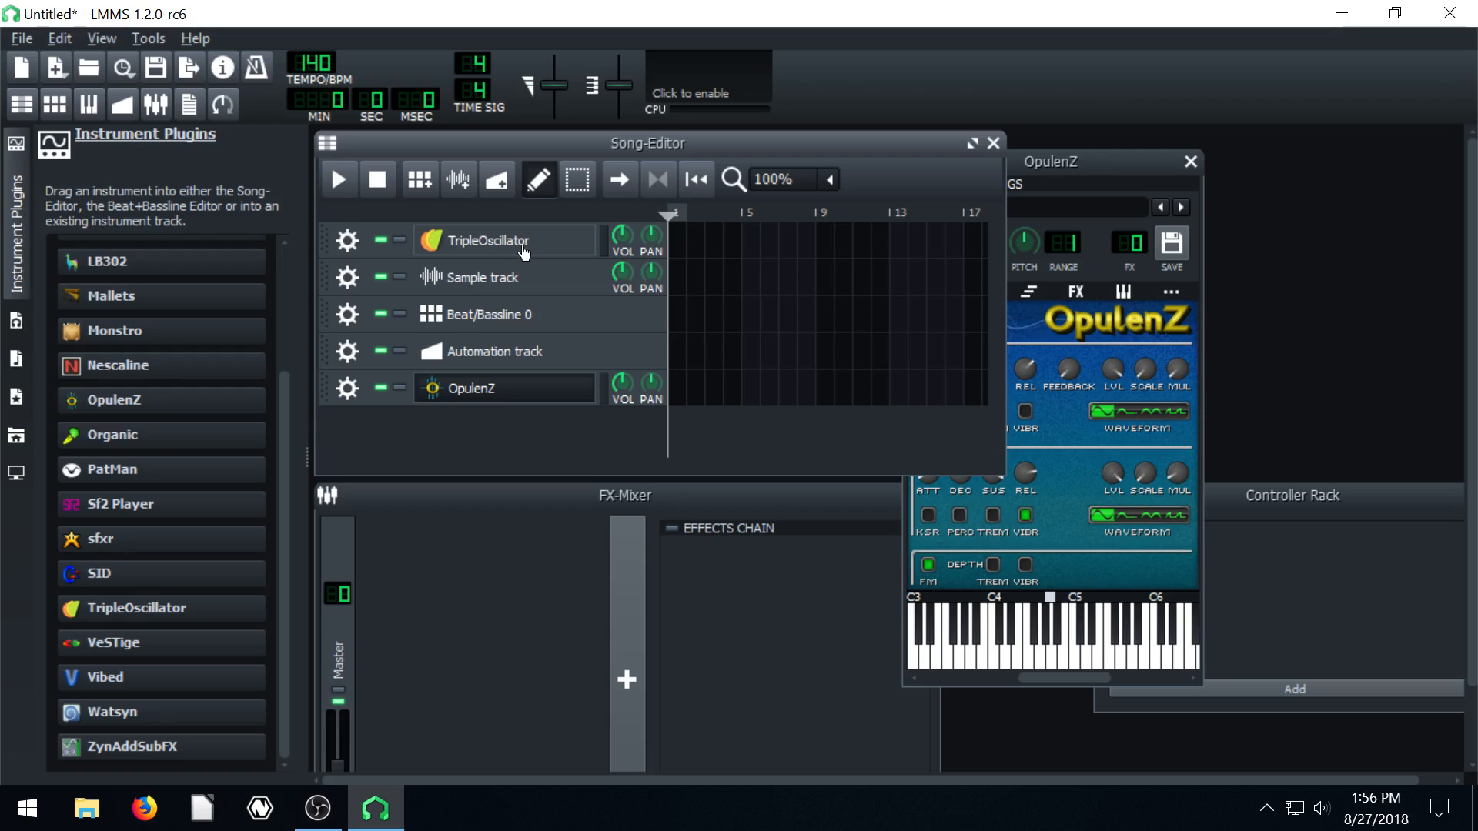
left_click(1189, 161)
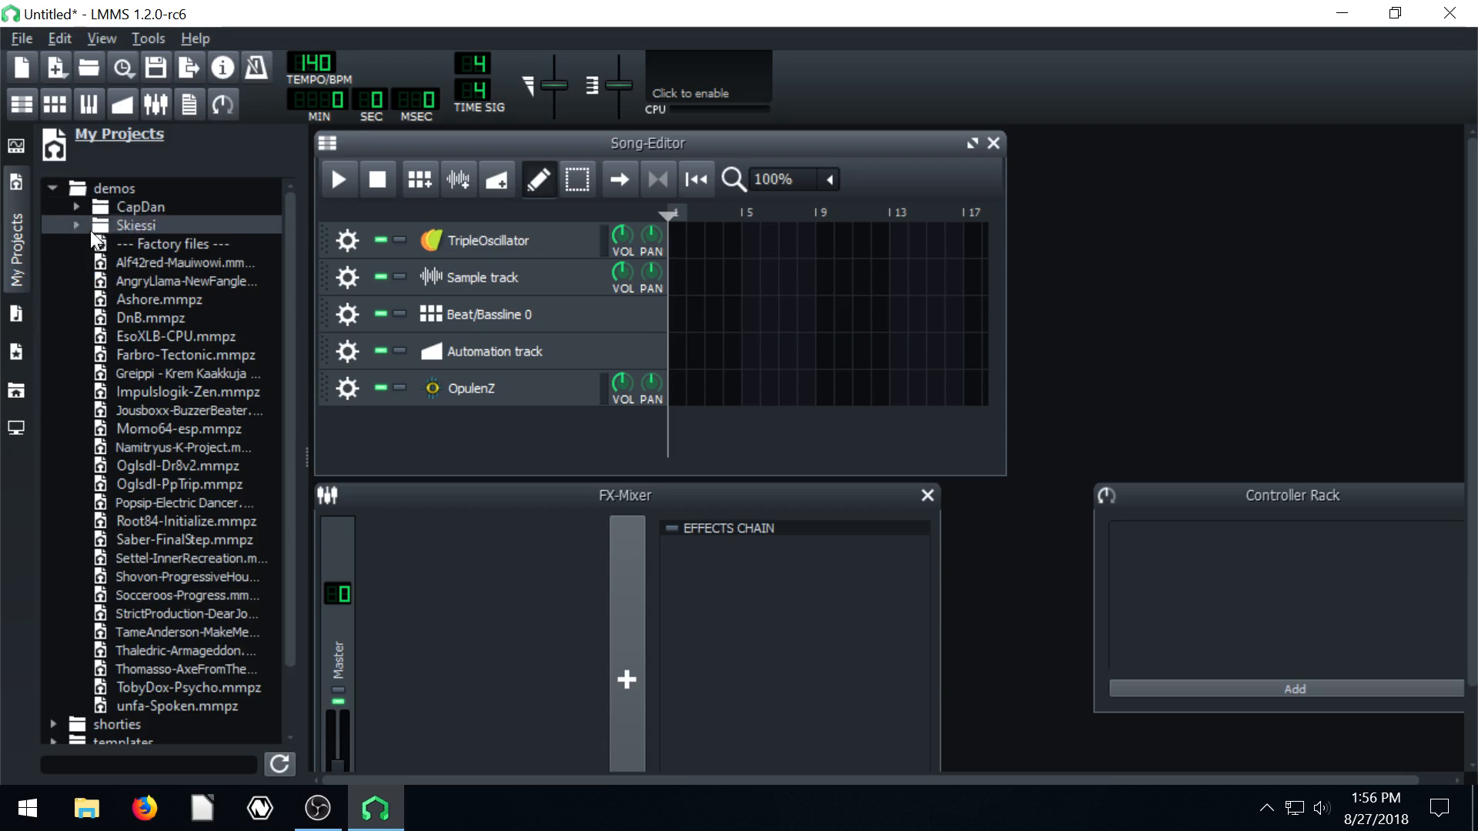
Load the AngryLlama-NewFangled demo, discarding the unsaved current song
double_click(186, 280)
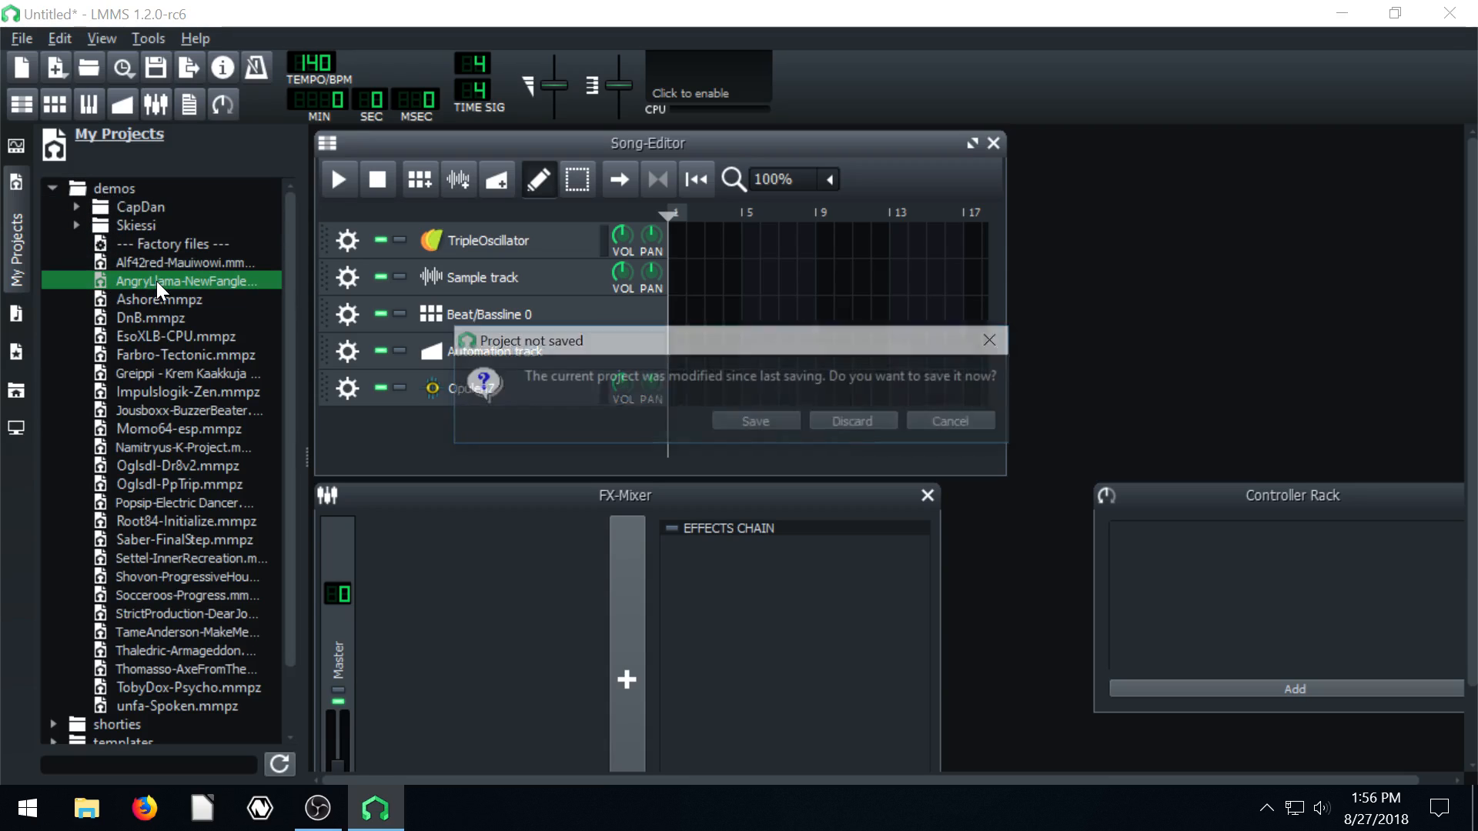
left_click(849, 420)
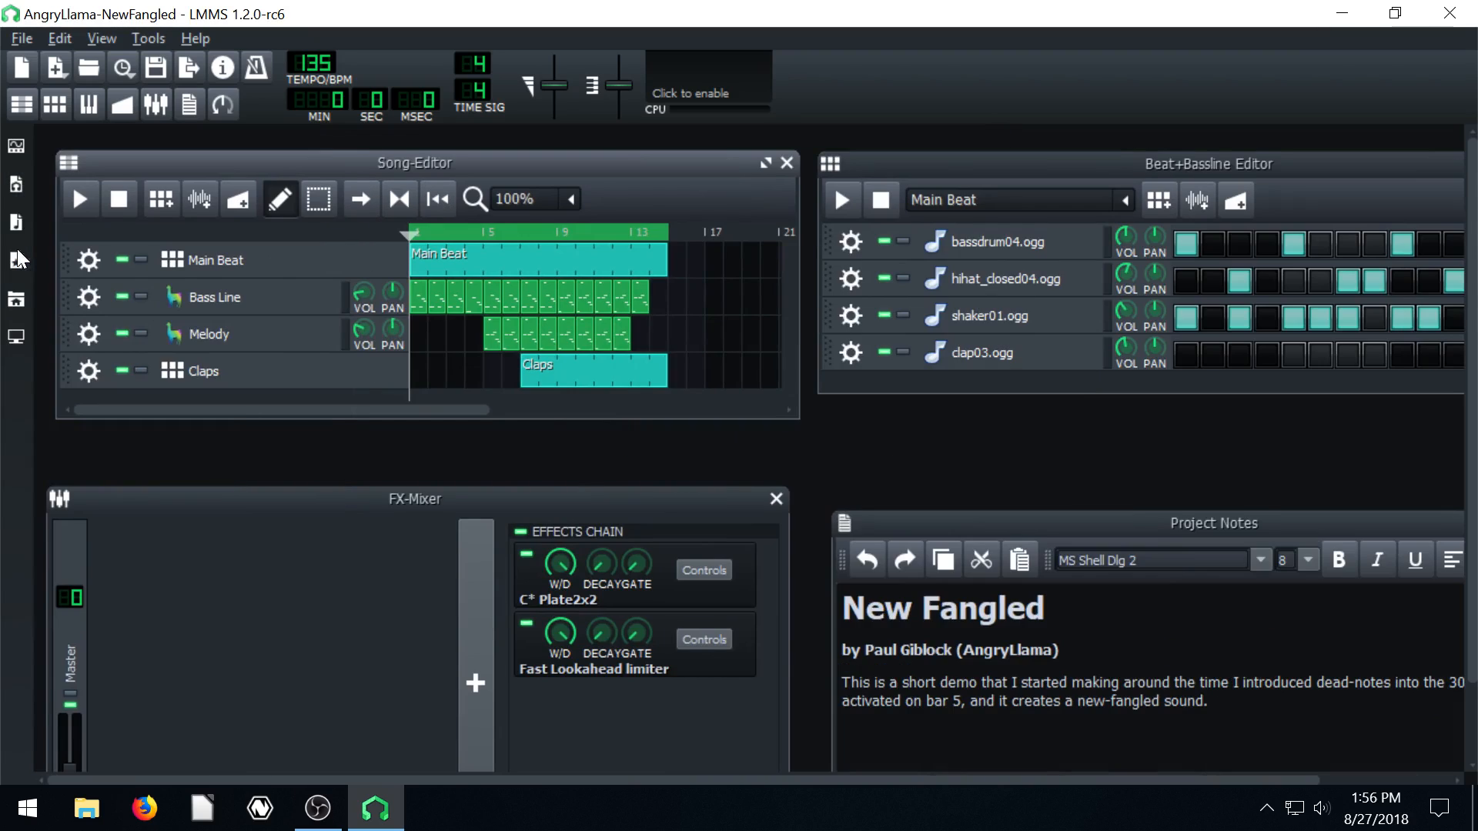
Play the demo with the Bass Line soloed, then stop playback
left_click(80, 199)
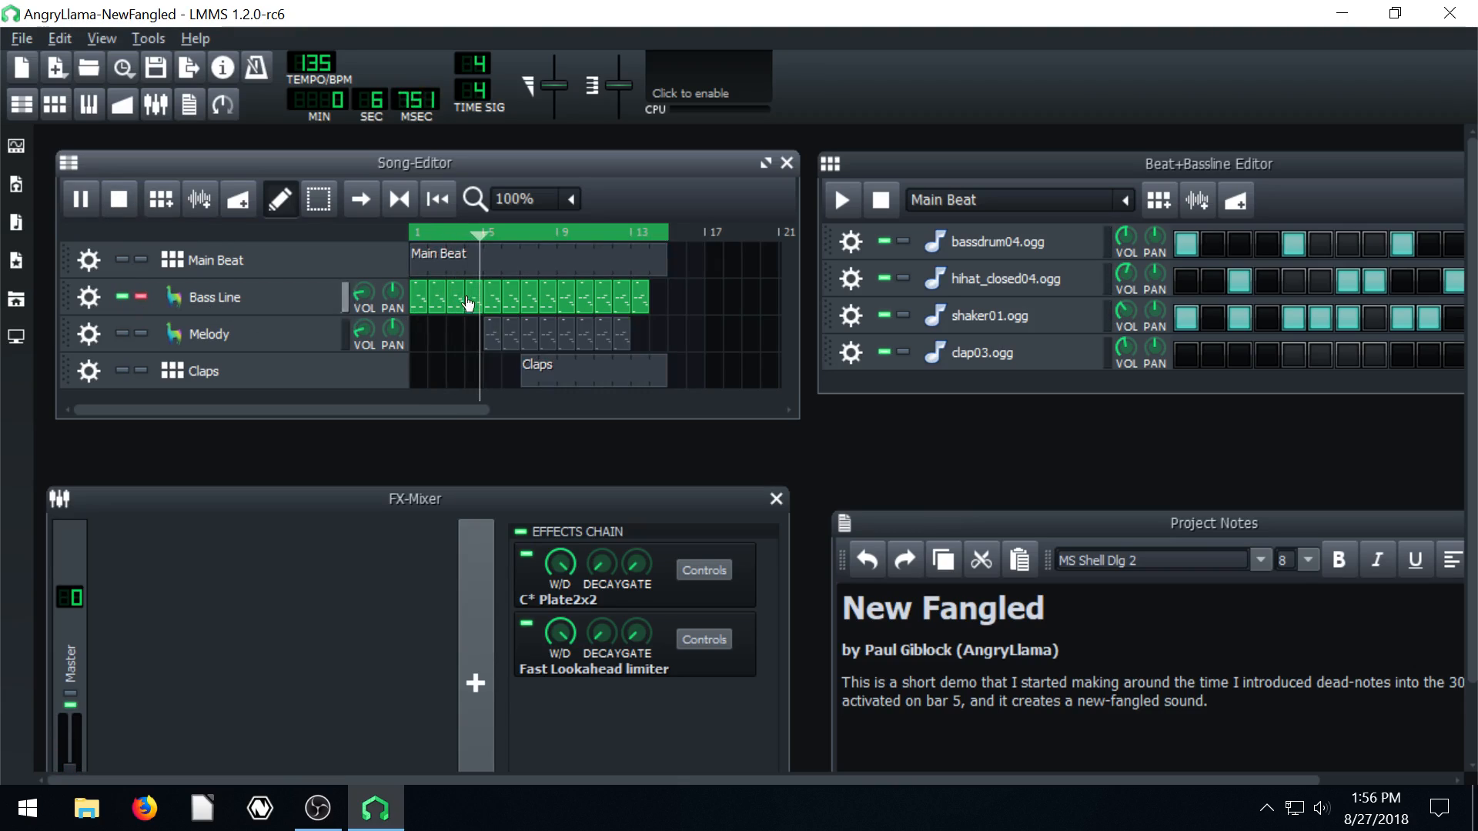
left_click(119, 197)
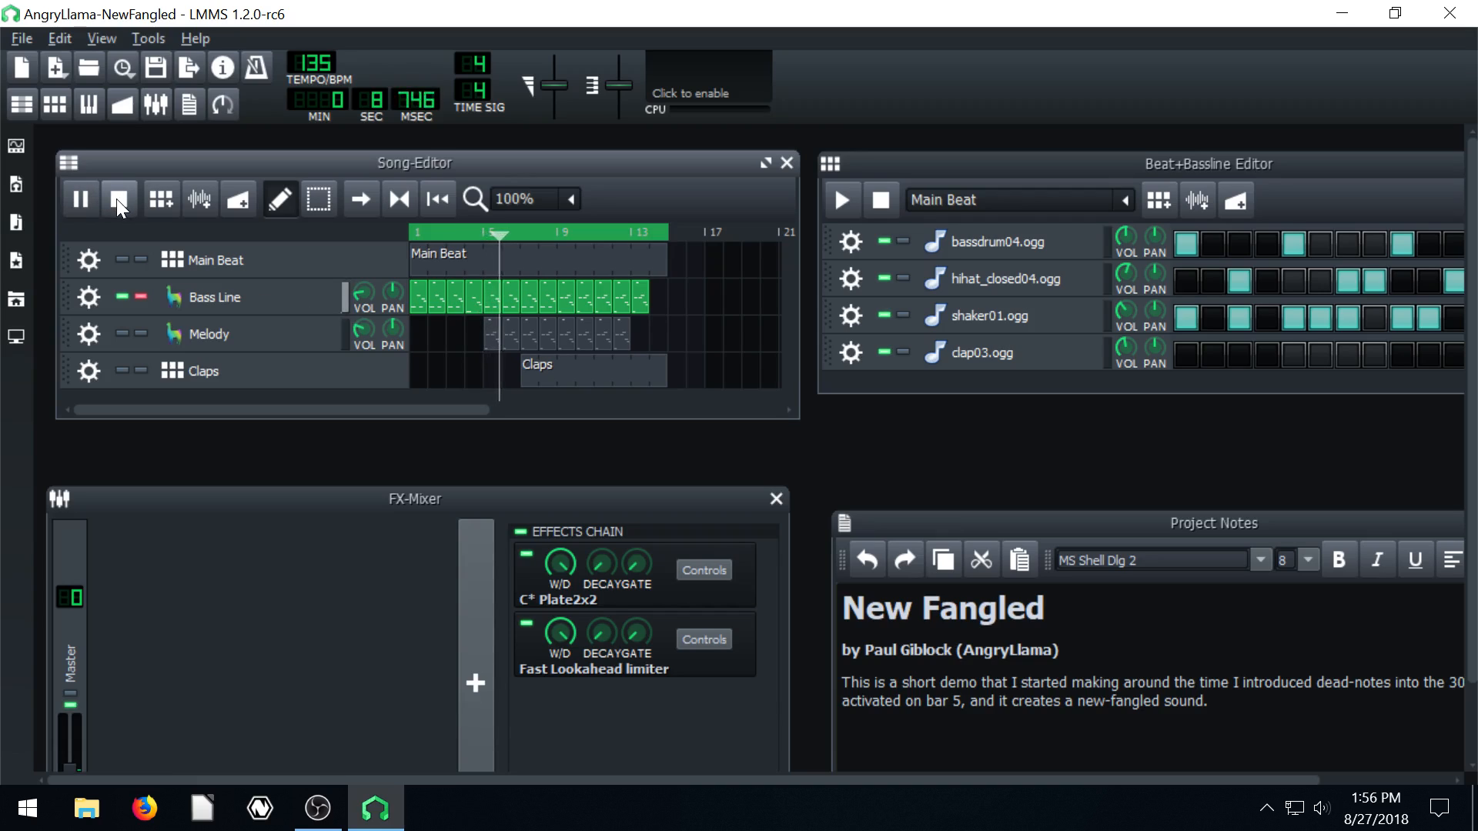
left_click(117, 199)
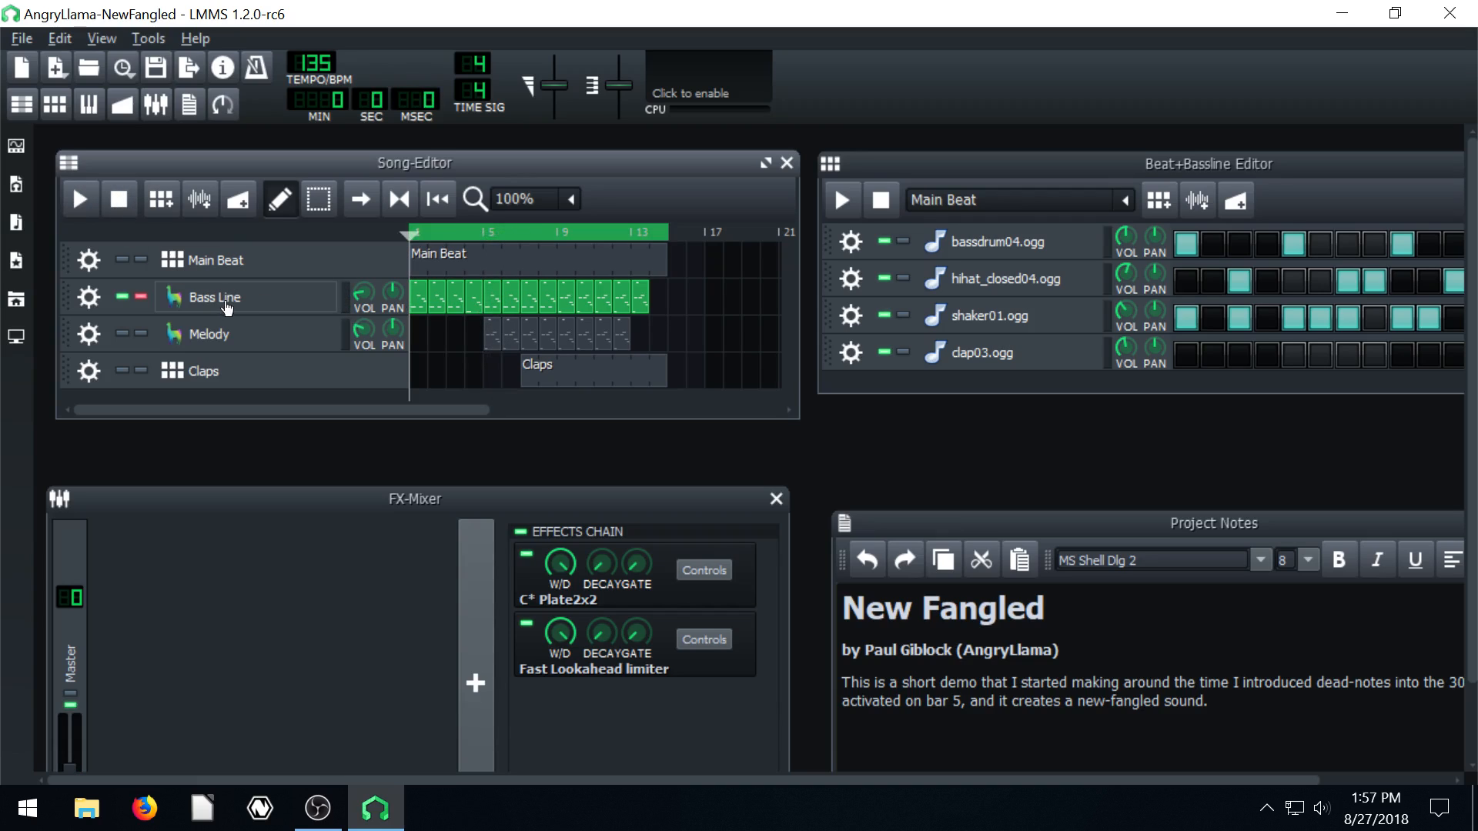
mouse_move(160, 286)
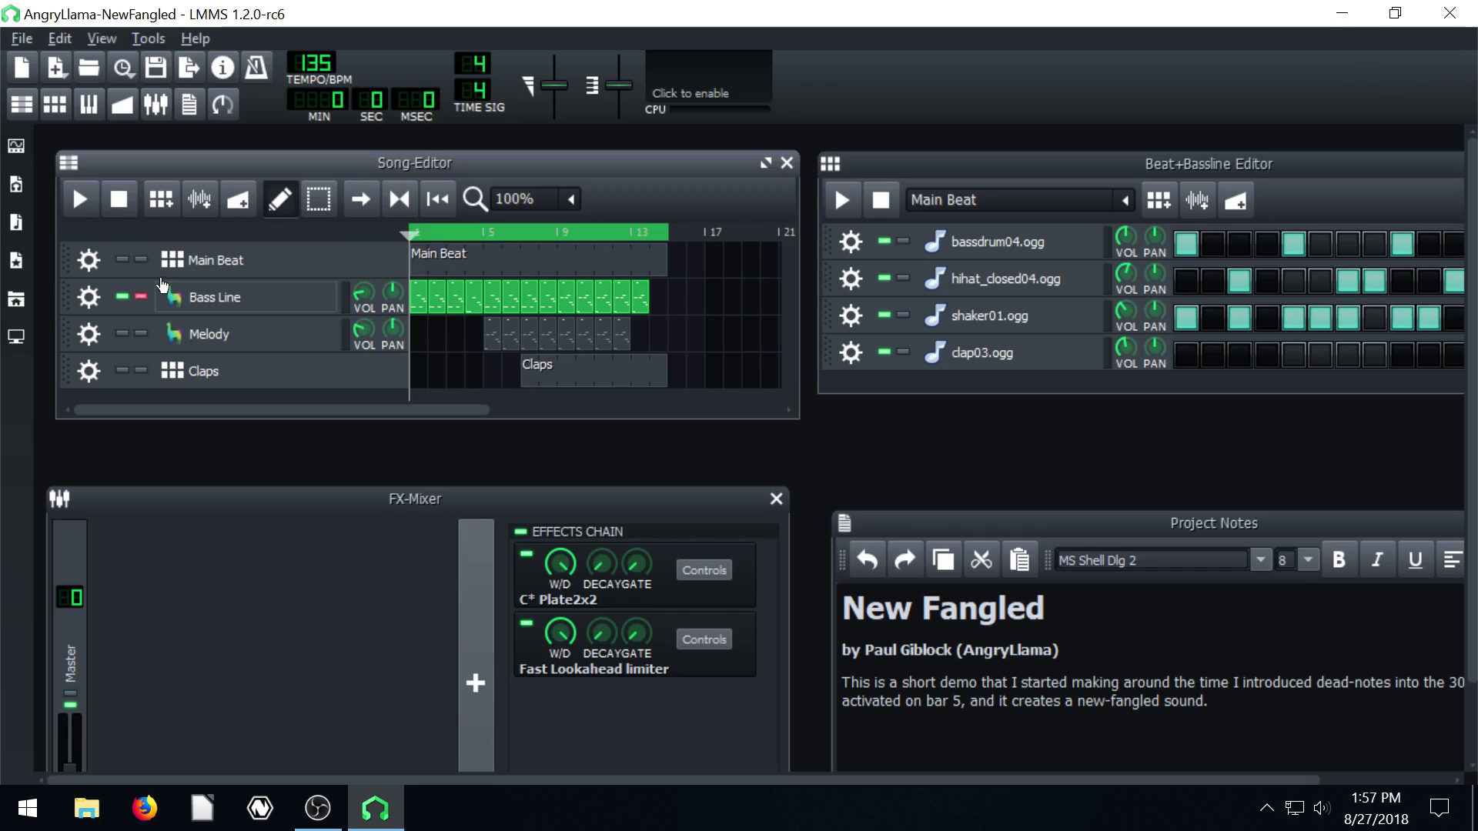
mouse_move(42, 179)
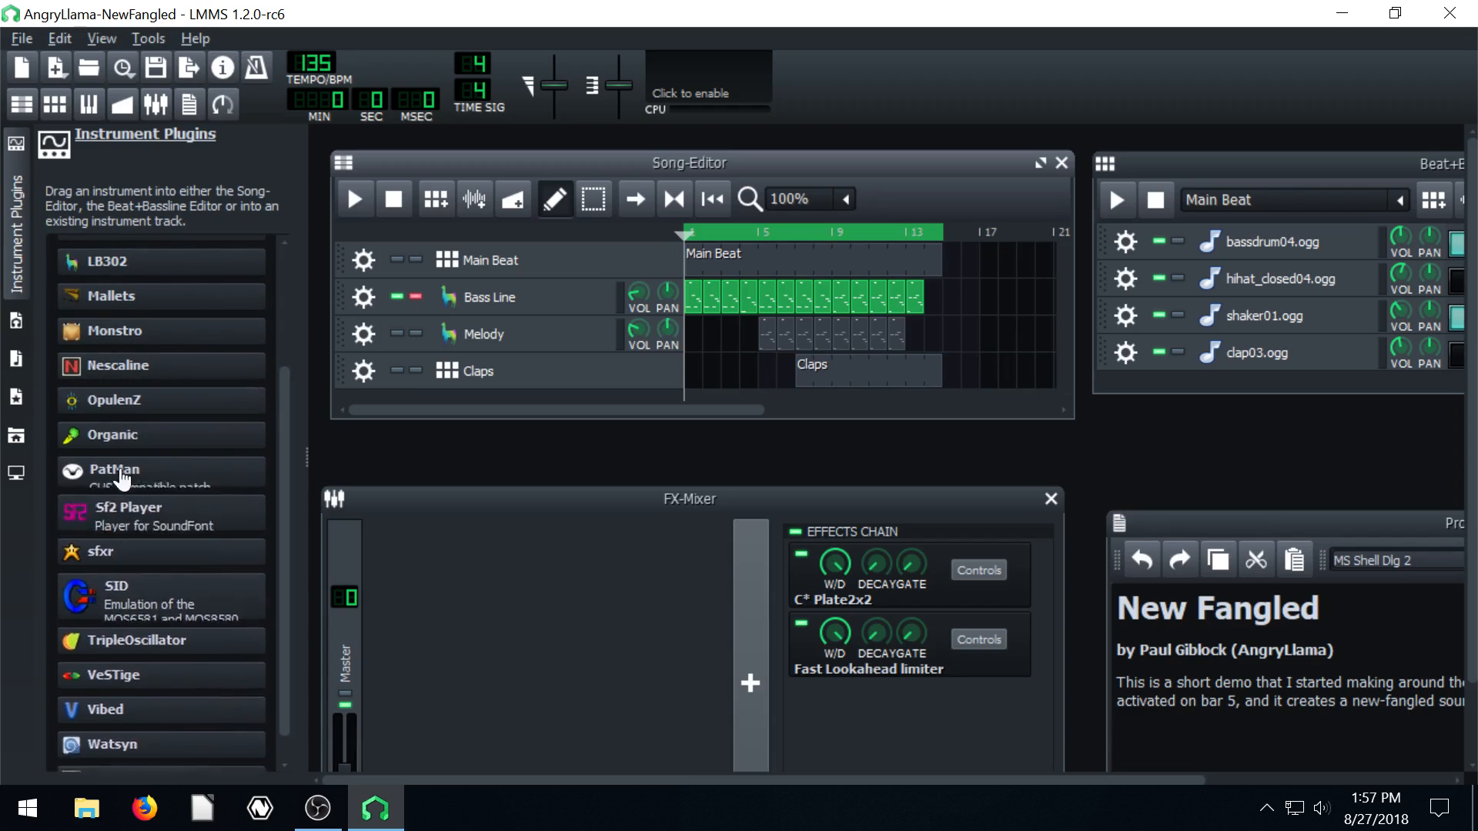
Open the Bass Line track's LB302 instrument window
scroll("up", 3)
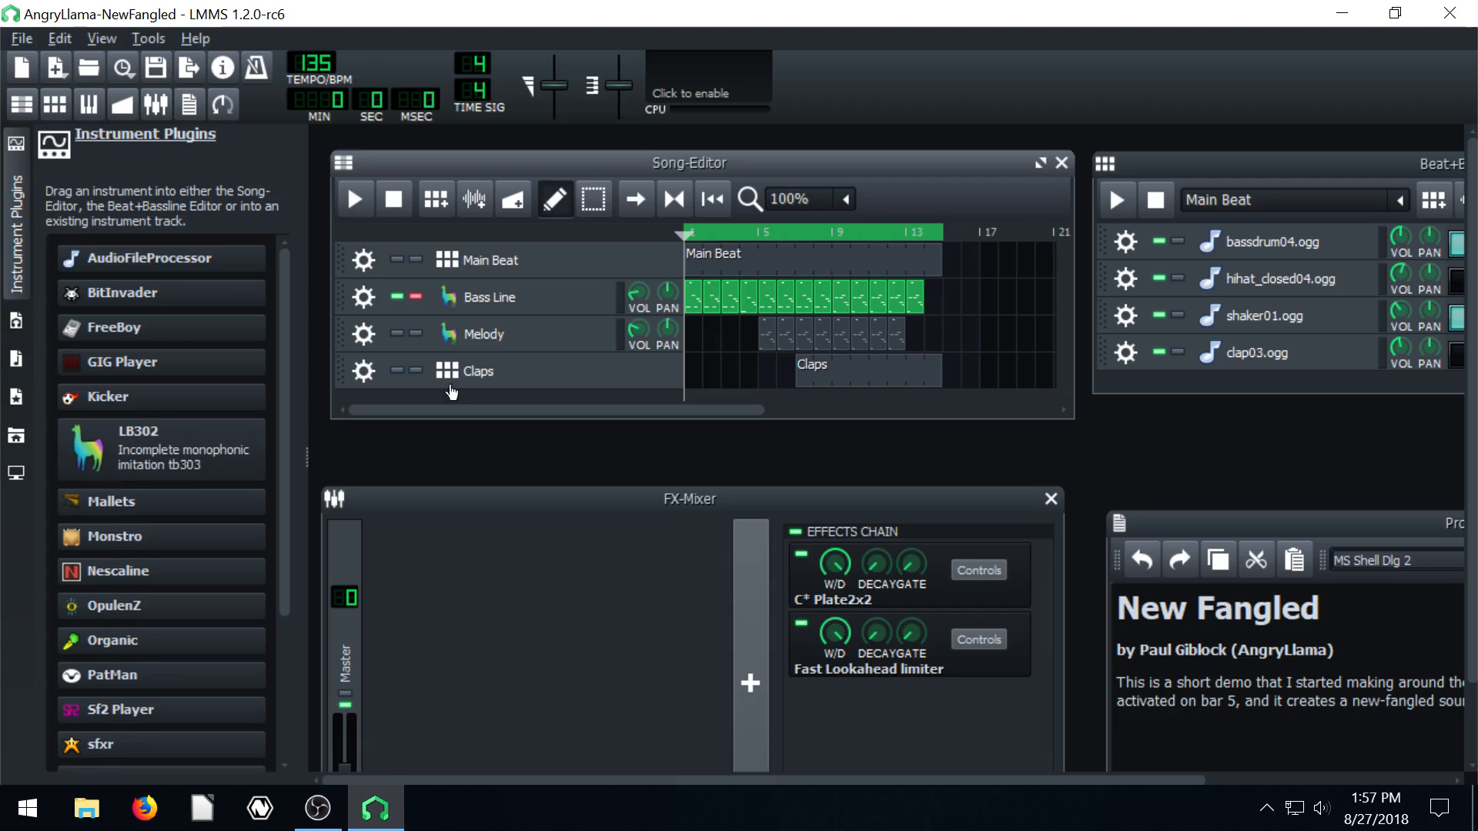
scroll("down", 3)
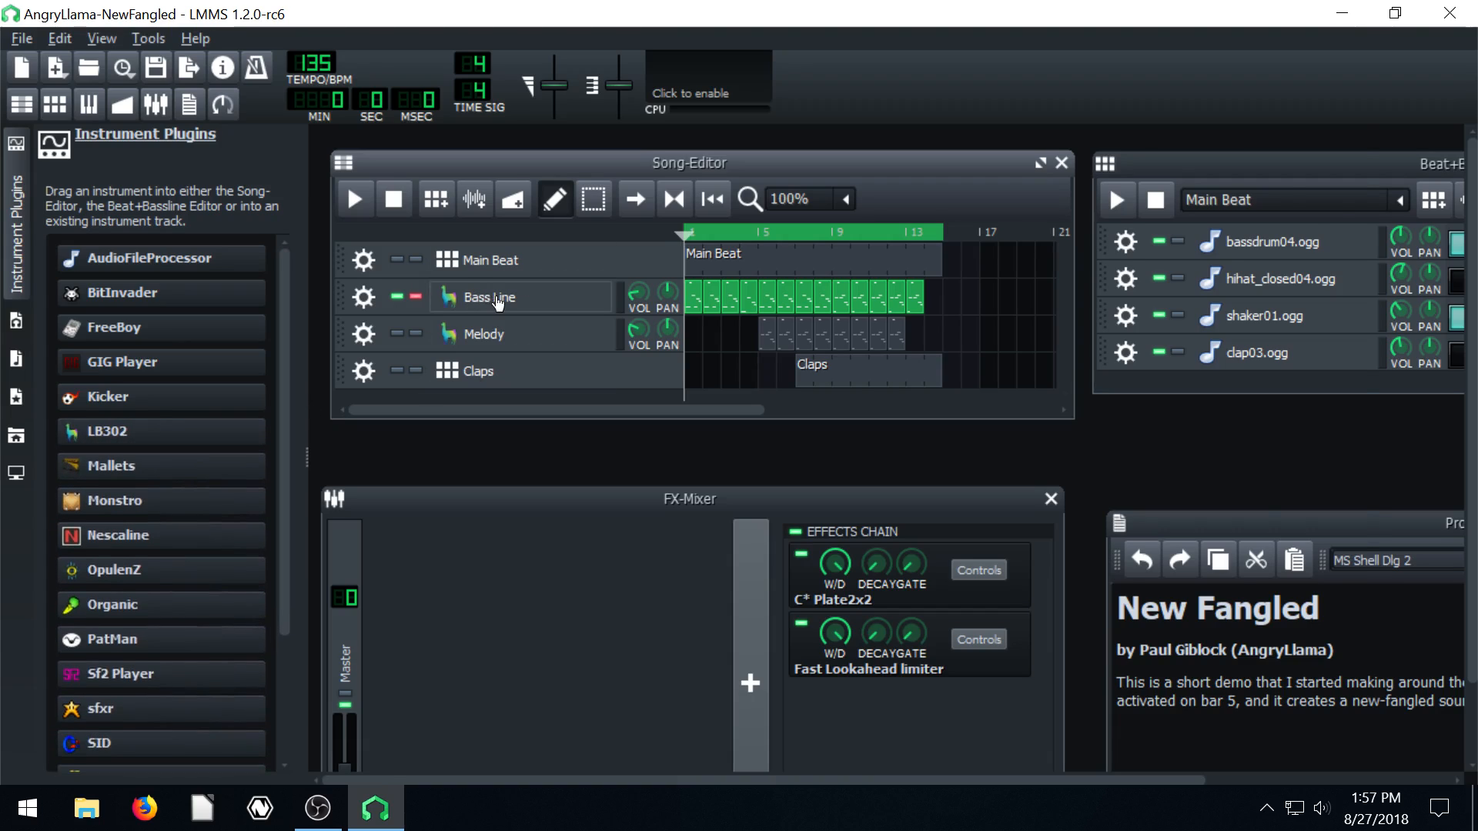
left_click(489, 297)
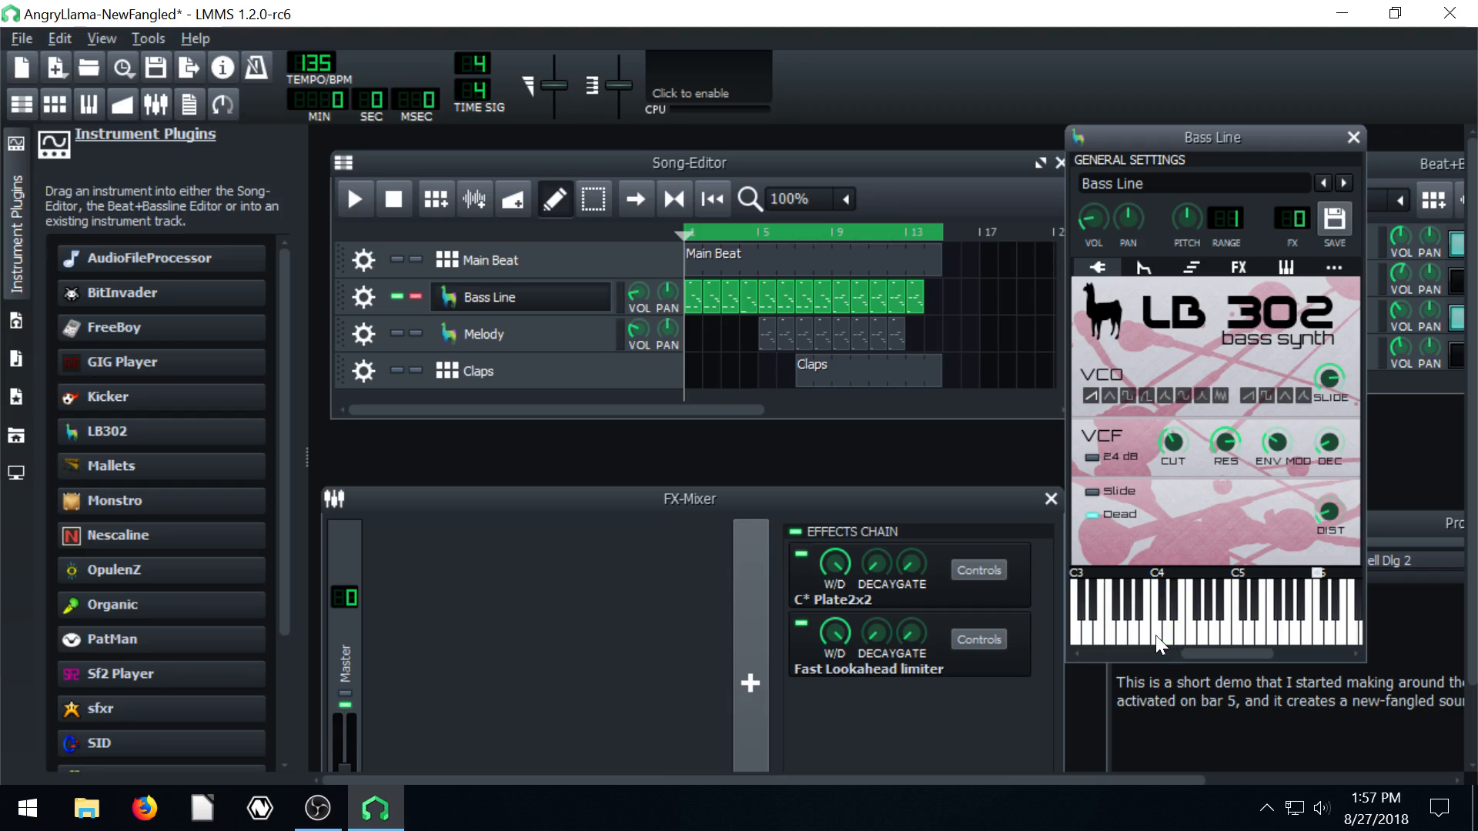
mouse_move(1358, 181)
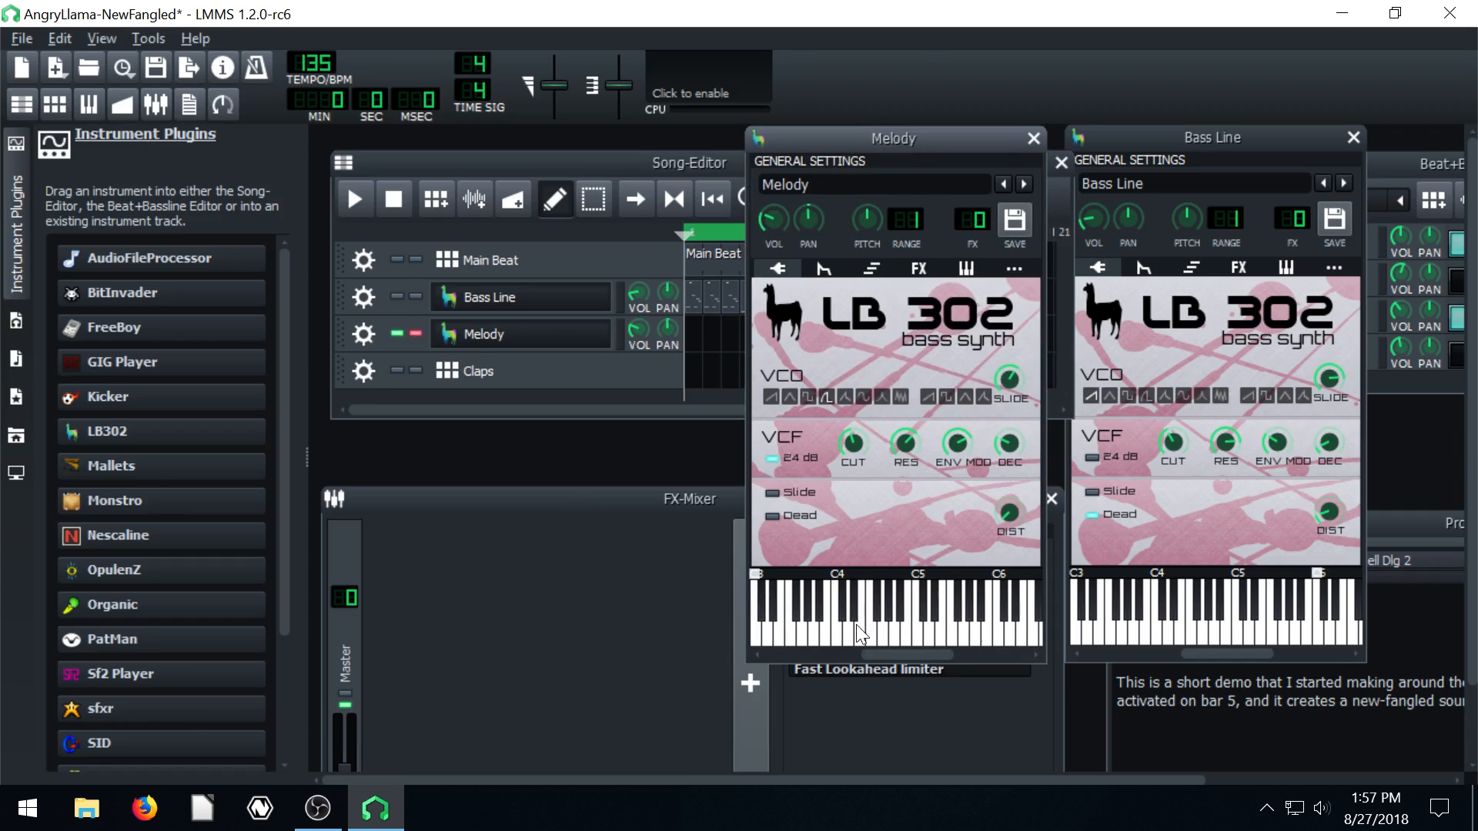
Preview notes on the Melody LB302 keyboard beside the Bass Line window
left_click(836, 622)
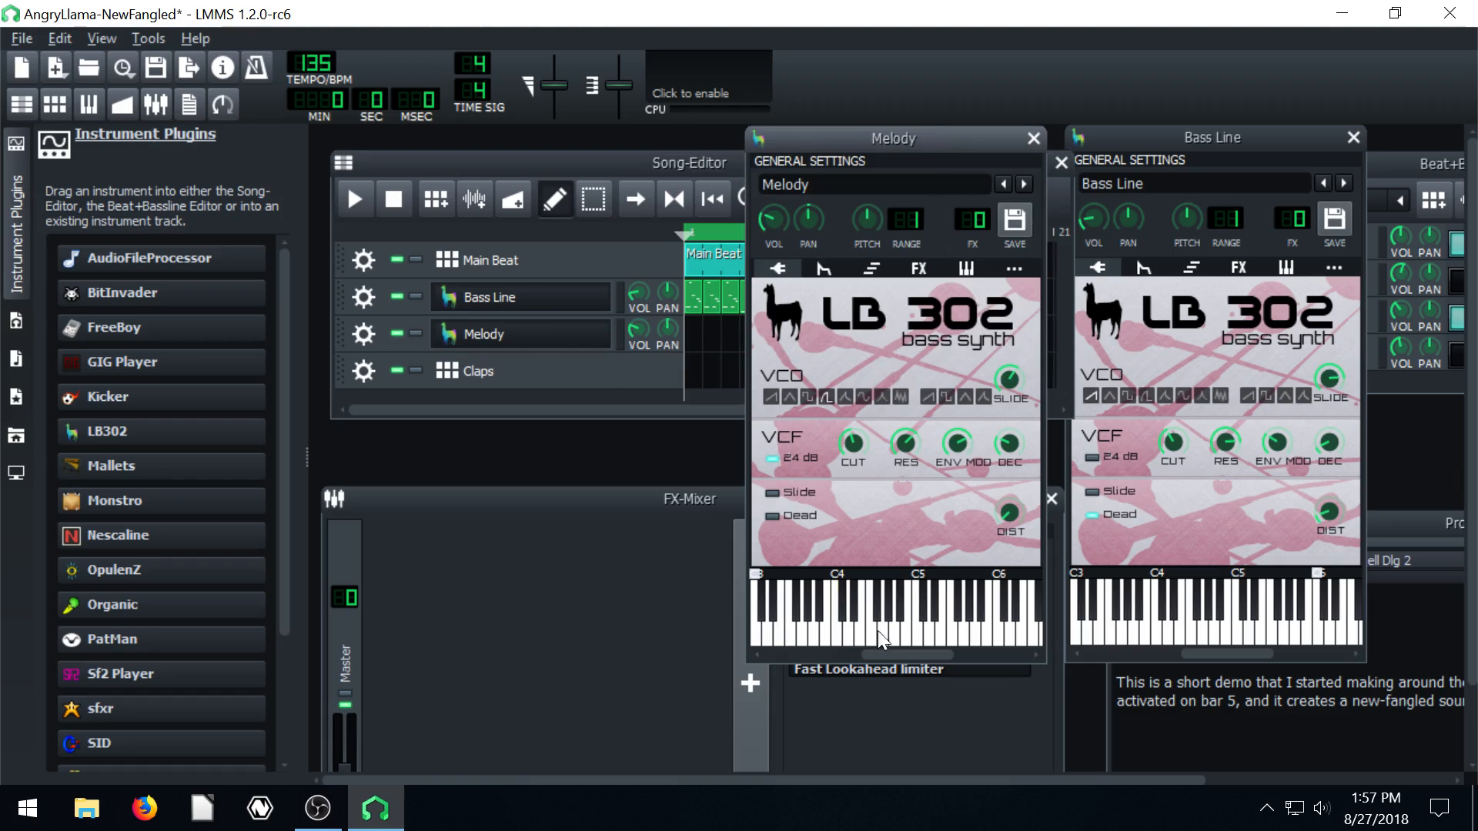
left_click(1190, 626)
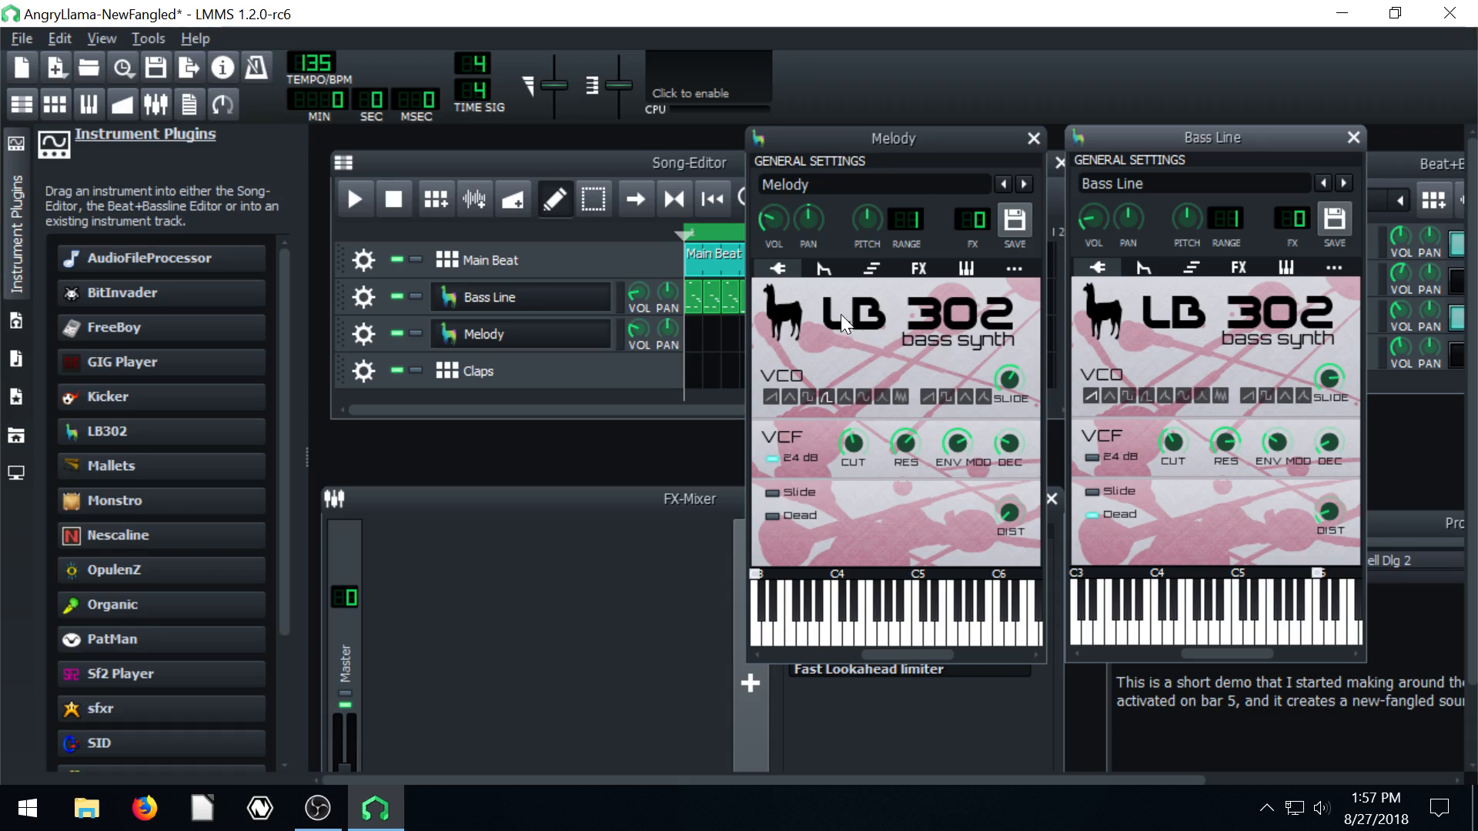
mouse_move(1122, 339)
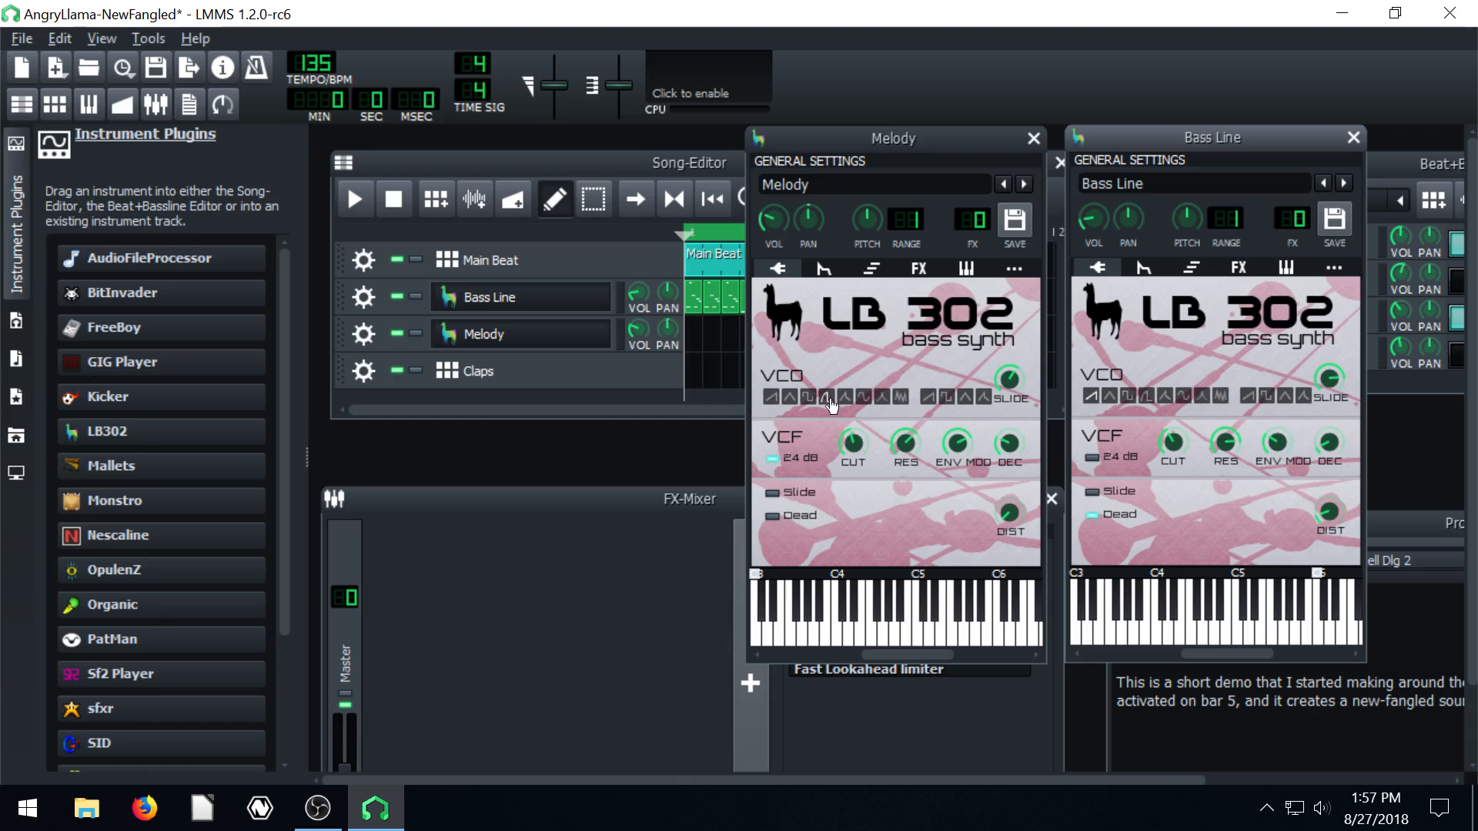
mouse_move(1092, 396)
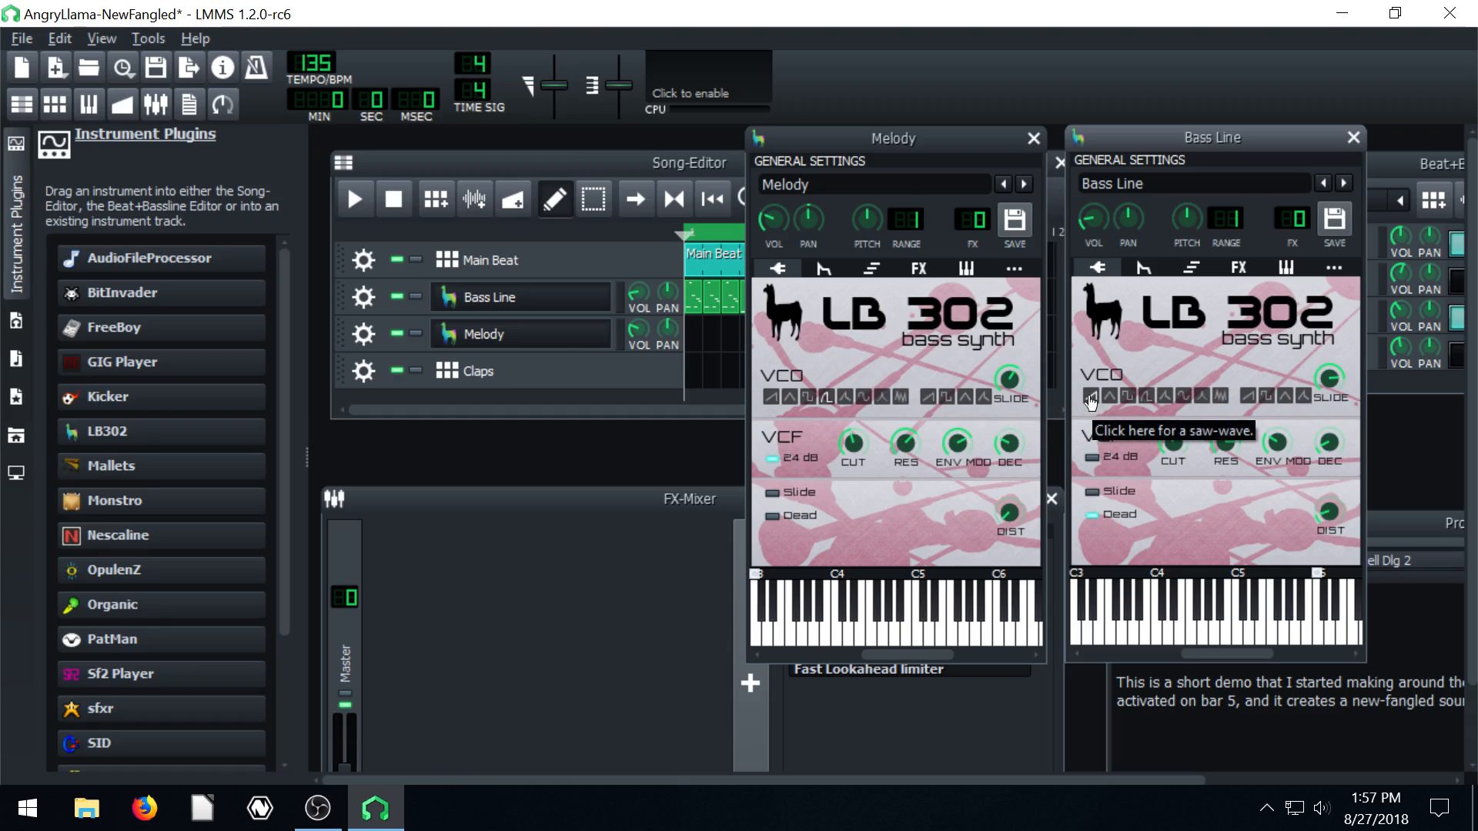
mouse_move(1273, 438)
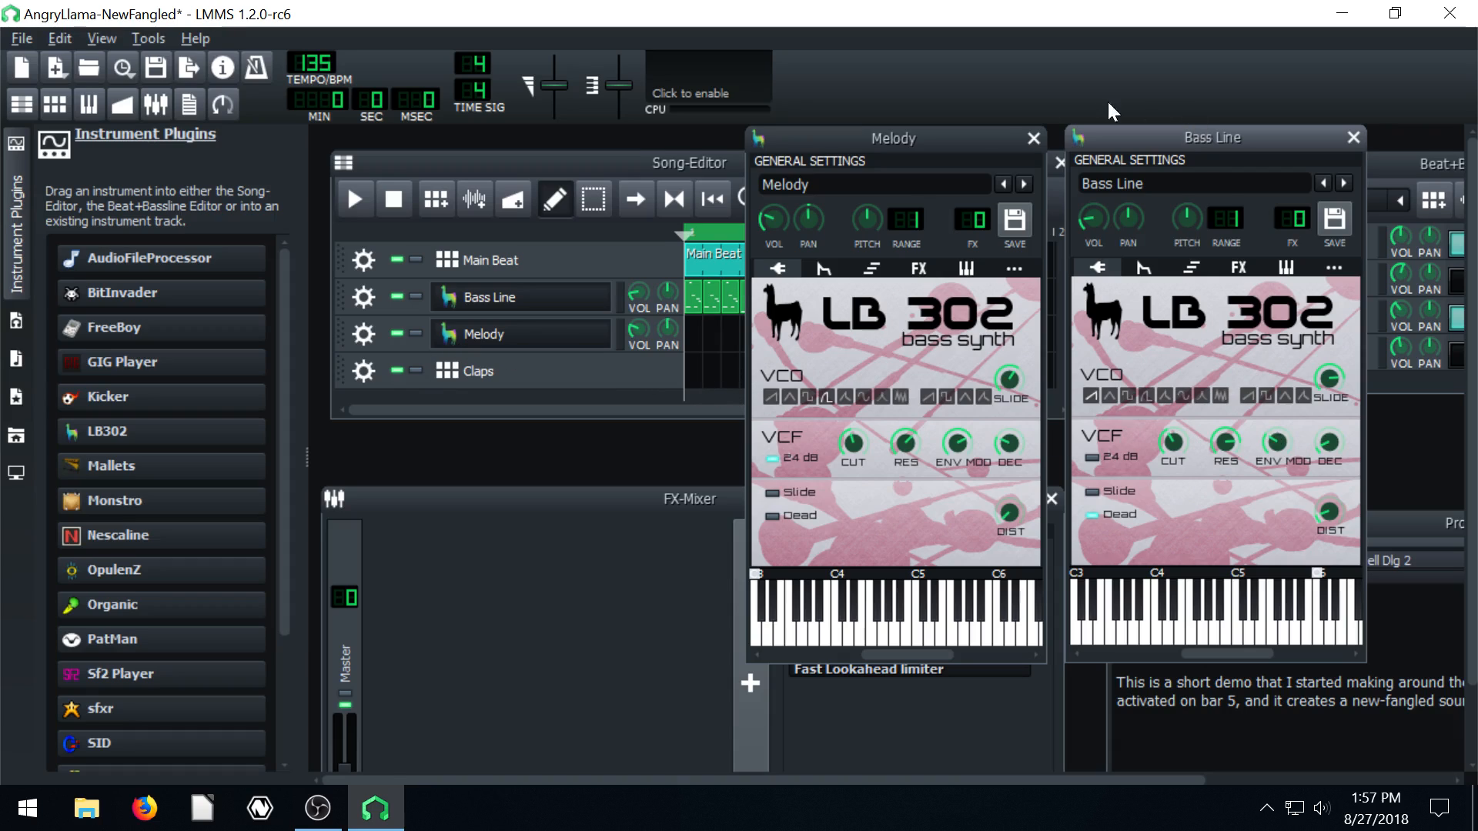
mouse_move(986, 146)
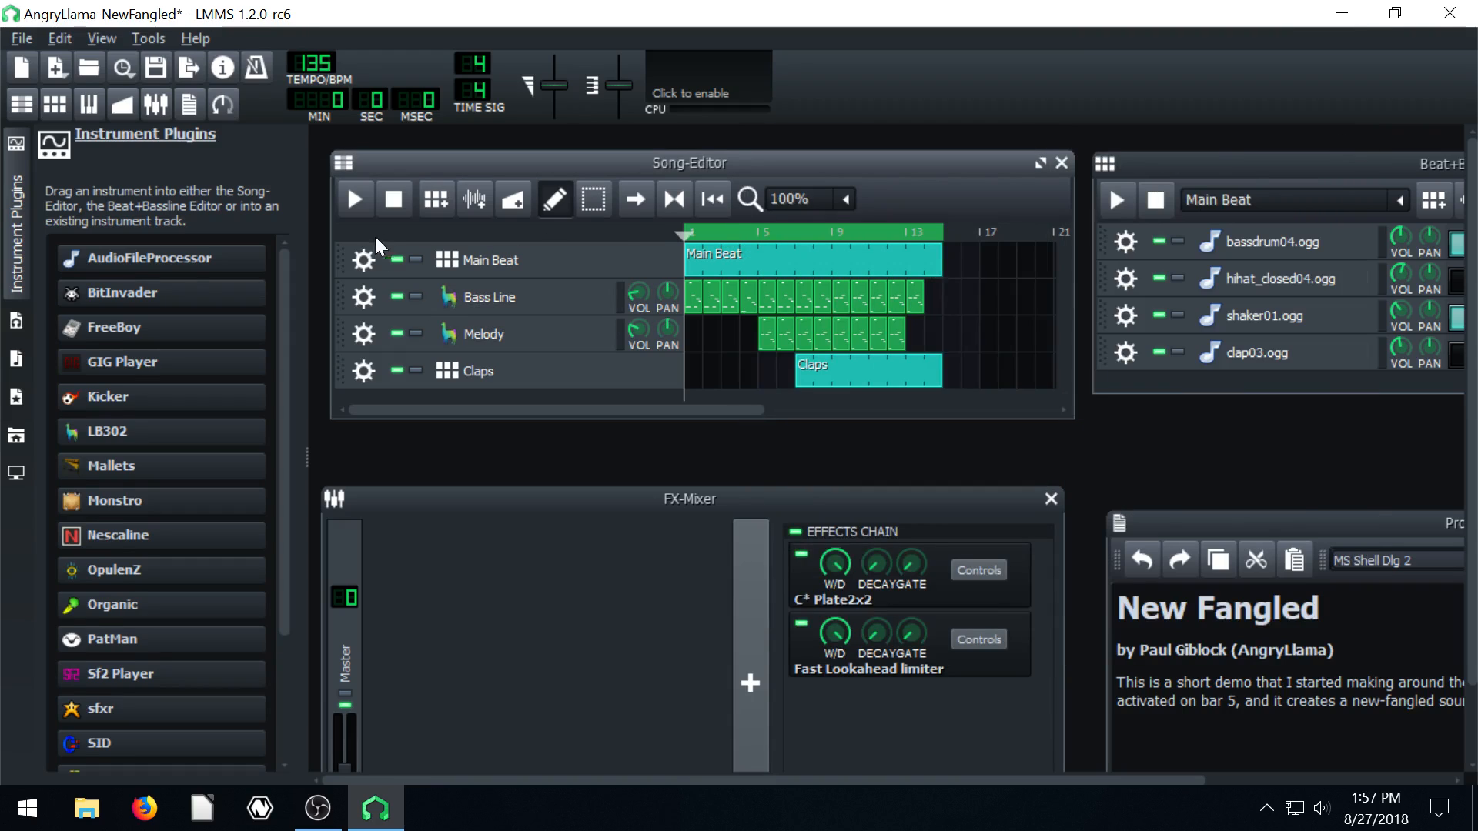
mouse_move(88, 311)
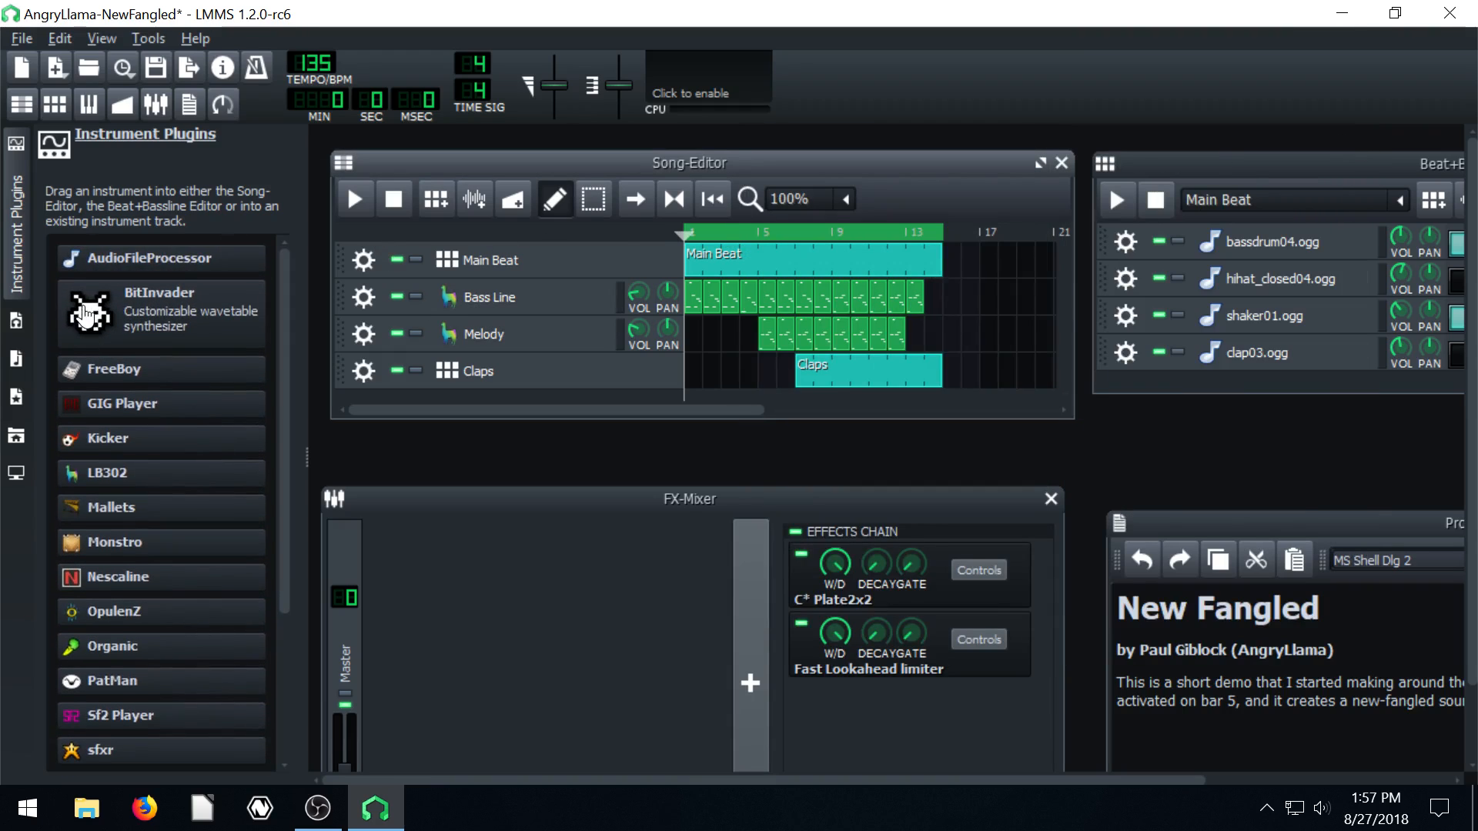
Replace the Bass Line LB302 with BitInvader, solo it, and briefly play the song
scroll("down", 3)
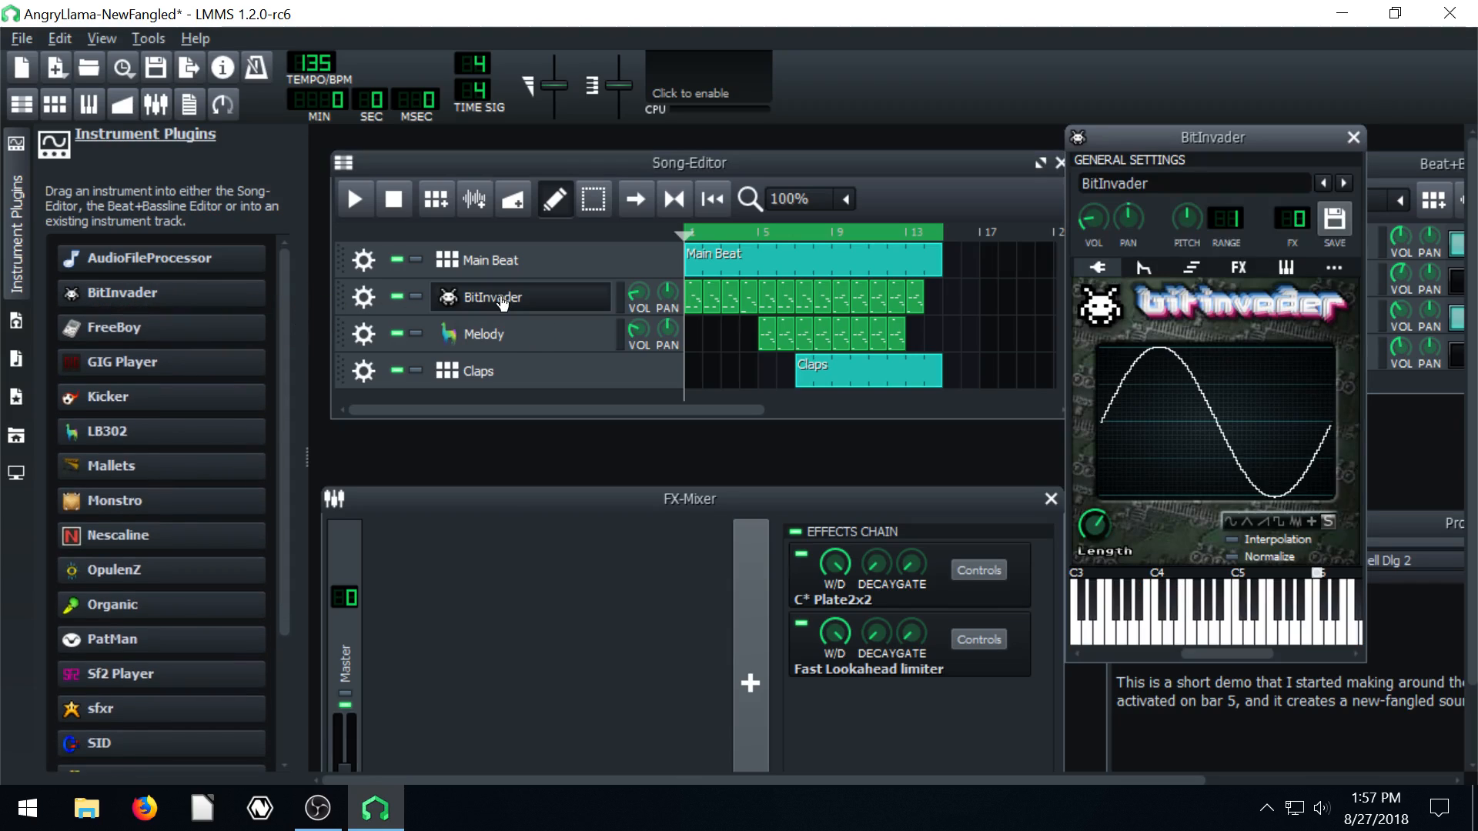
left_click(403, 295)
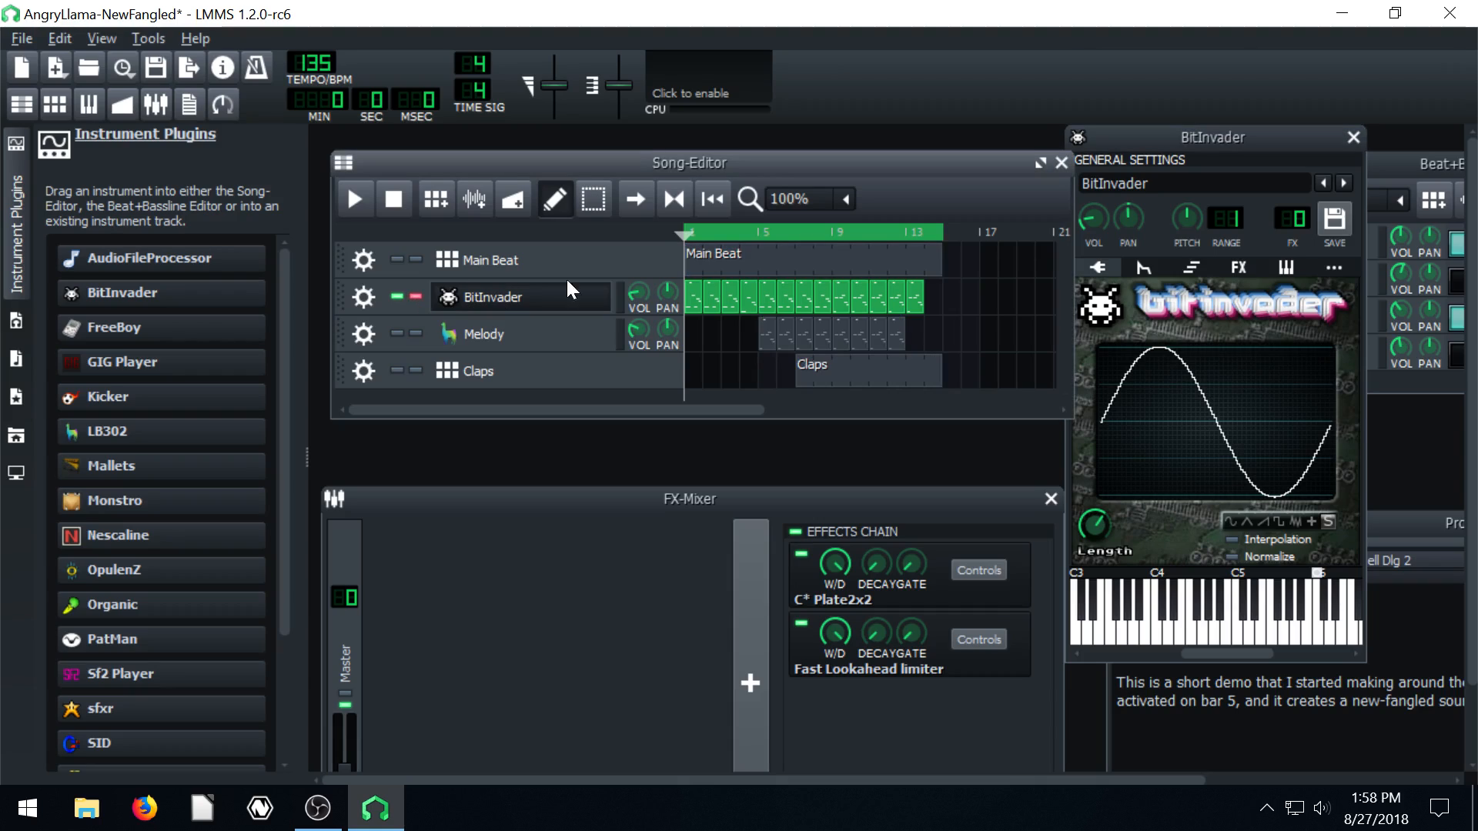
left_click(354, 199)
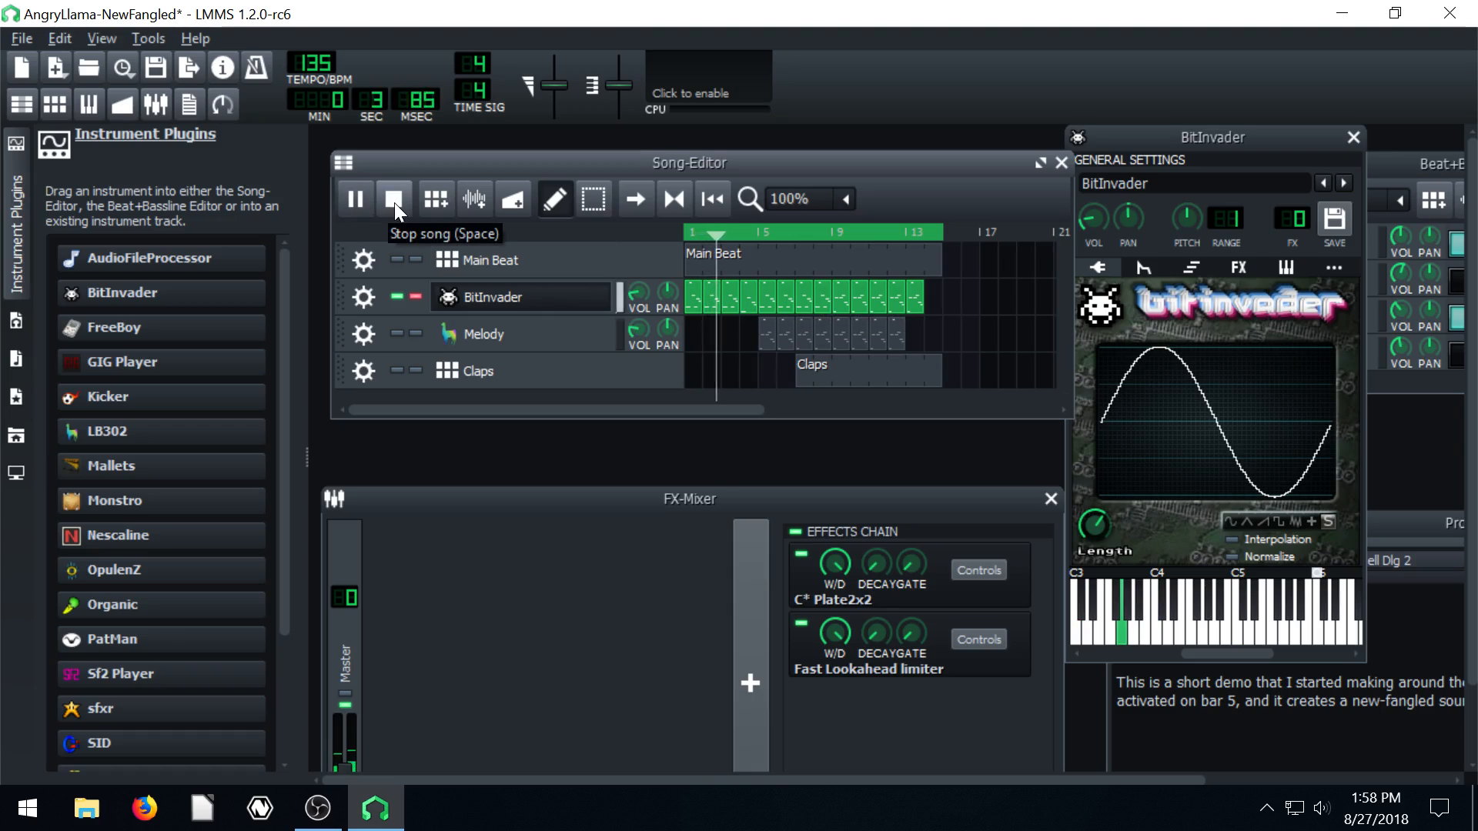
left_click(393, 199)
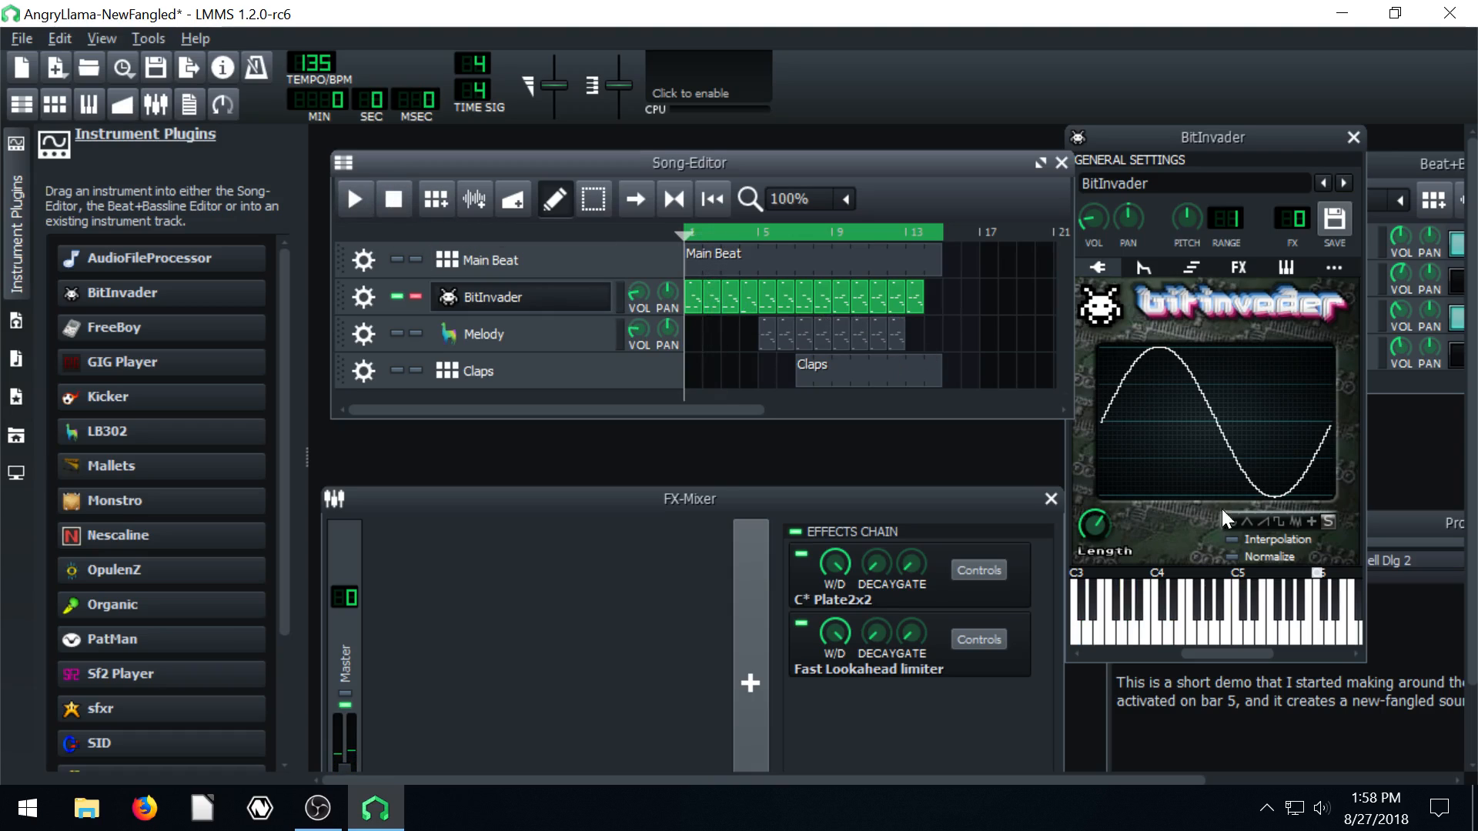
Switch the BitInvader bass waveform to triangle during playback, then stop
left_click(354, 198)
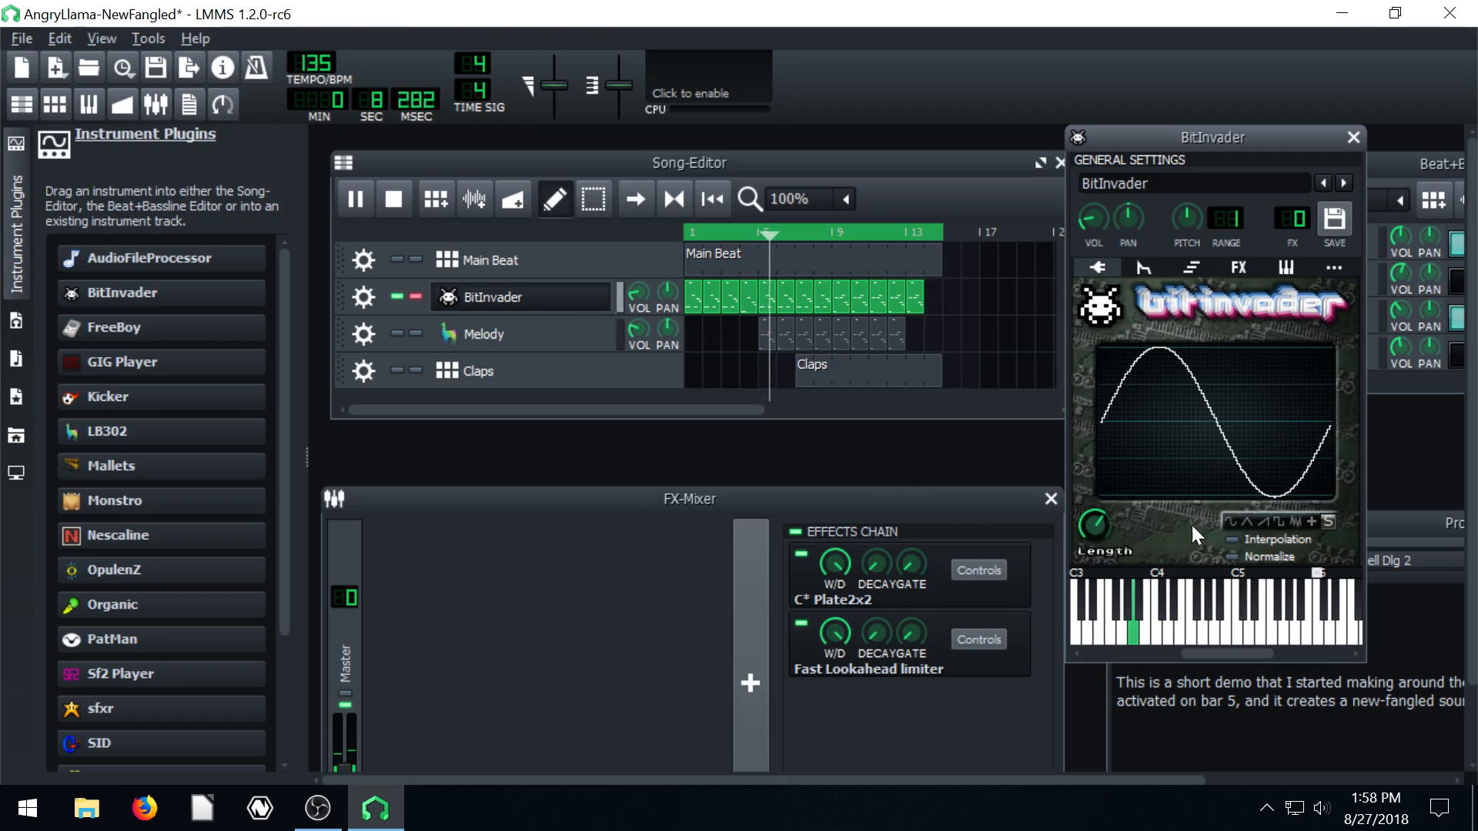
left_click(391, 199)
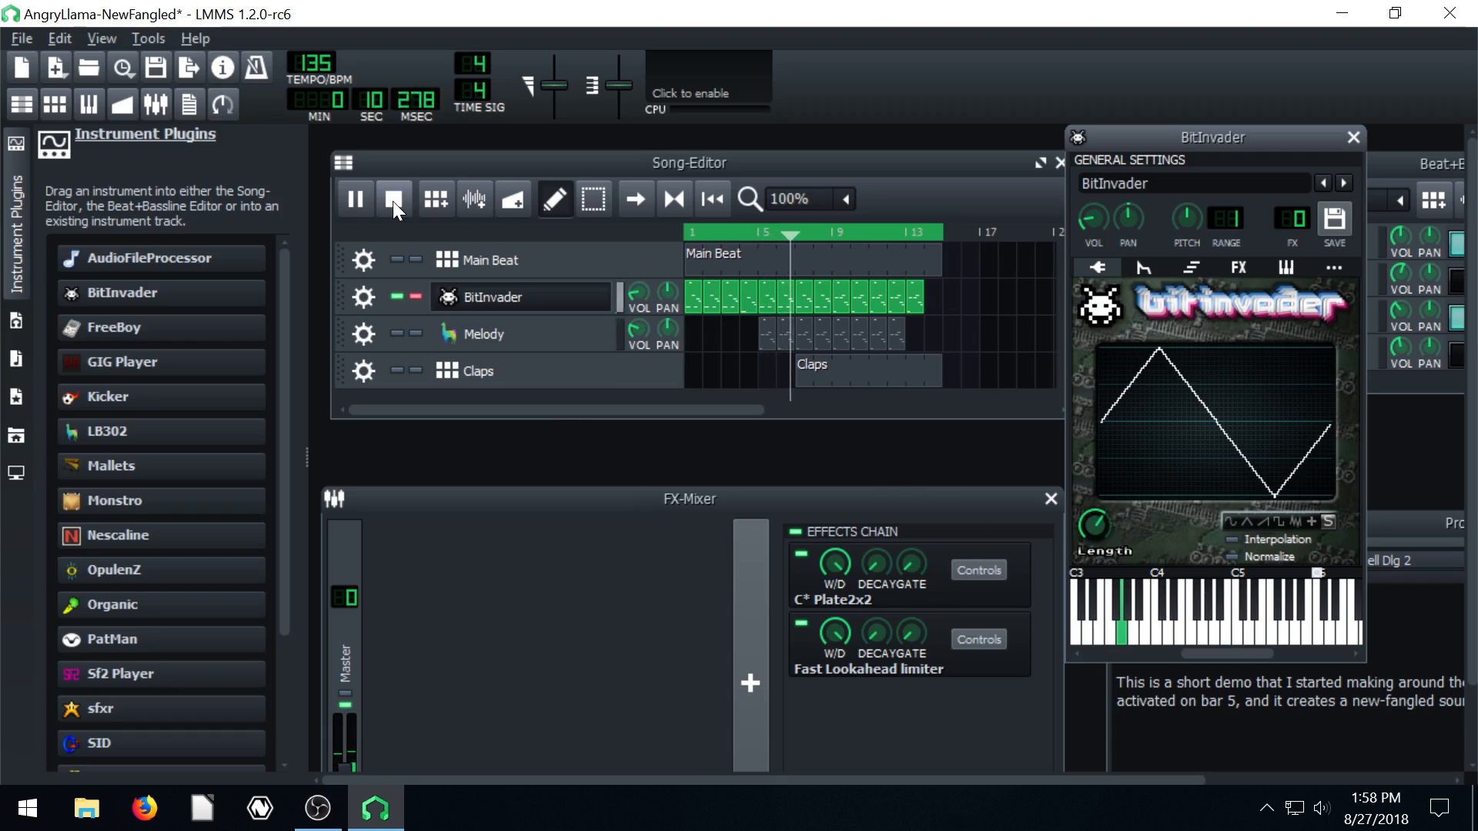
left_click(393, 198)
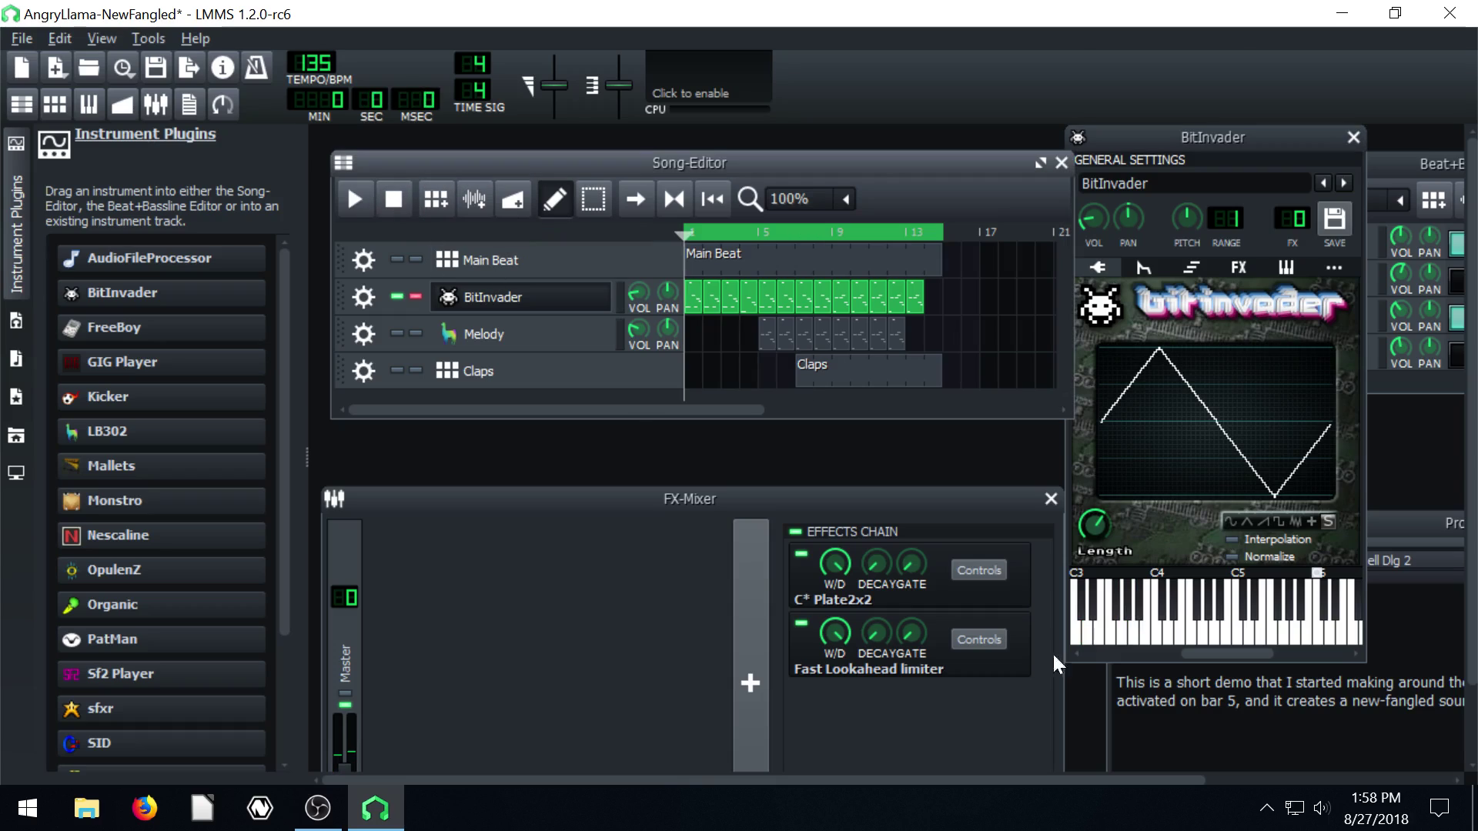
mouse_move(820, 368)
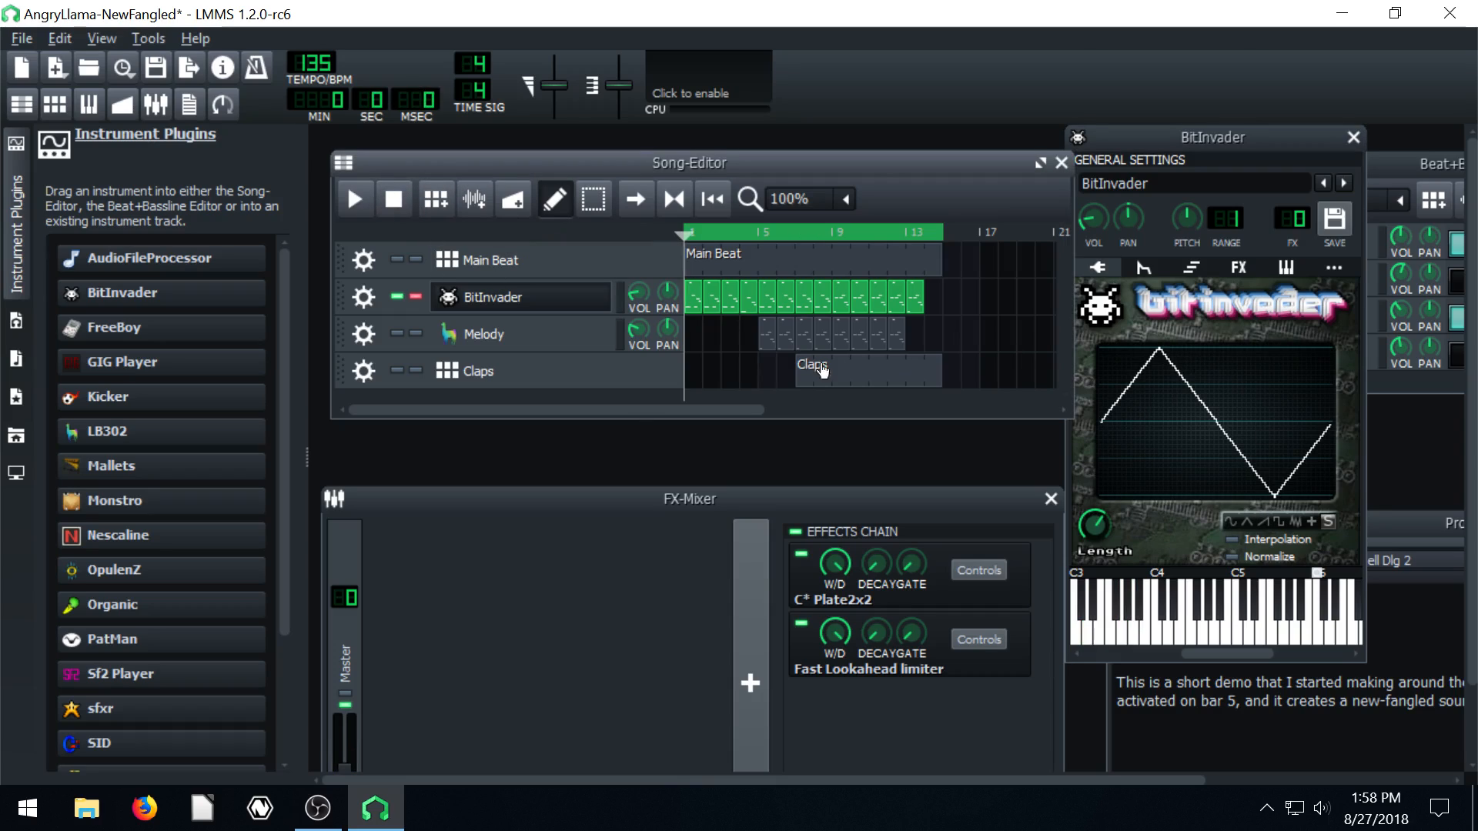
mouse_move(684, 330)
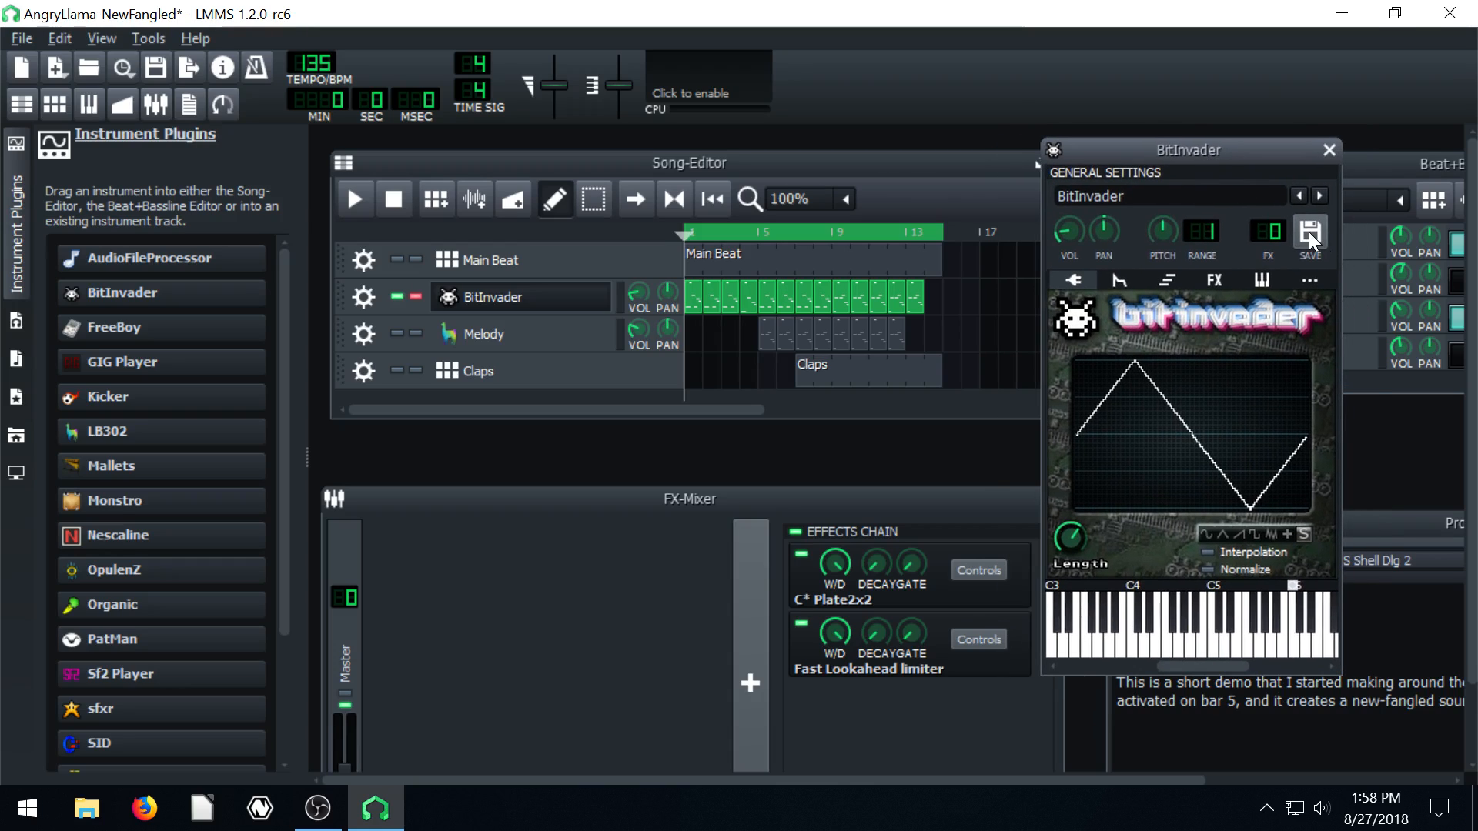
Save the triangle-wave BitInvader sound as preset 'BitInvader_Test'
left_click(1310, 232)
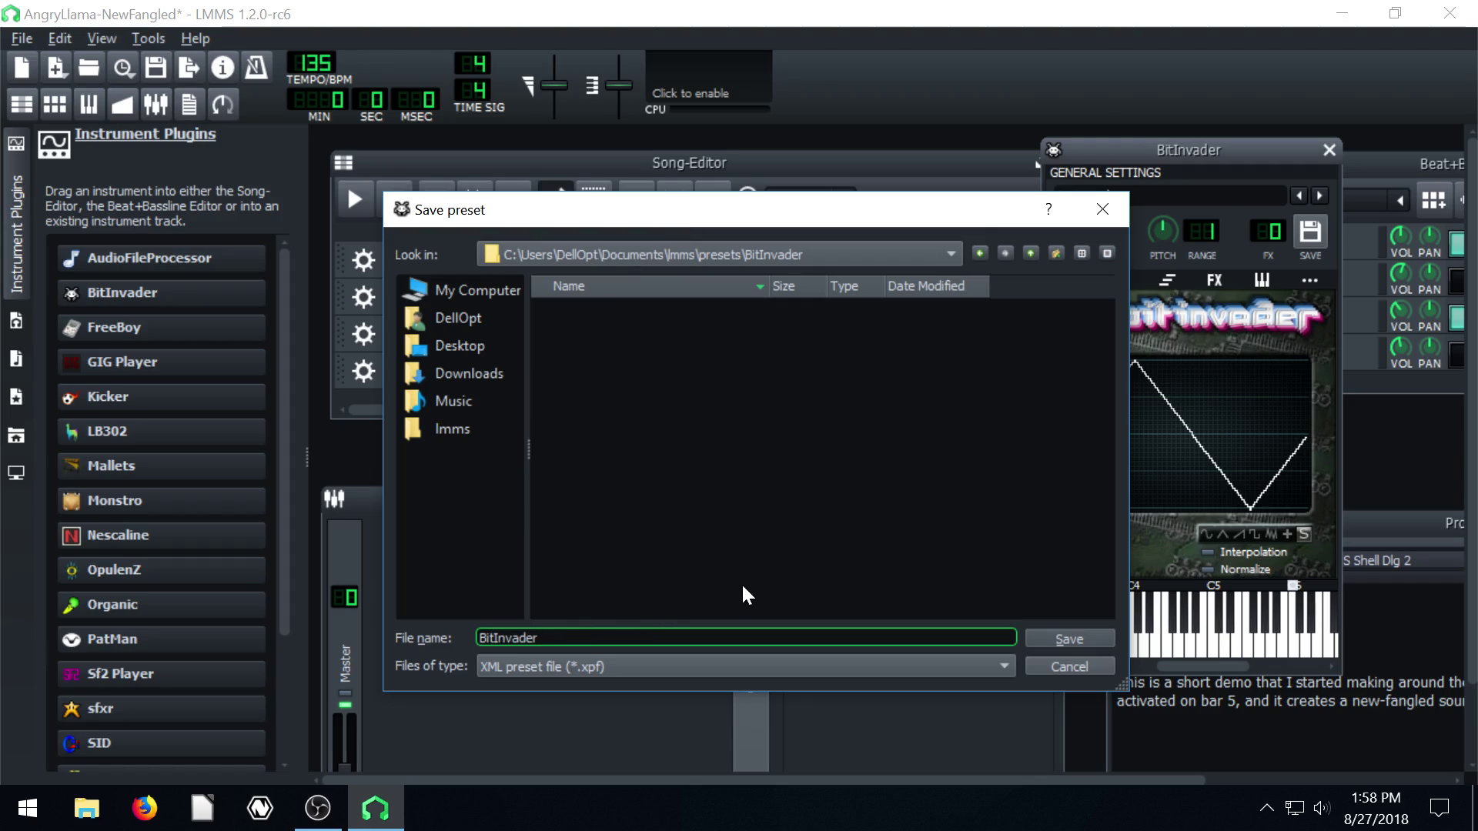
type("_")
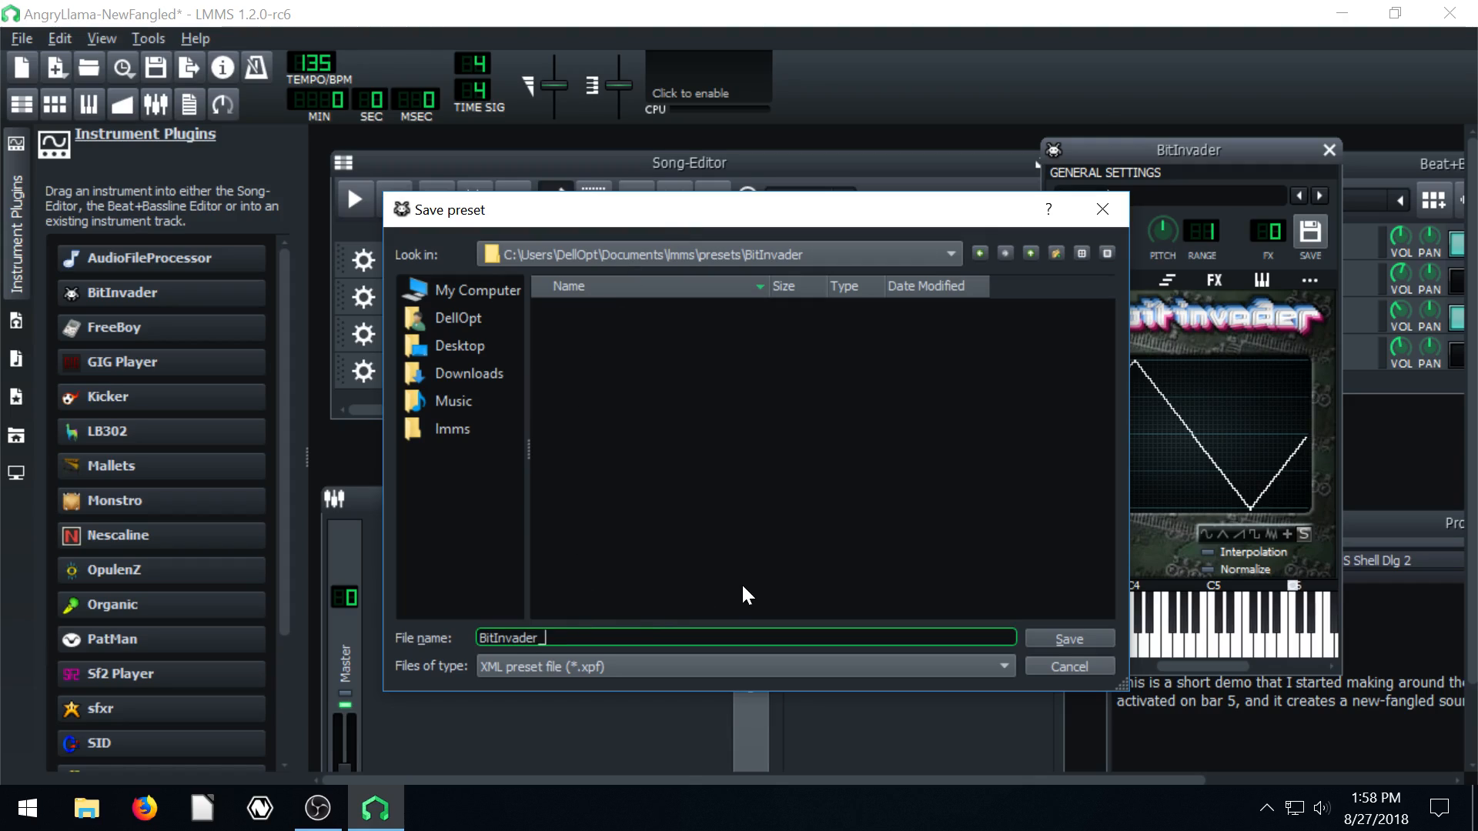
type("Test")
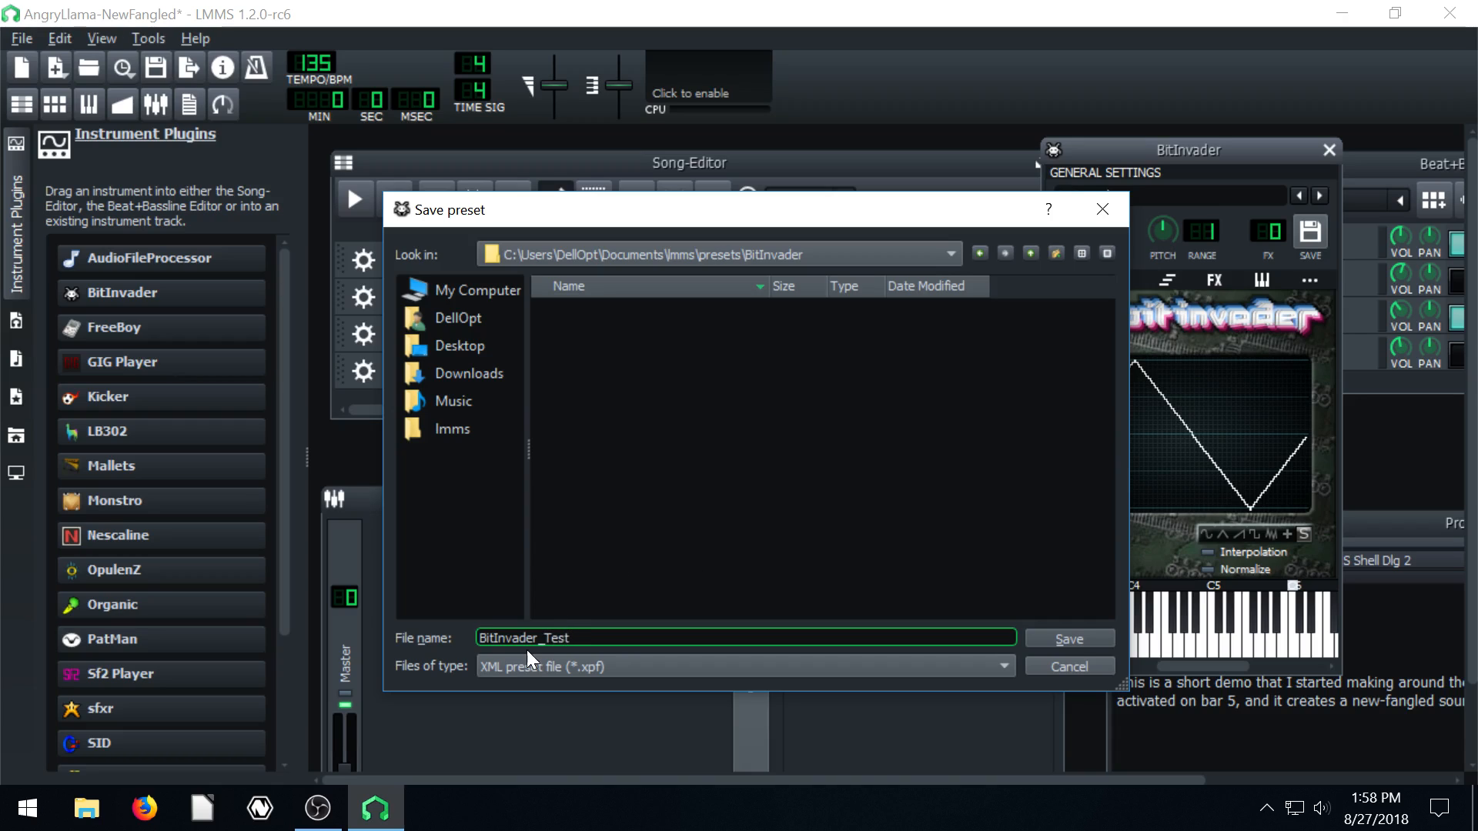
left_click(1068, 639)
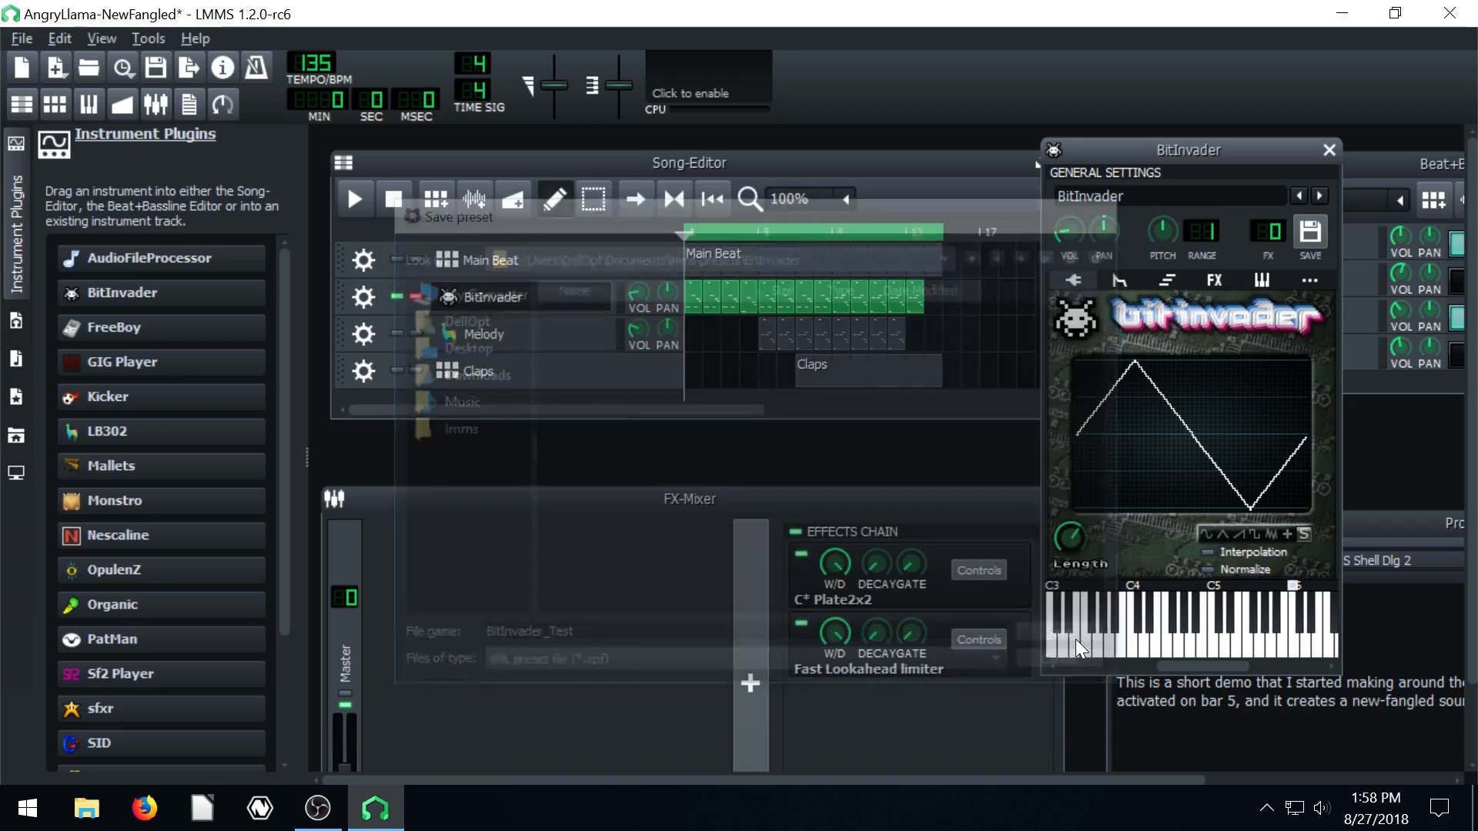
key("Escape")
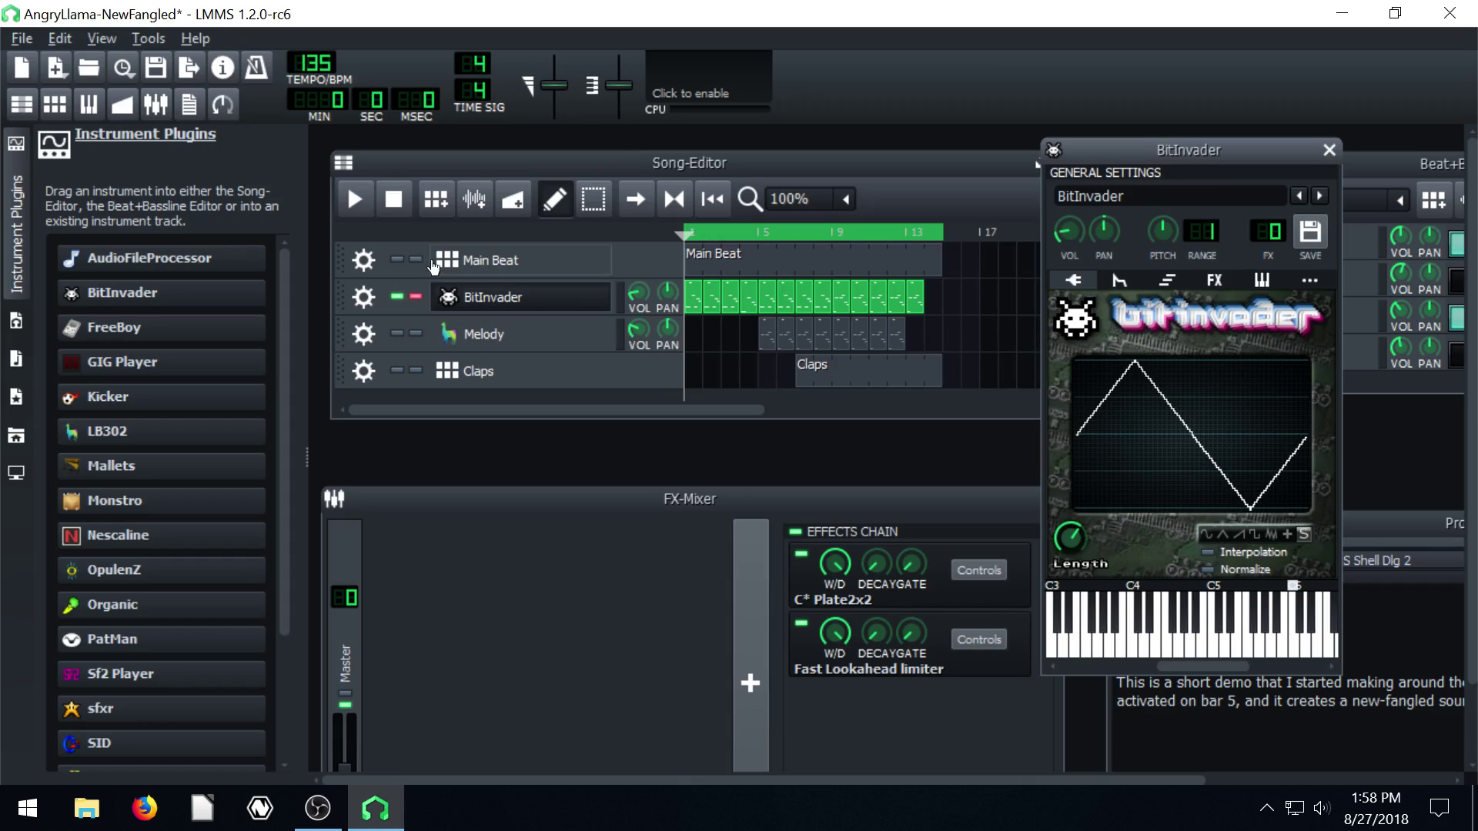
mouse_move(496, 304)
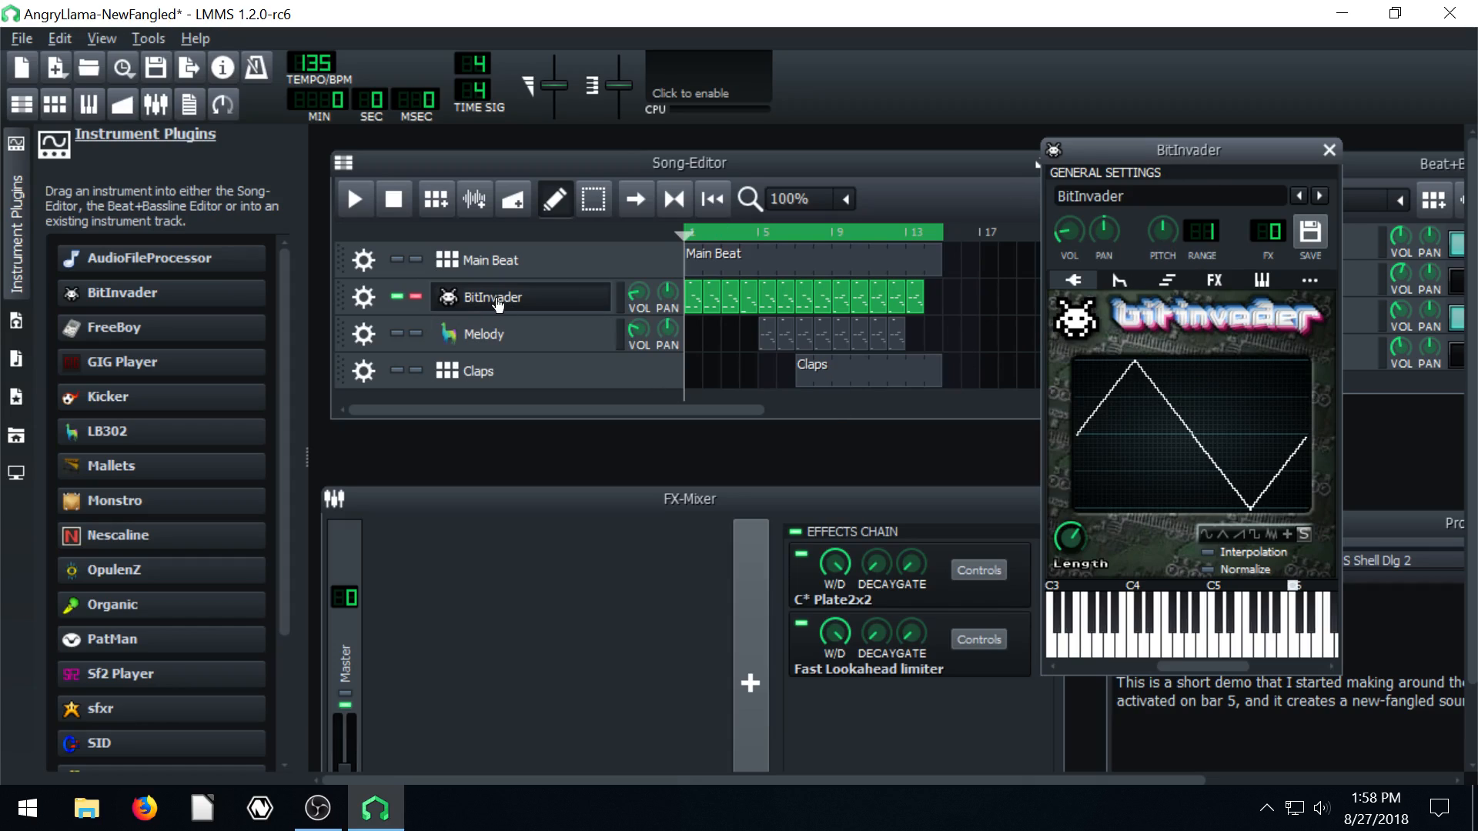
mouse_move(94, 651)
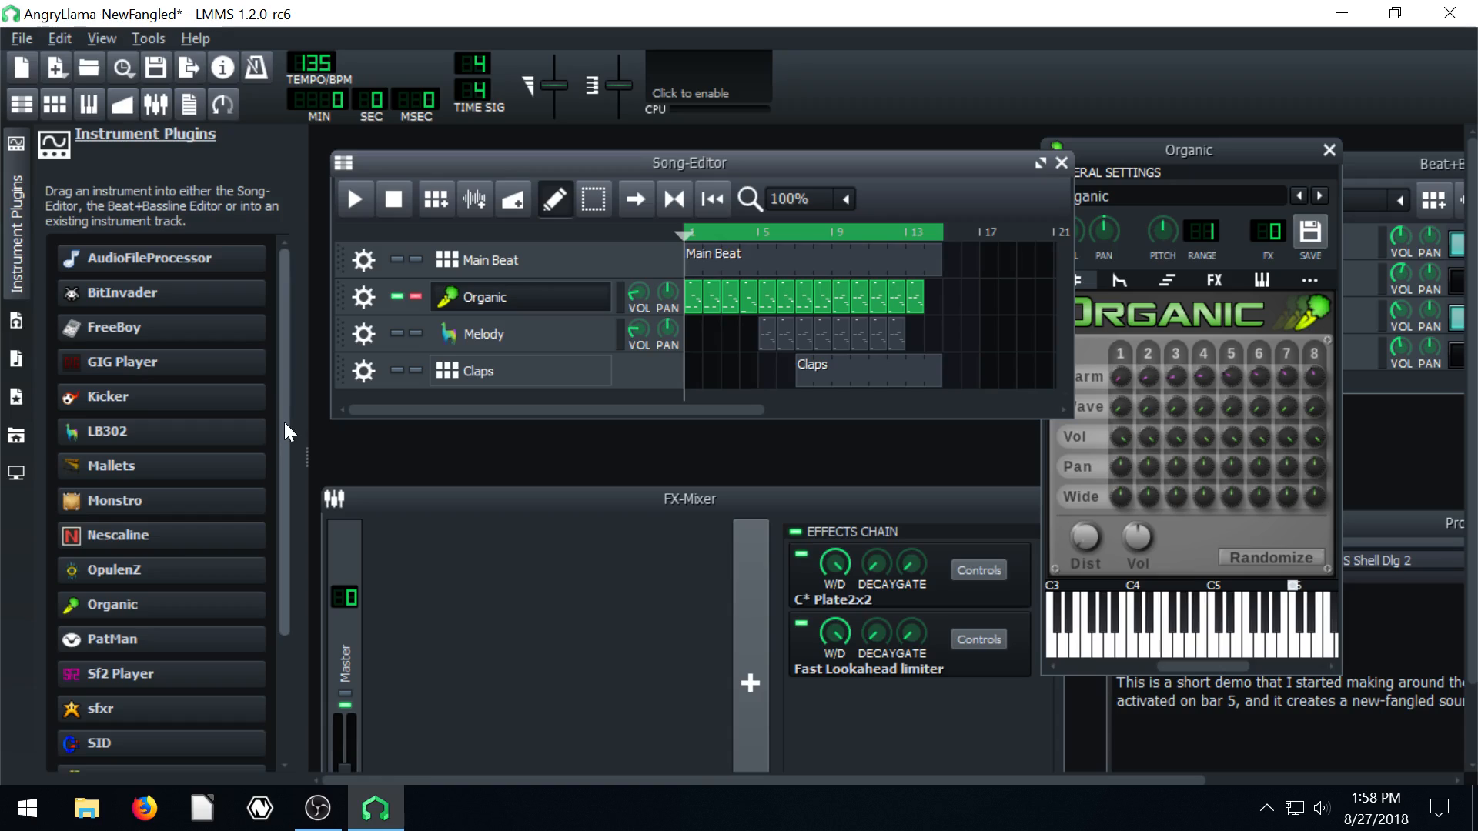
mouse_move(1141, 151)
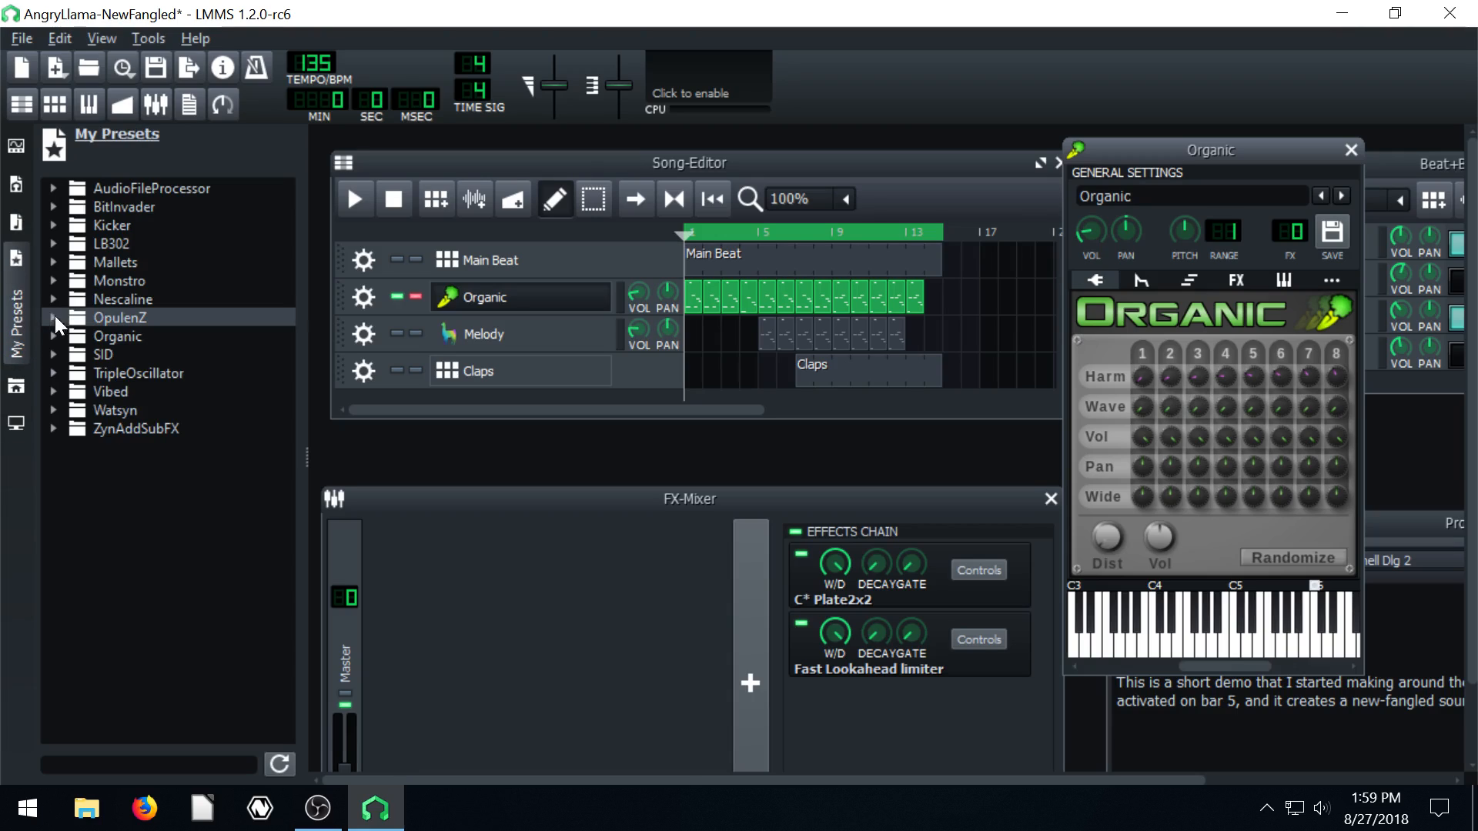
mouse_move(117, 188)
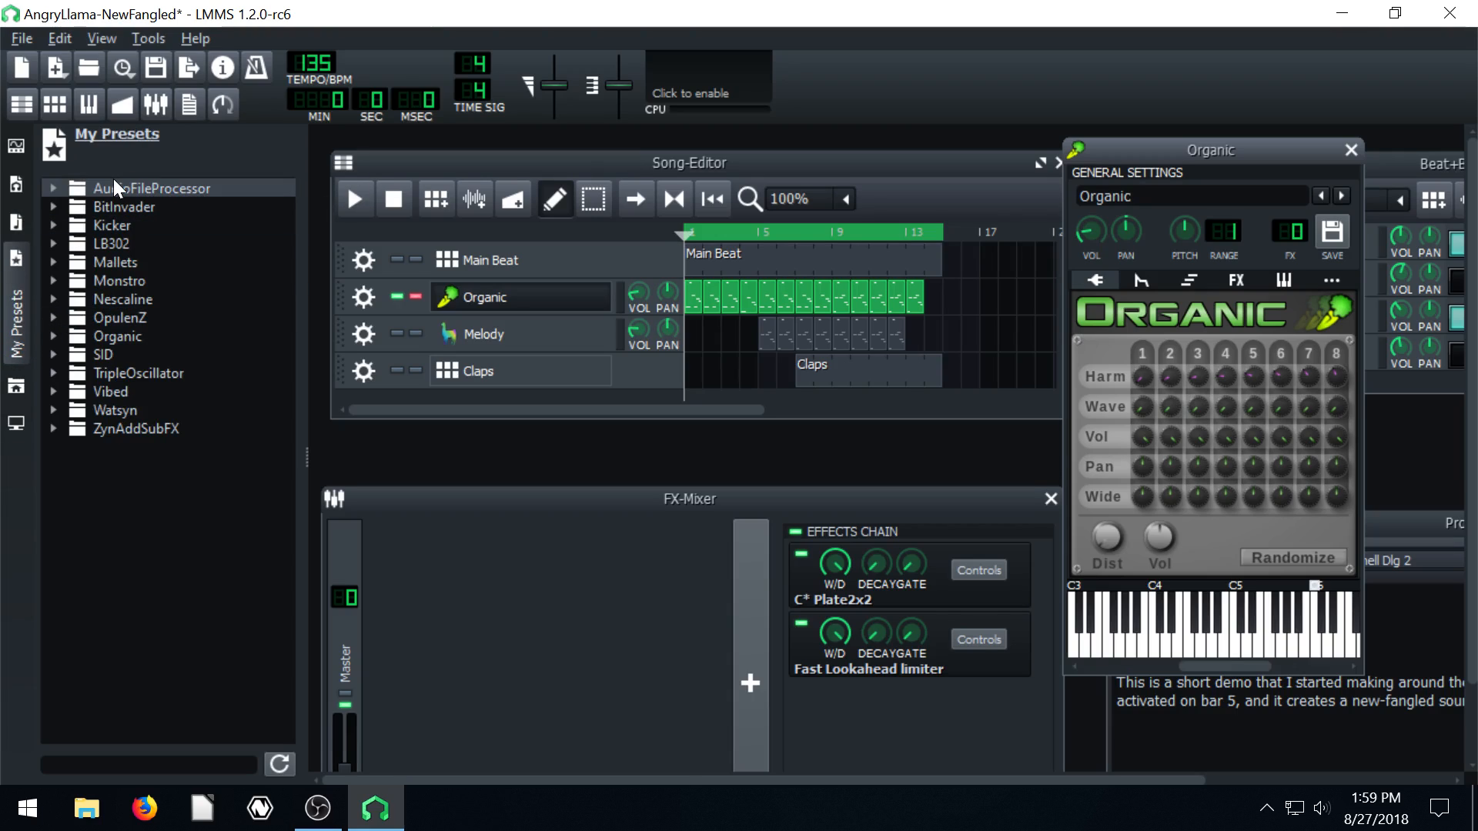
mouse_move(122, 206)
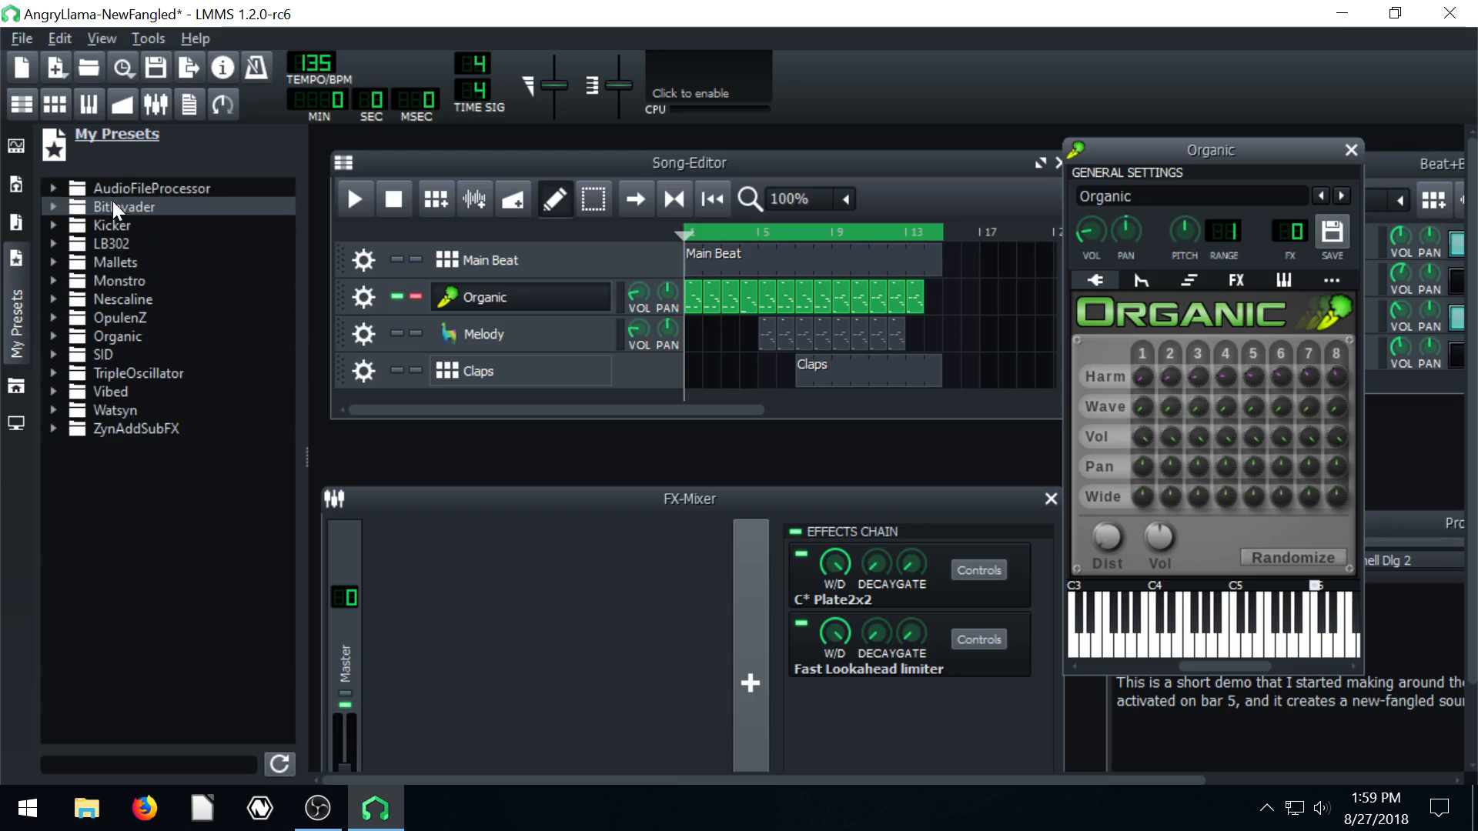
mouse_move(120, 249)
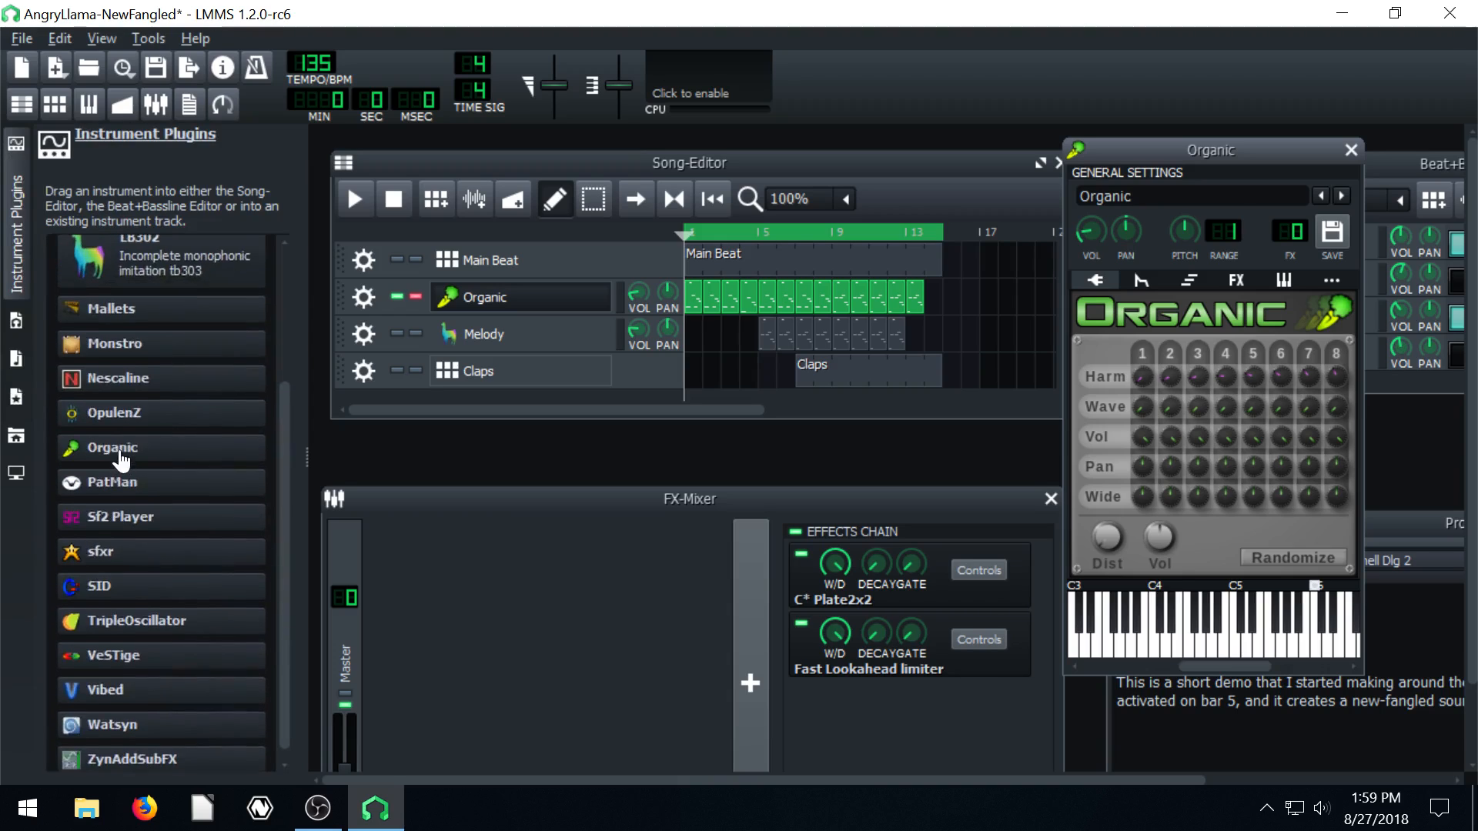
Refresh My Presets and select BitInvader_Test.xpf in the BitInvader folder
scroll("up", 3)
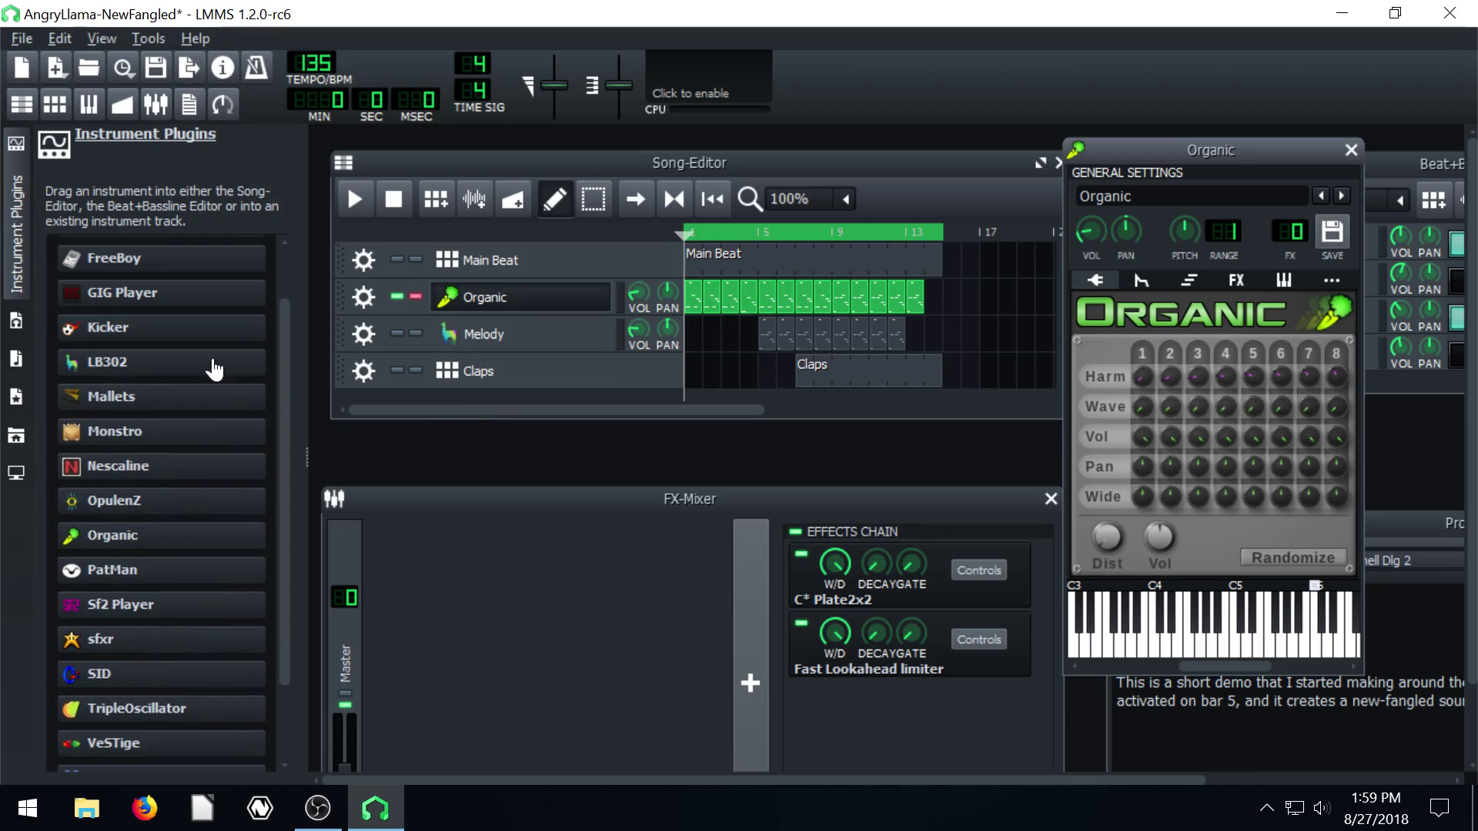
scroll("up", 3)
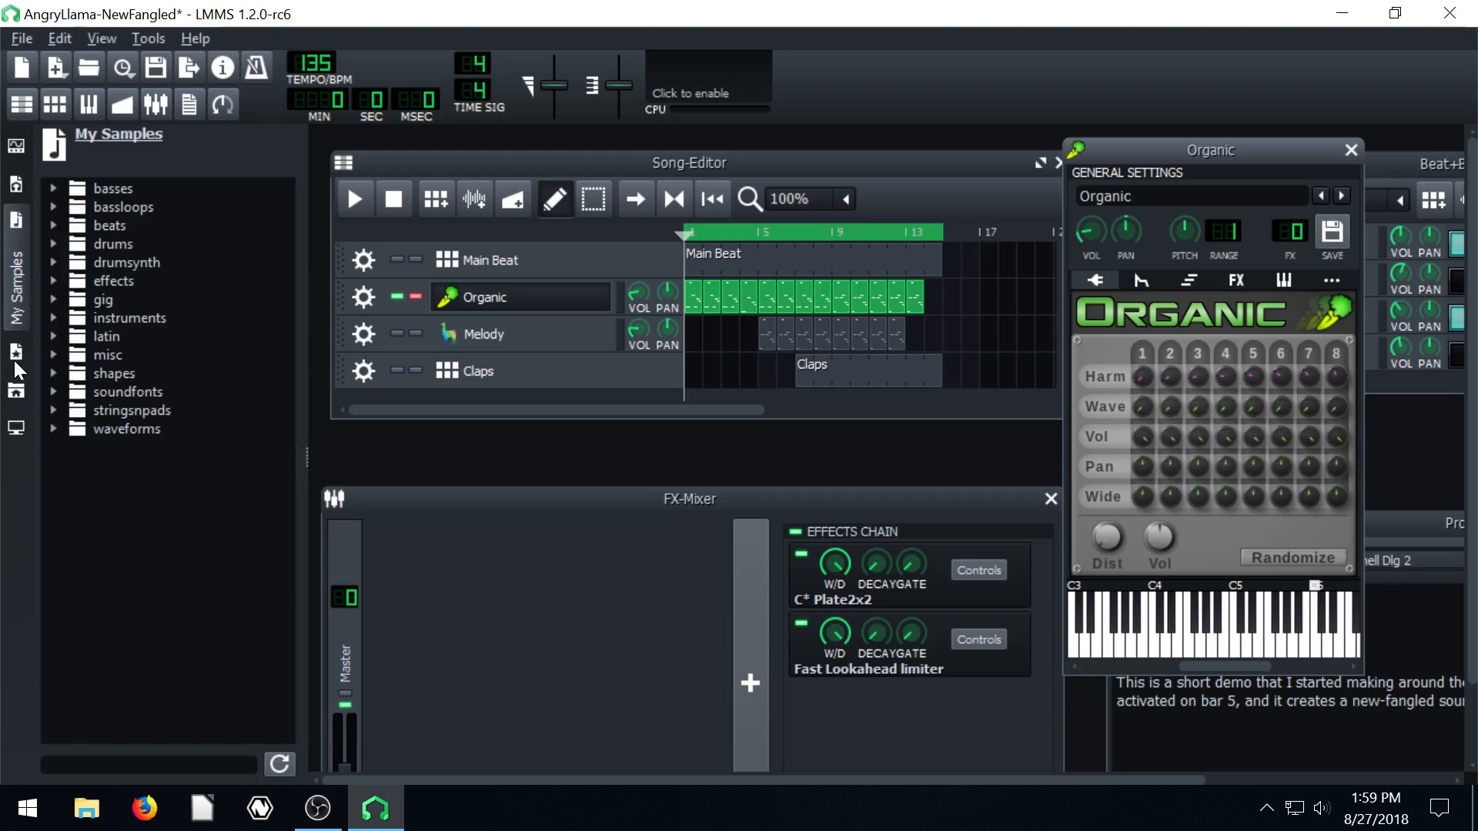
left_click(16, 321)
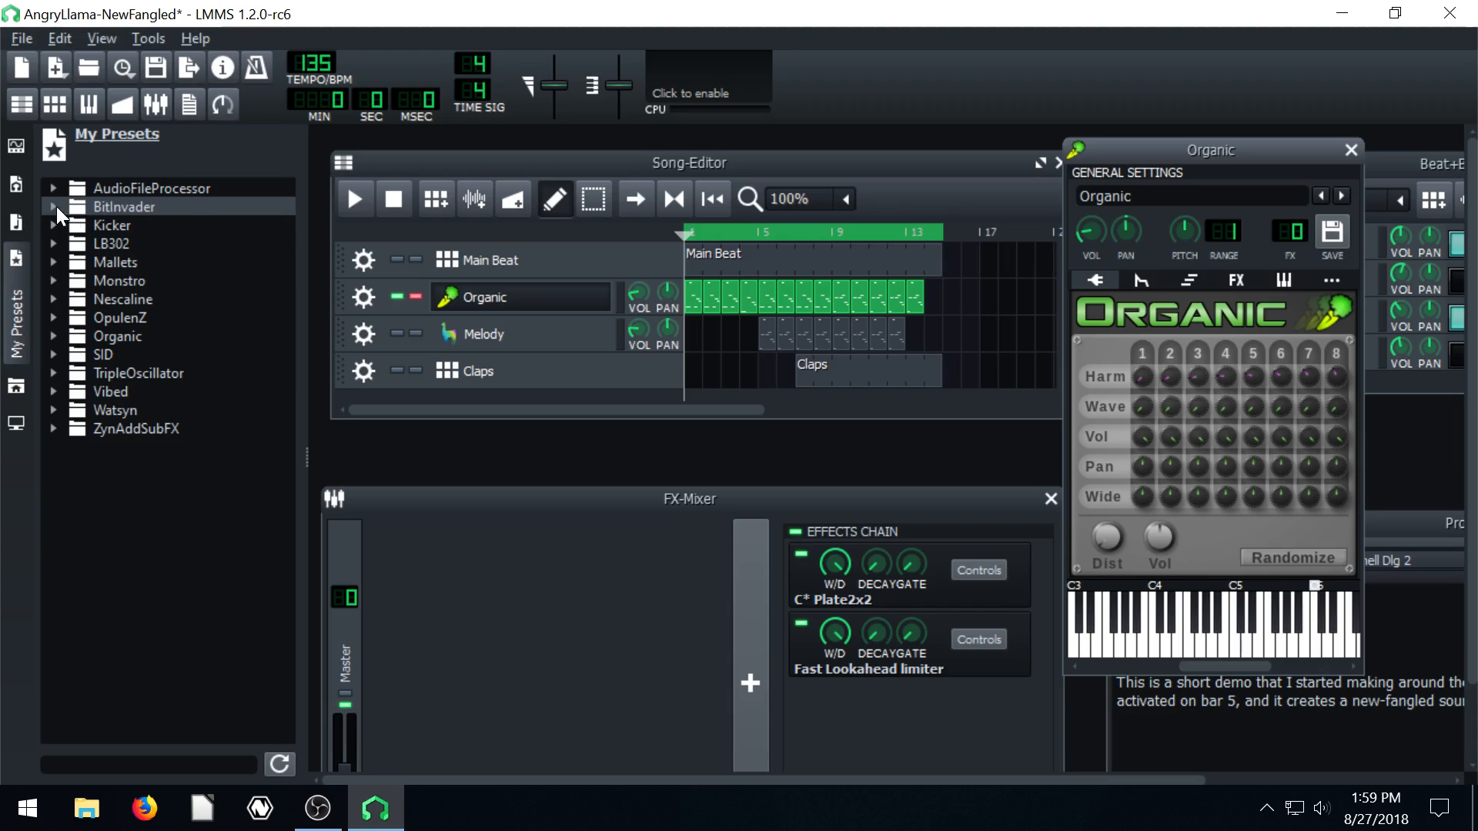
left_click(54, 206)
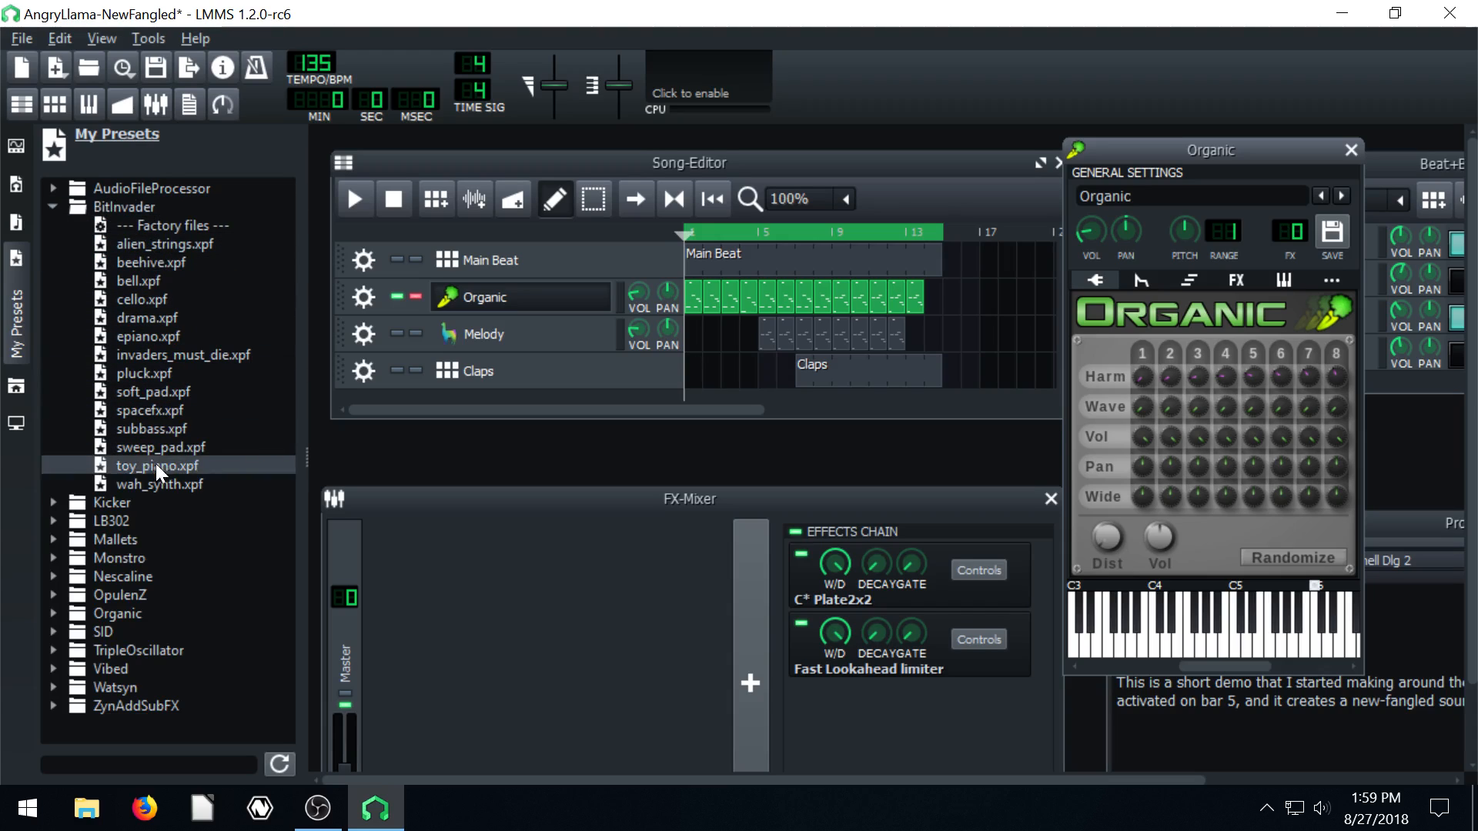
mouse_move(387, 655)
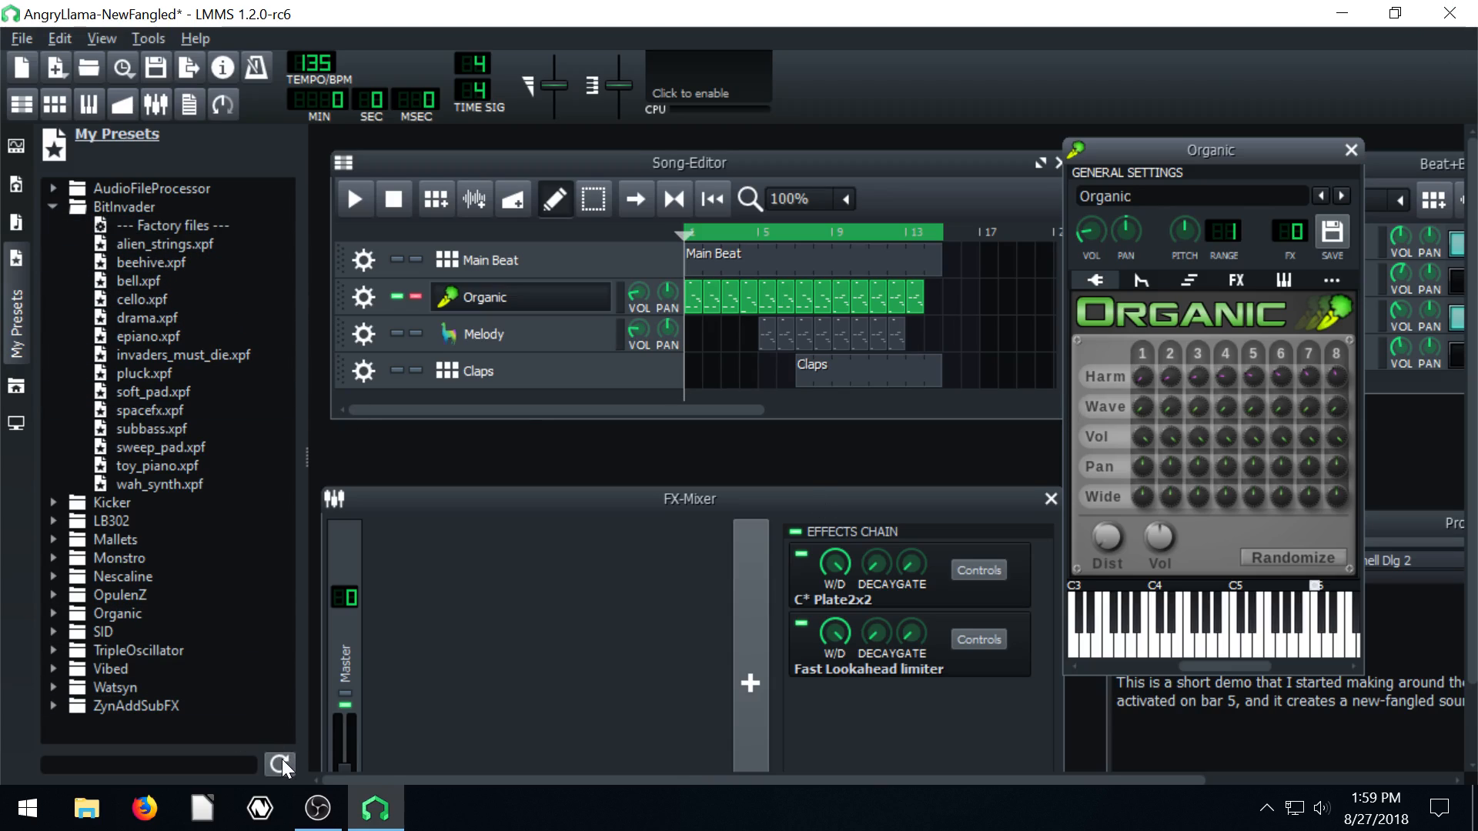
left_click(55, 206)
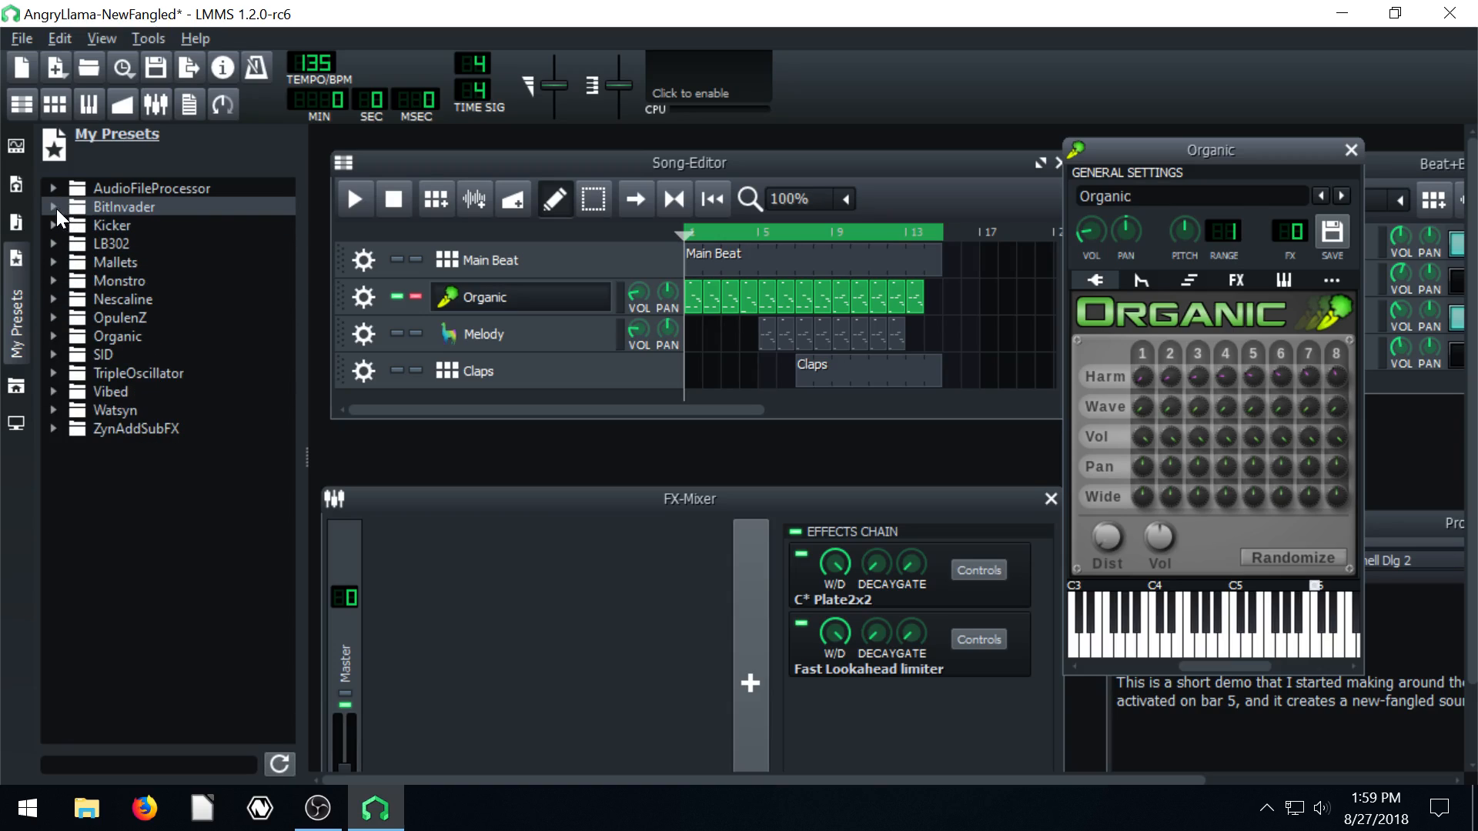
left_click(54, 206)
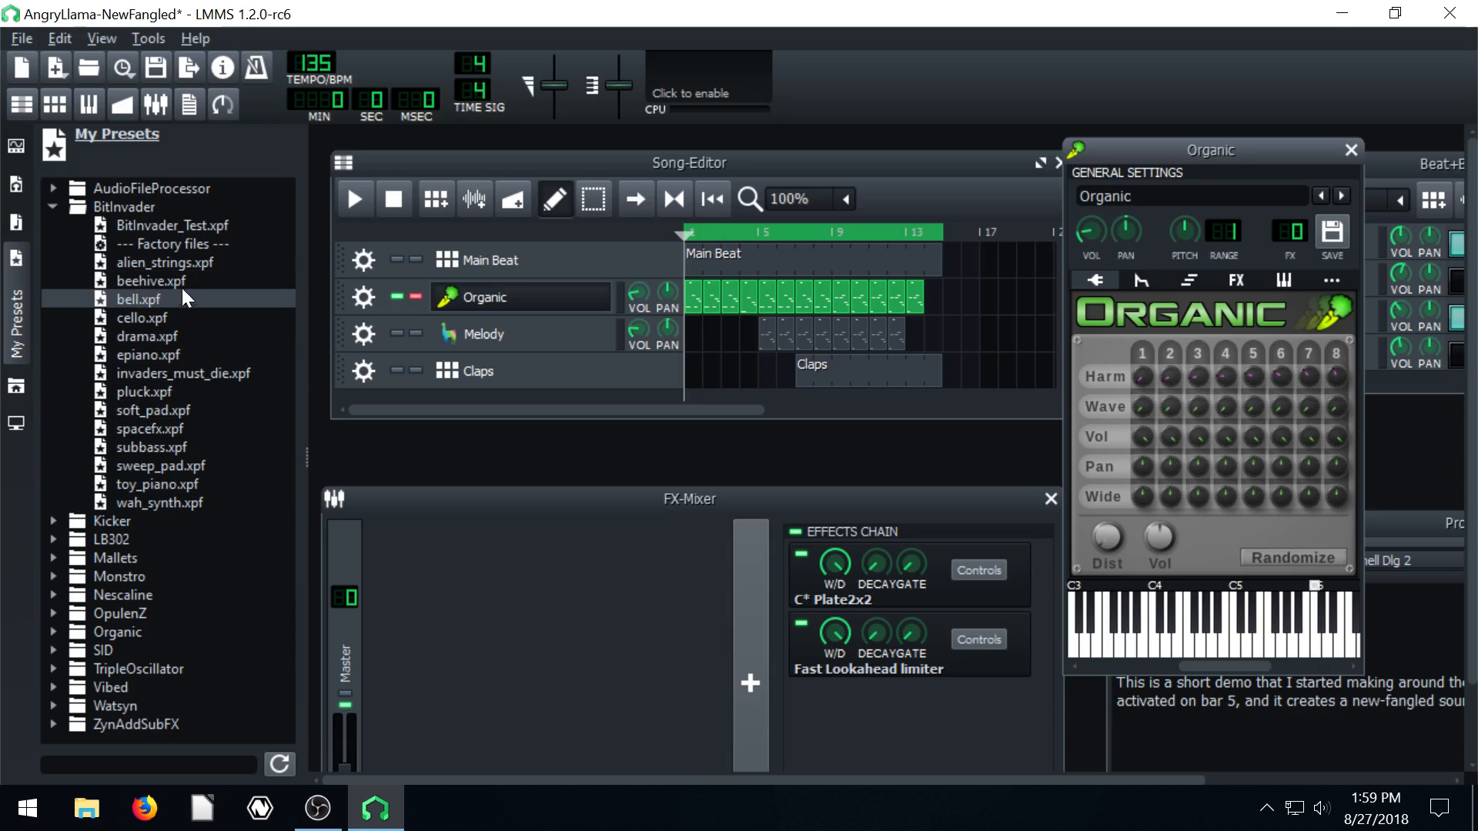
mouse_move(192, 520)
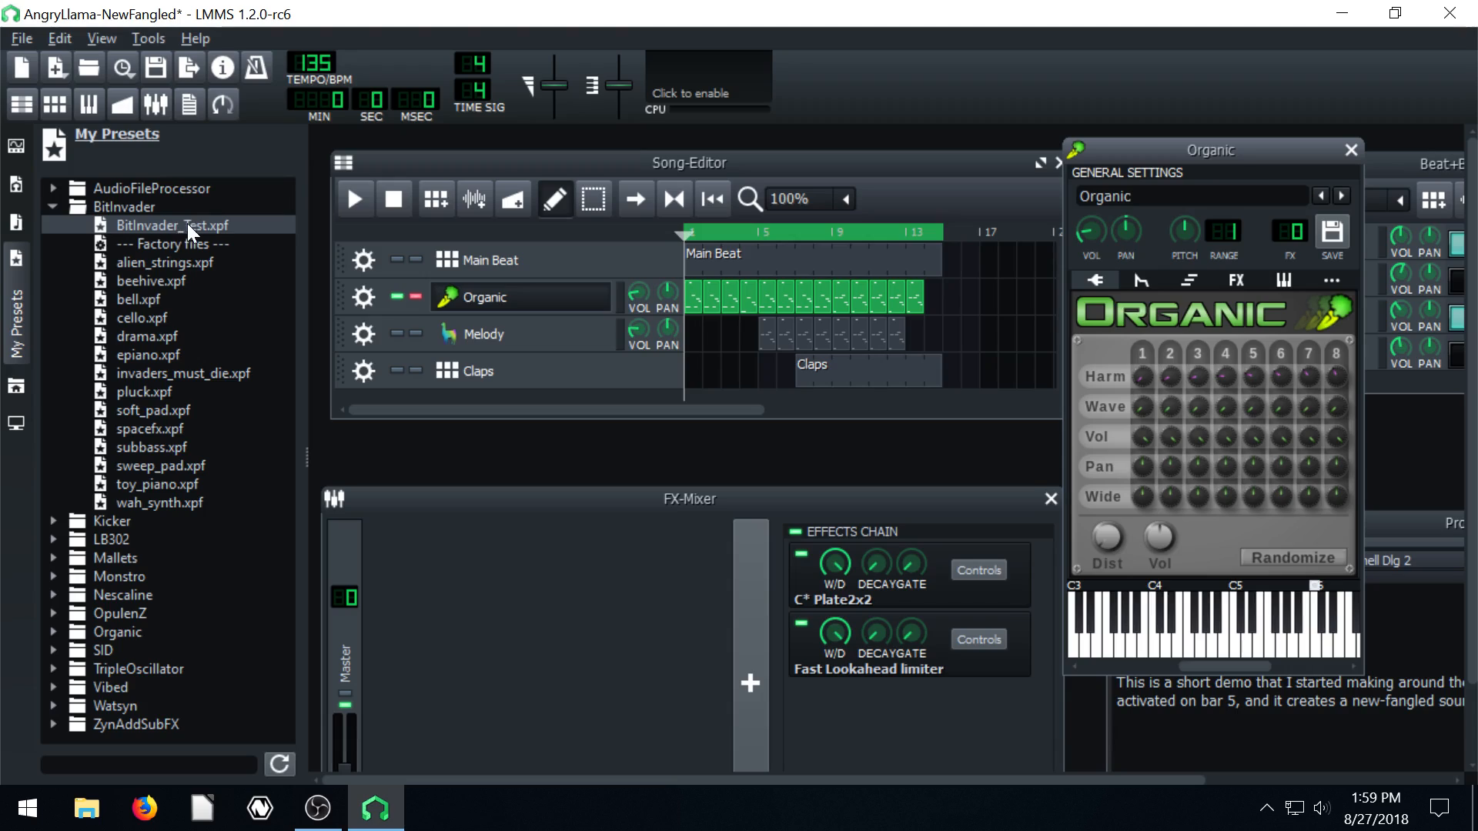
left_click(172, 226)
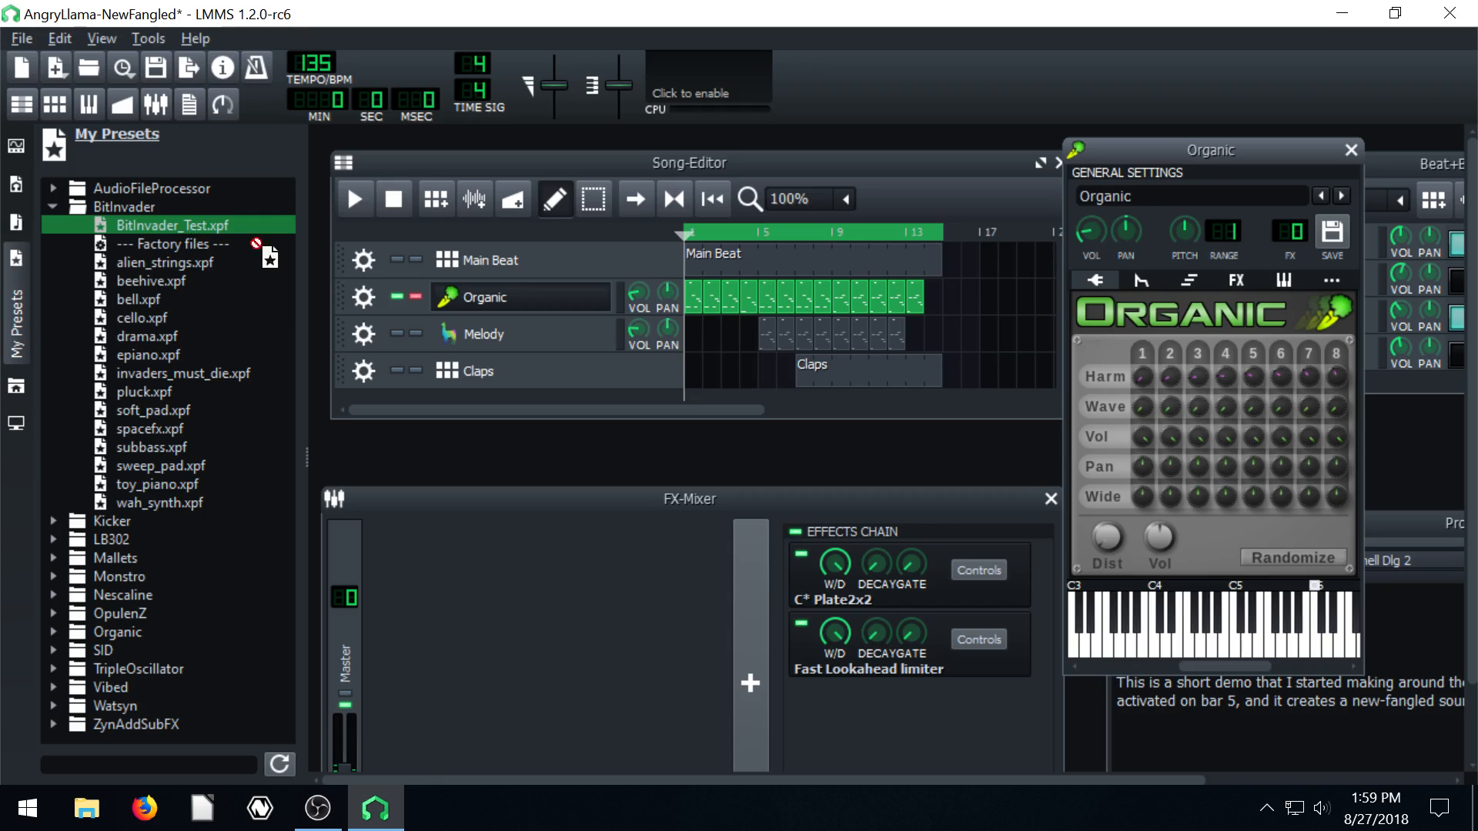
Load BitInvader_Test.xpf onto the Organic bass track, then briefly play and stop the song
double_click(168, 224)
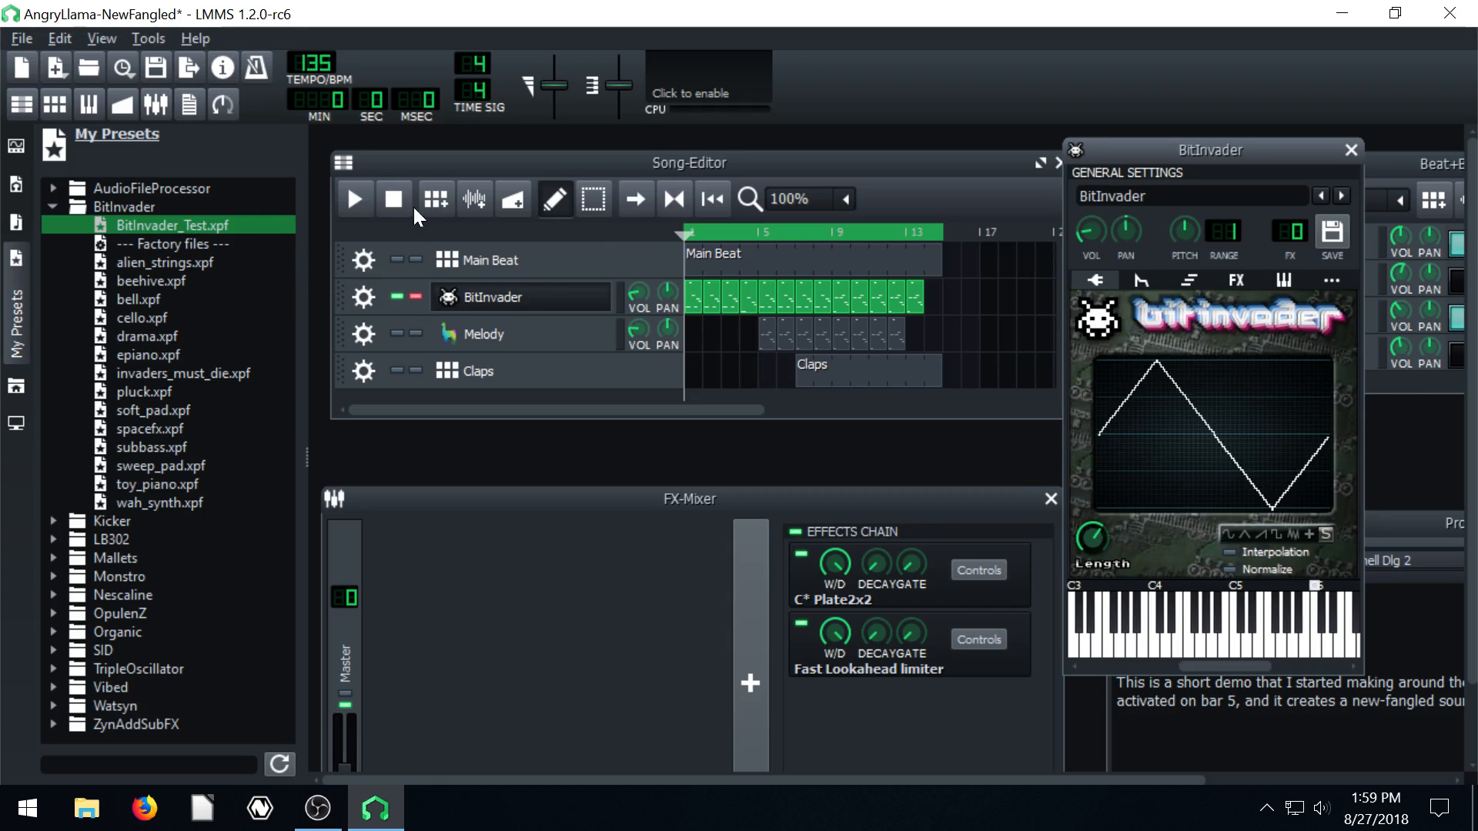
left_click(354, 199)
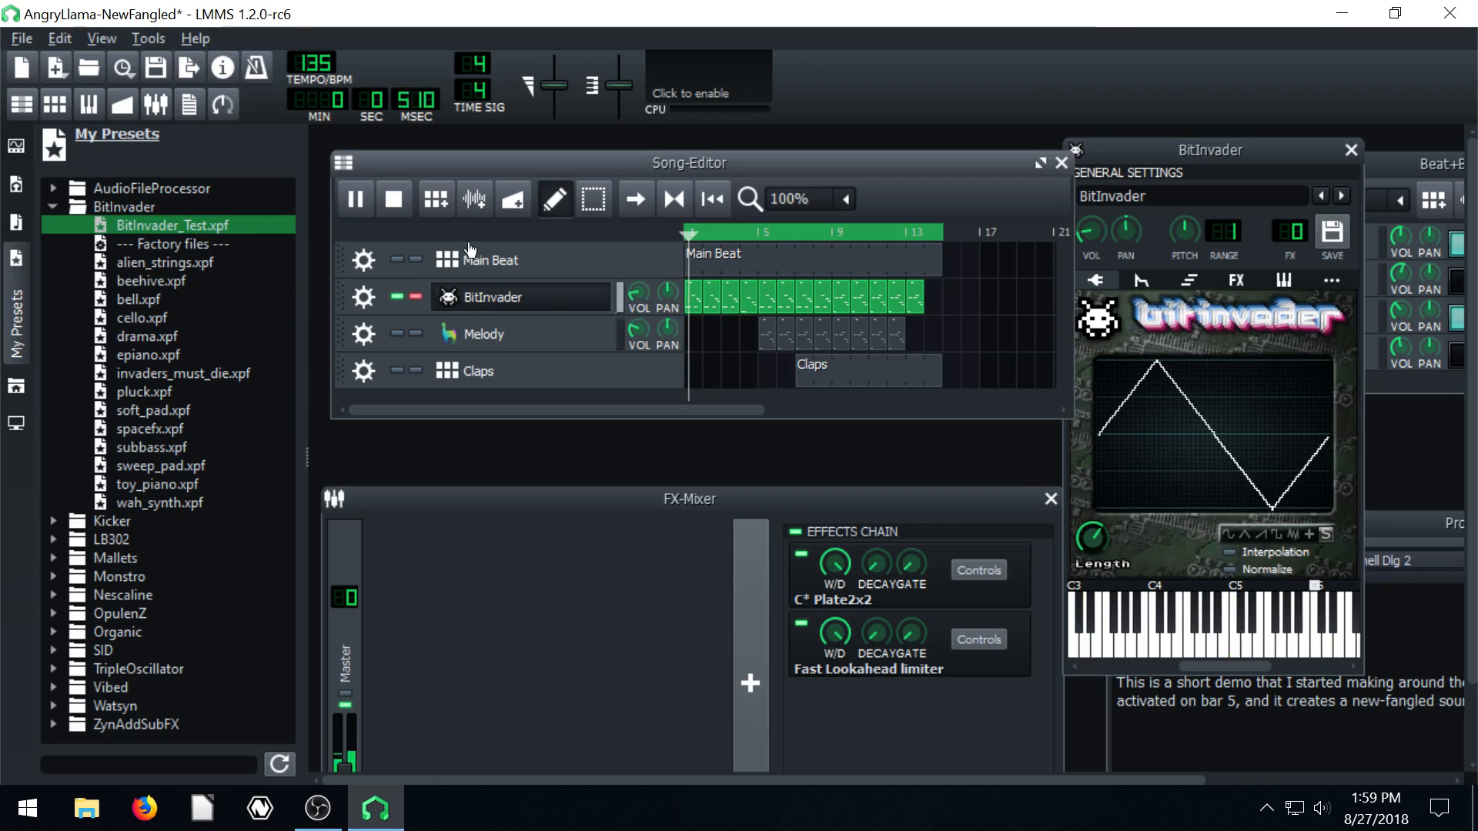
left_click(394, 199)
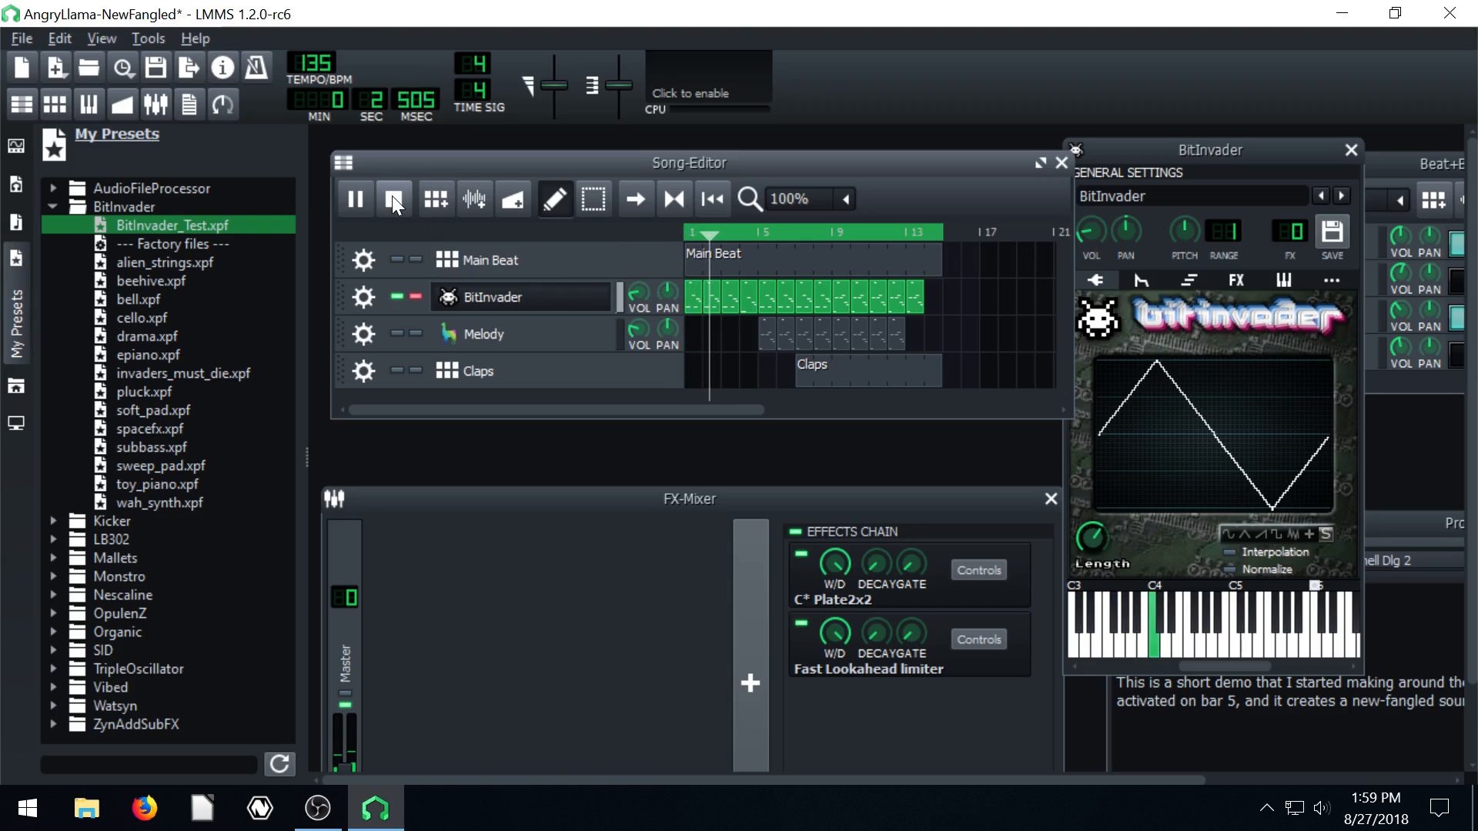
left_click(393, 198)
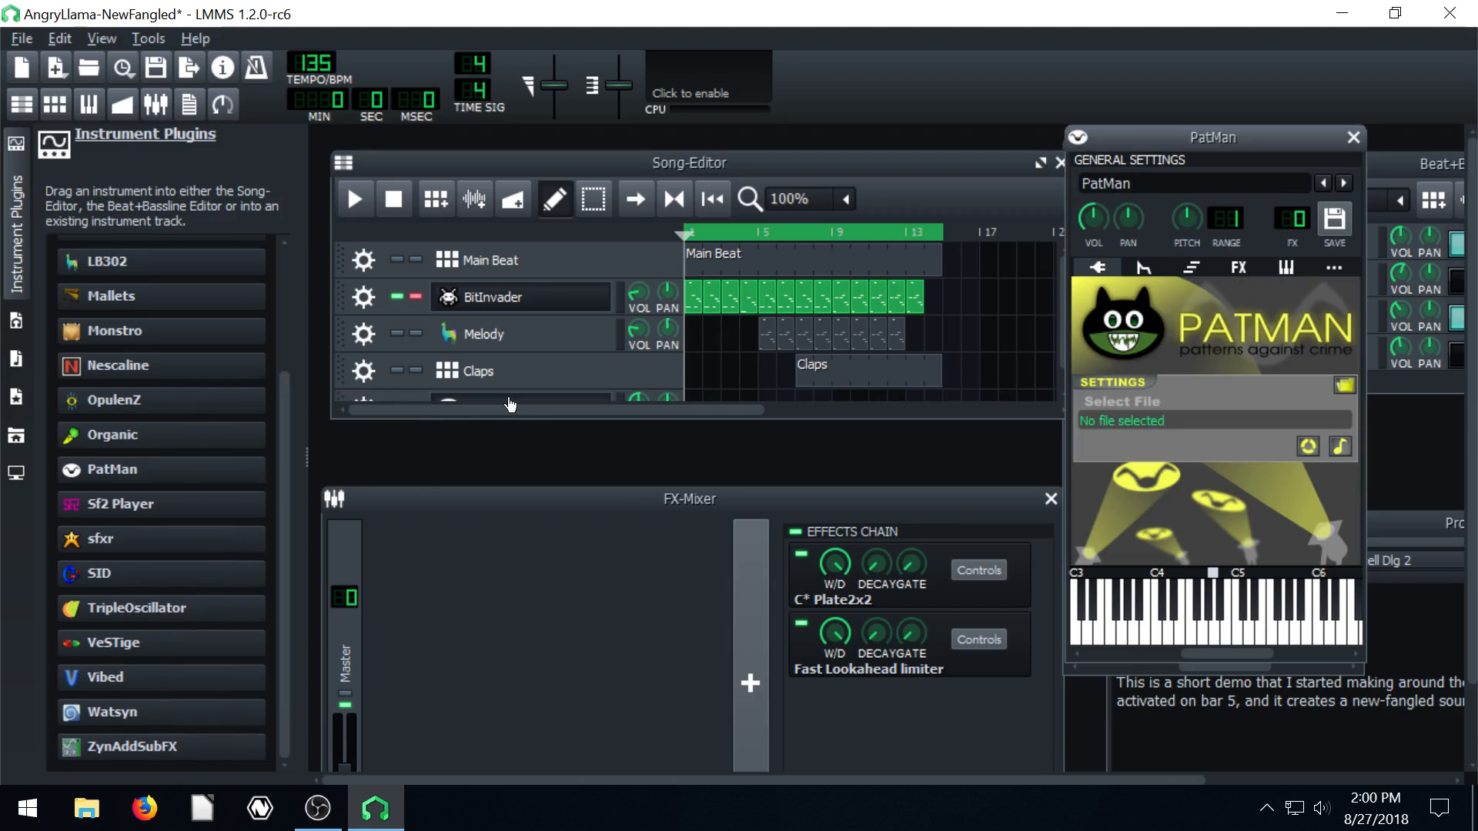
mouse_move(1337, 226)
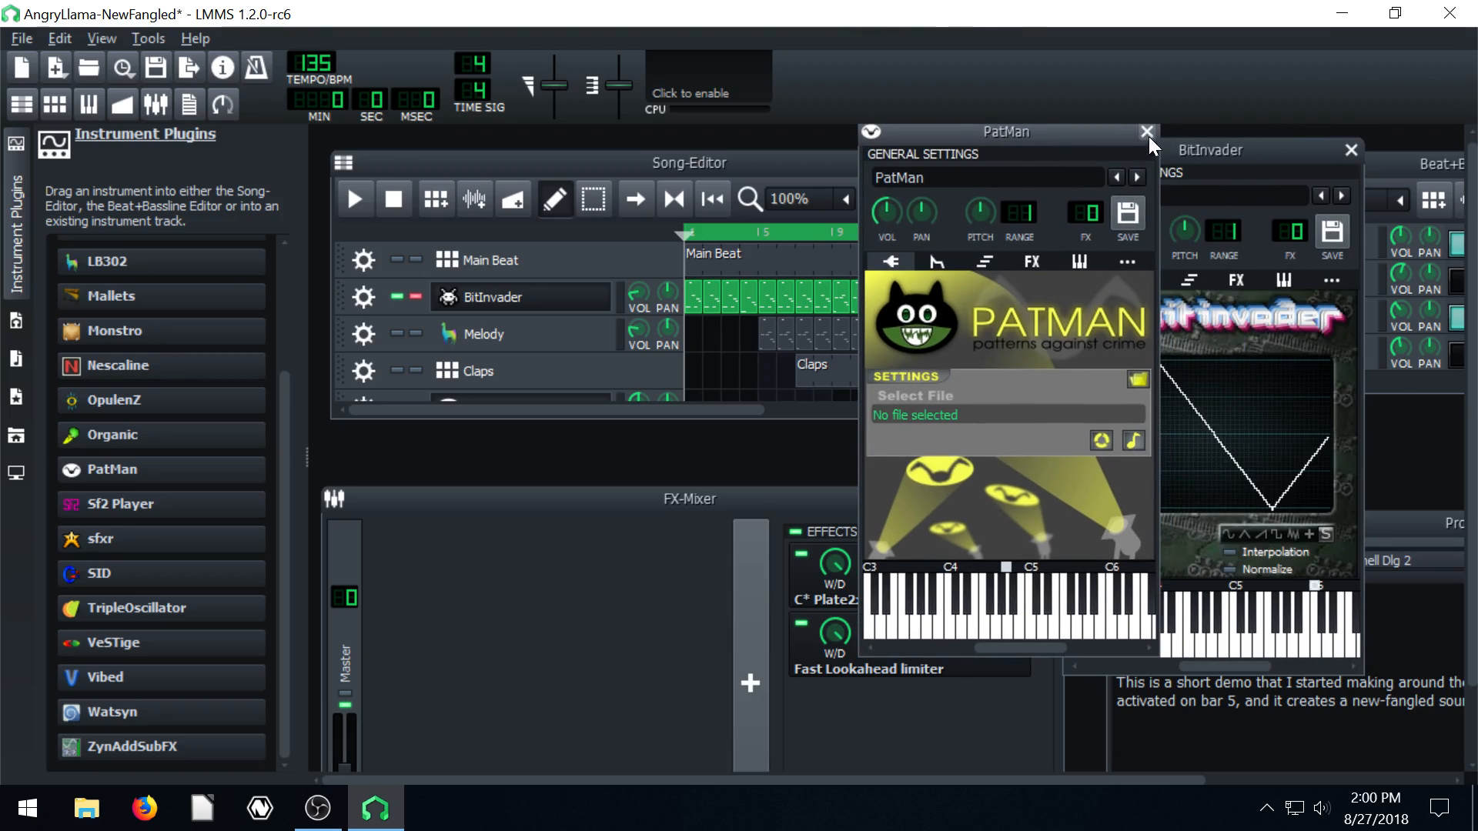
Close the PatMan instrument settings window and scroll the sidebar list back up
left_click(1145, 131)
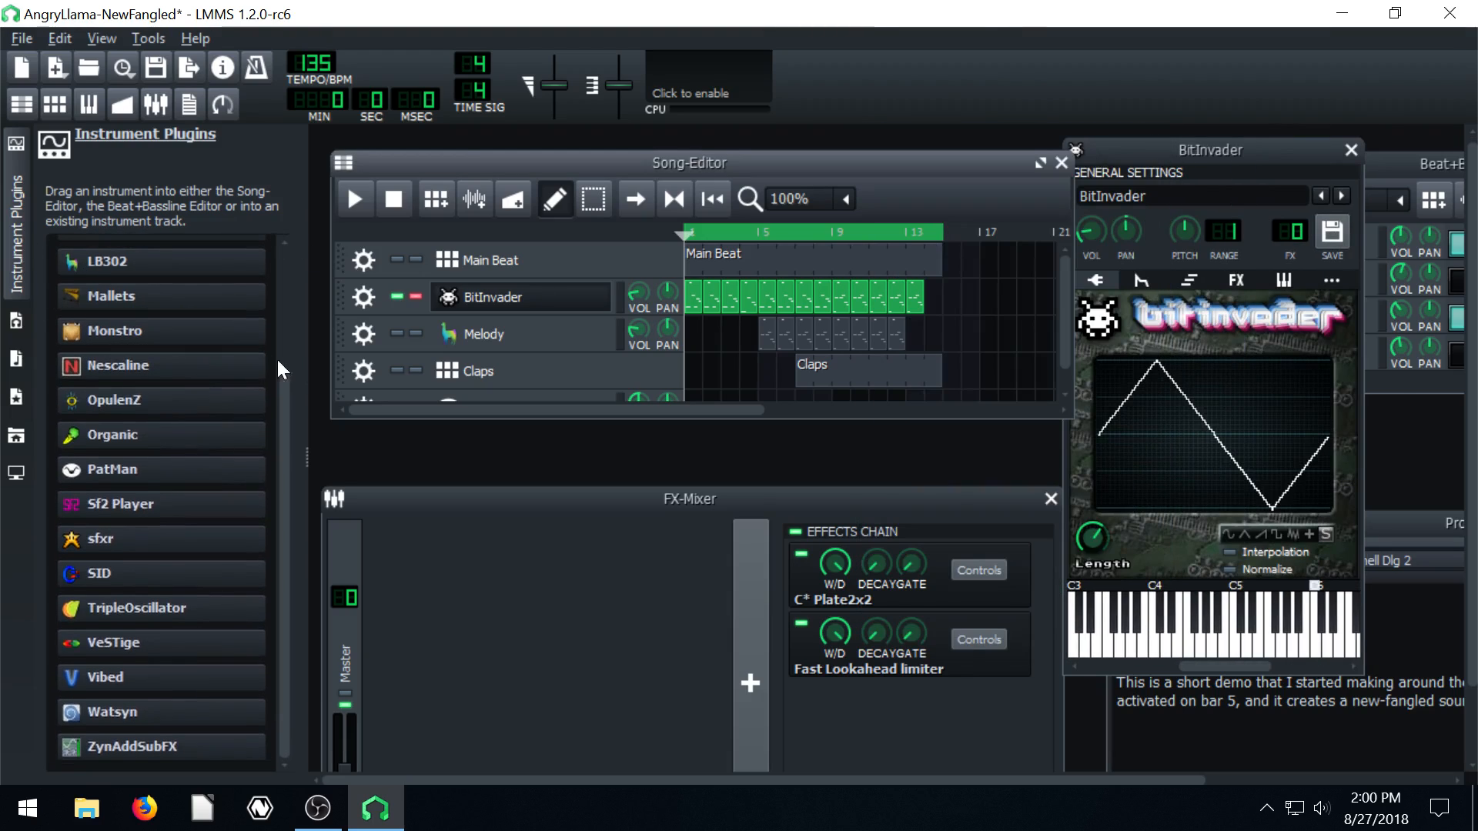
scroll("up", 3)
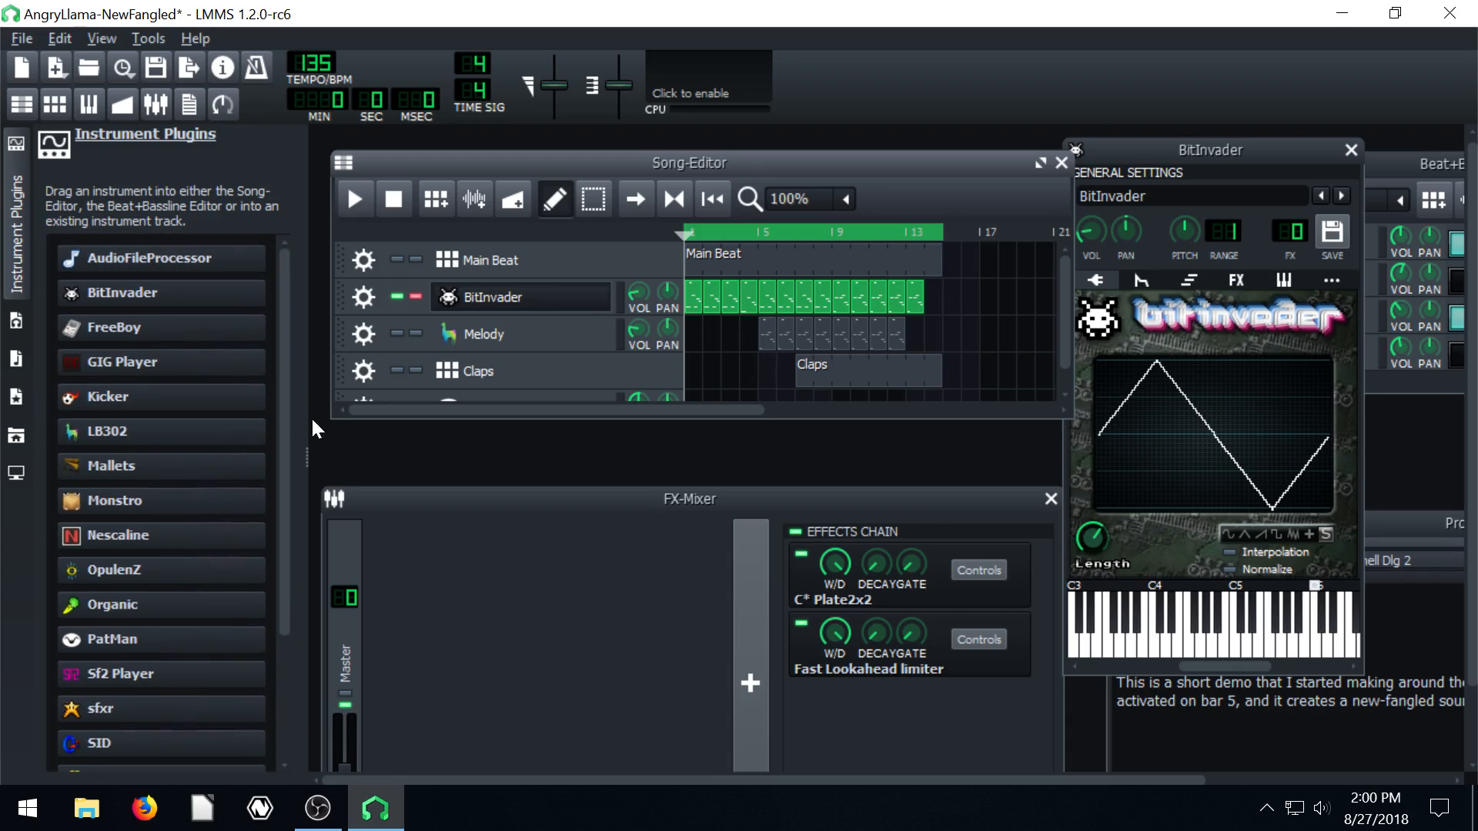
mouse_move(108, 415)
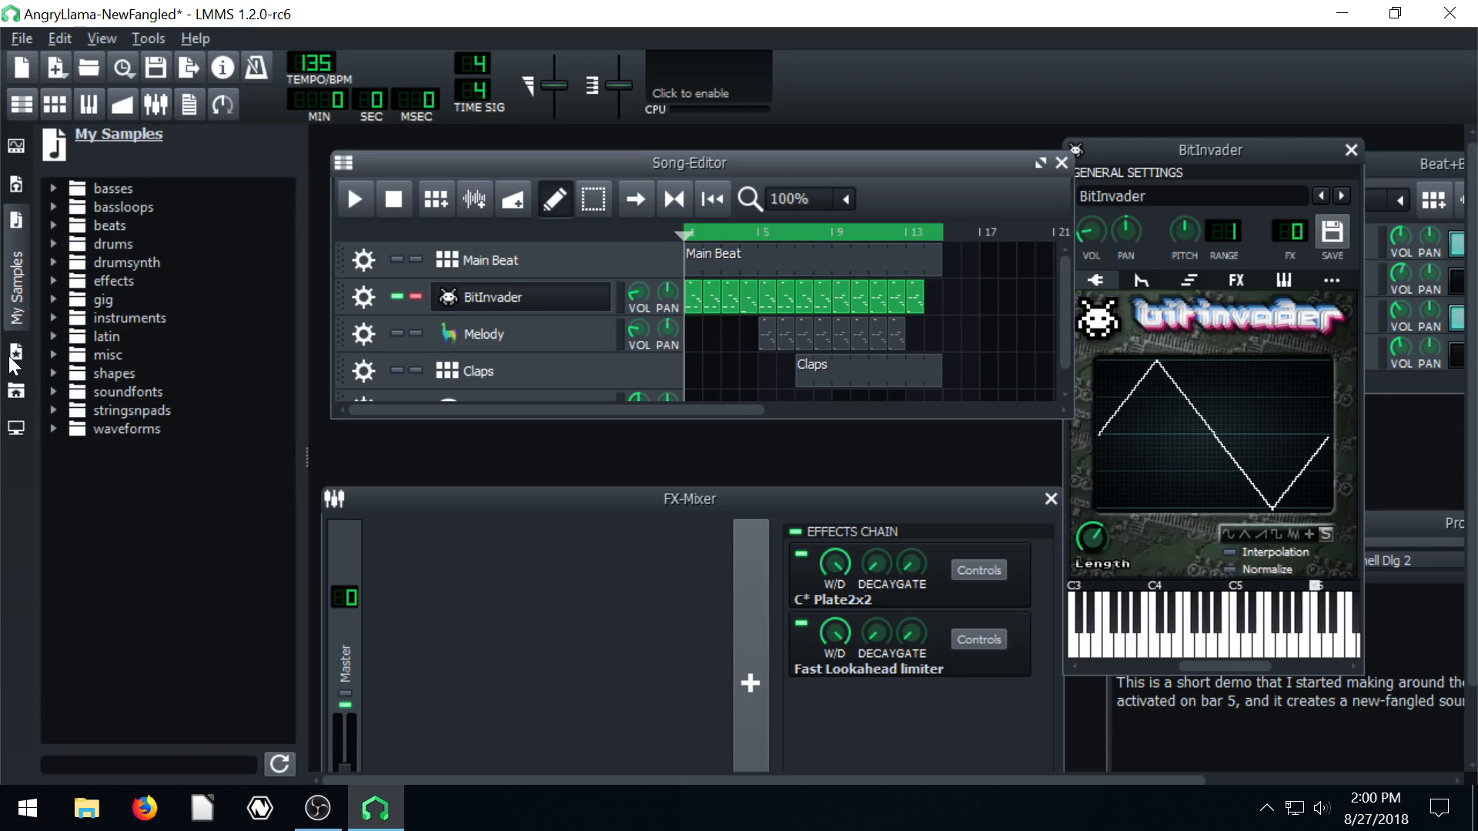
In My Presets, collapse BitInvader, expand Monstro and OpulenZ, and put Epiano.xpf on track two
left_click(16, 293)
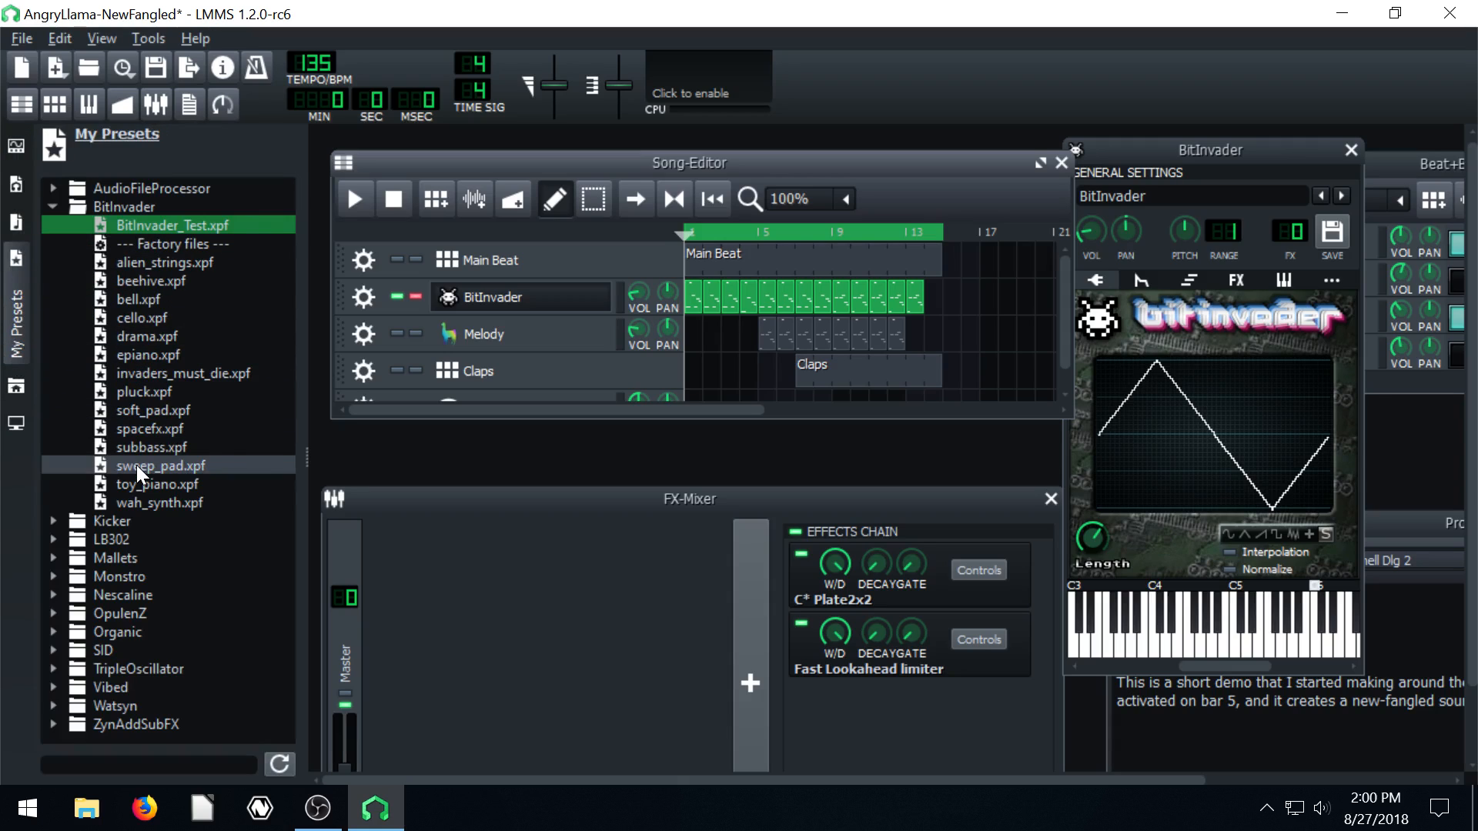
left_click(54, 207)
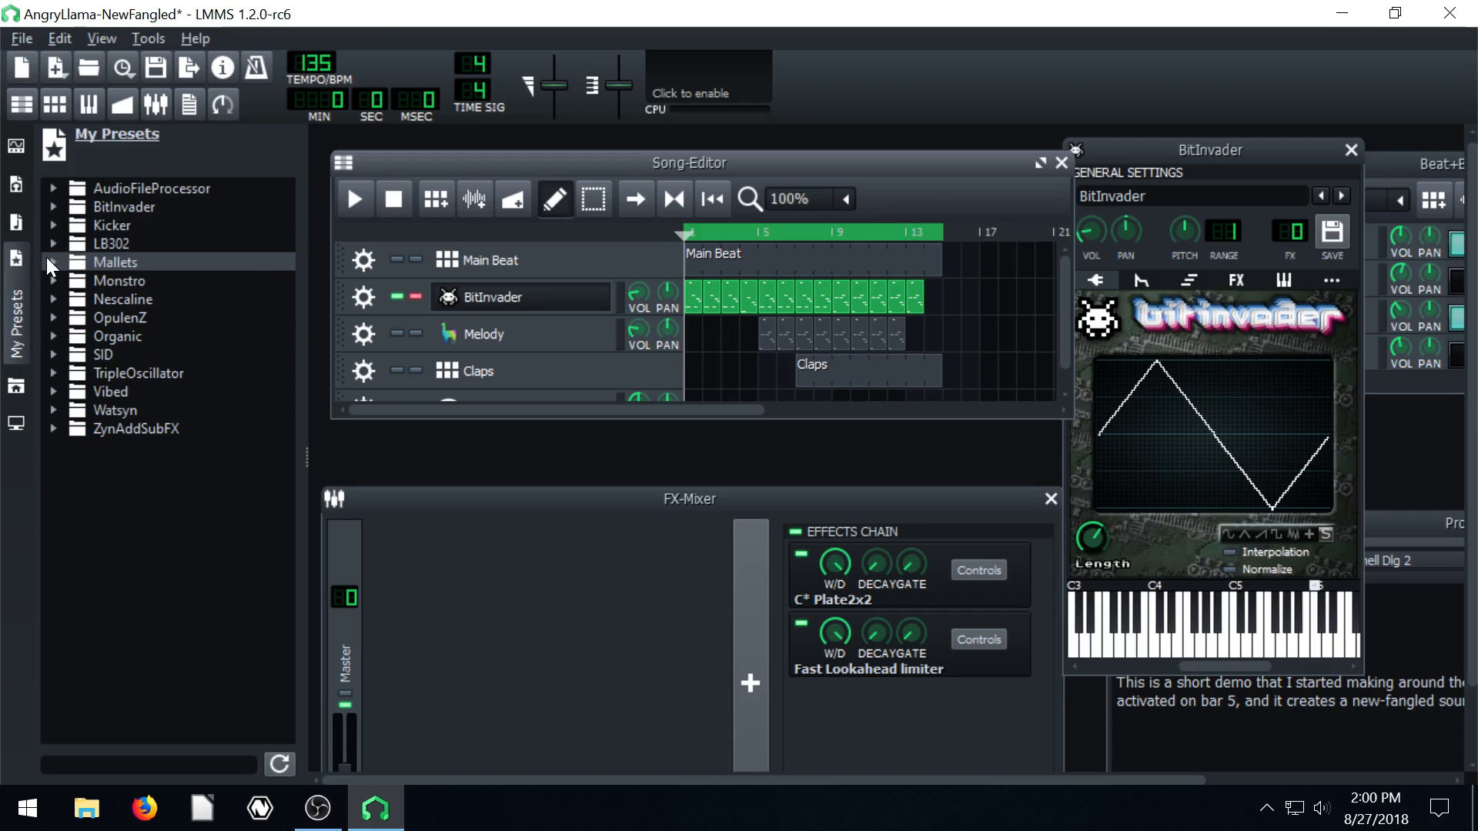
left_click(54, 300)
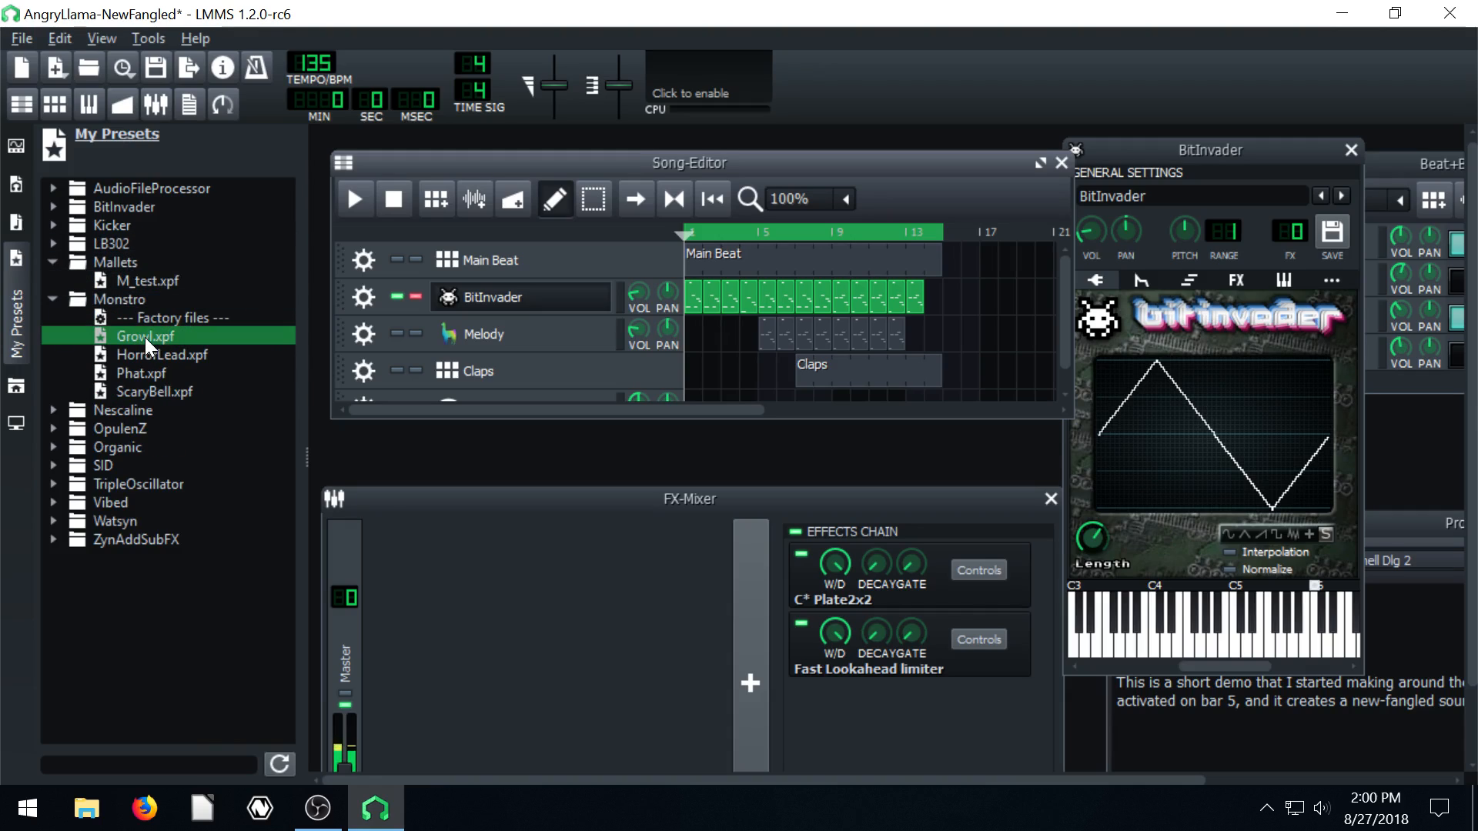
left_click(140, 373)
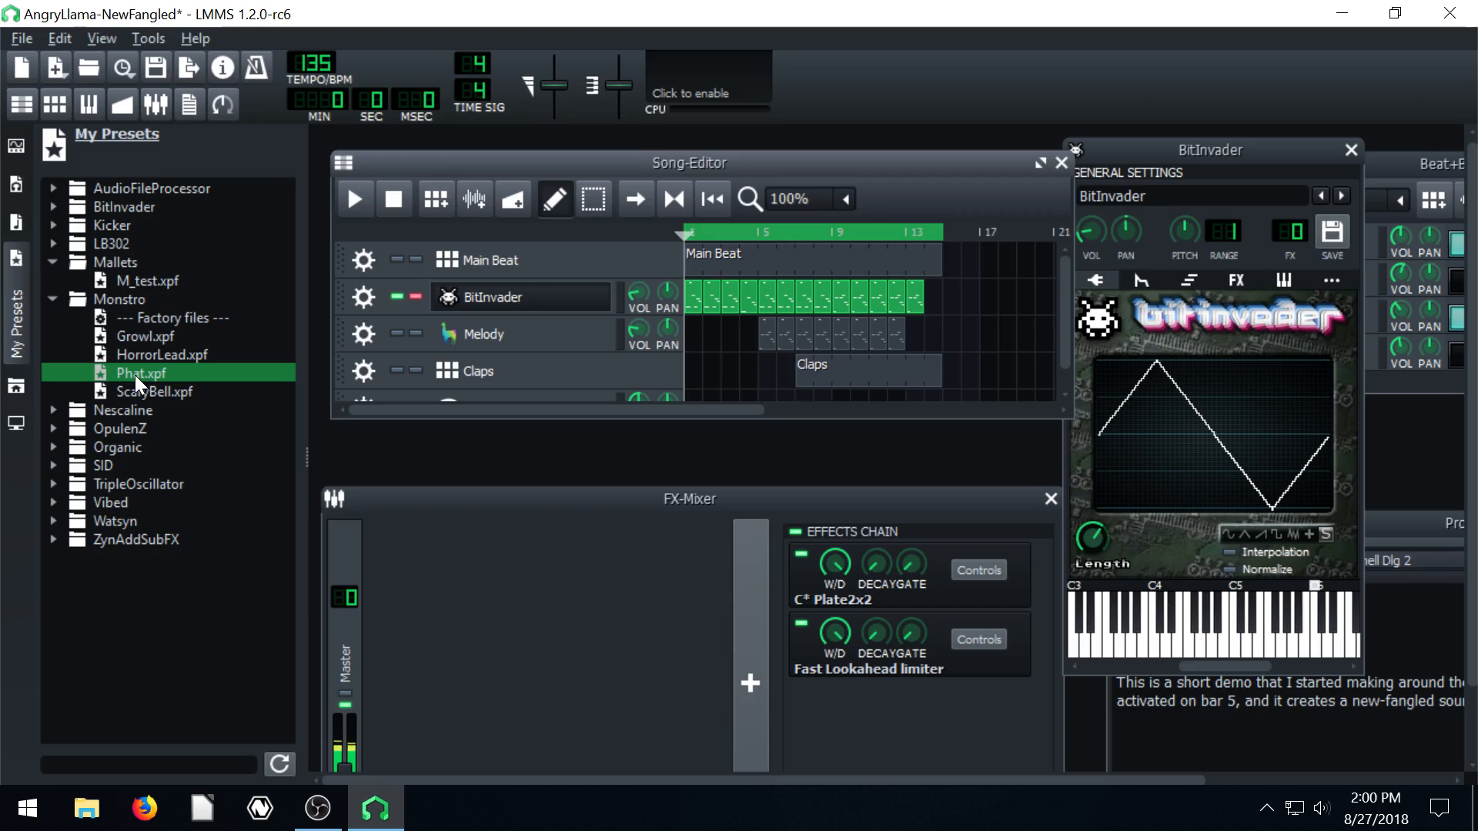
left_click(120, 428)
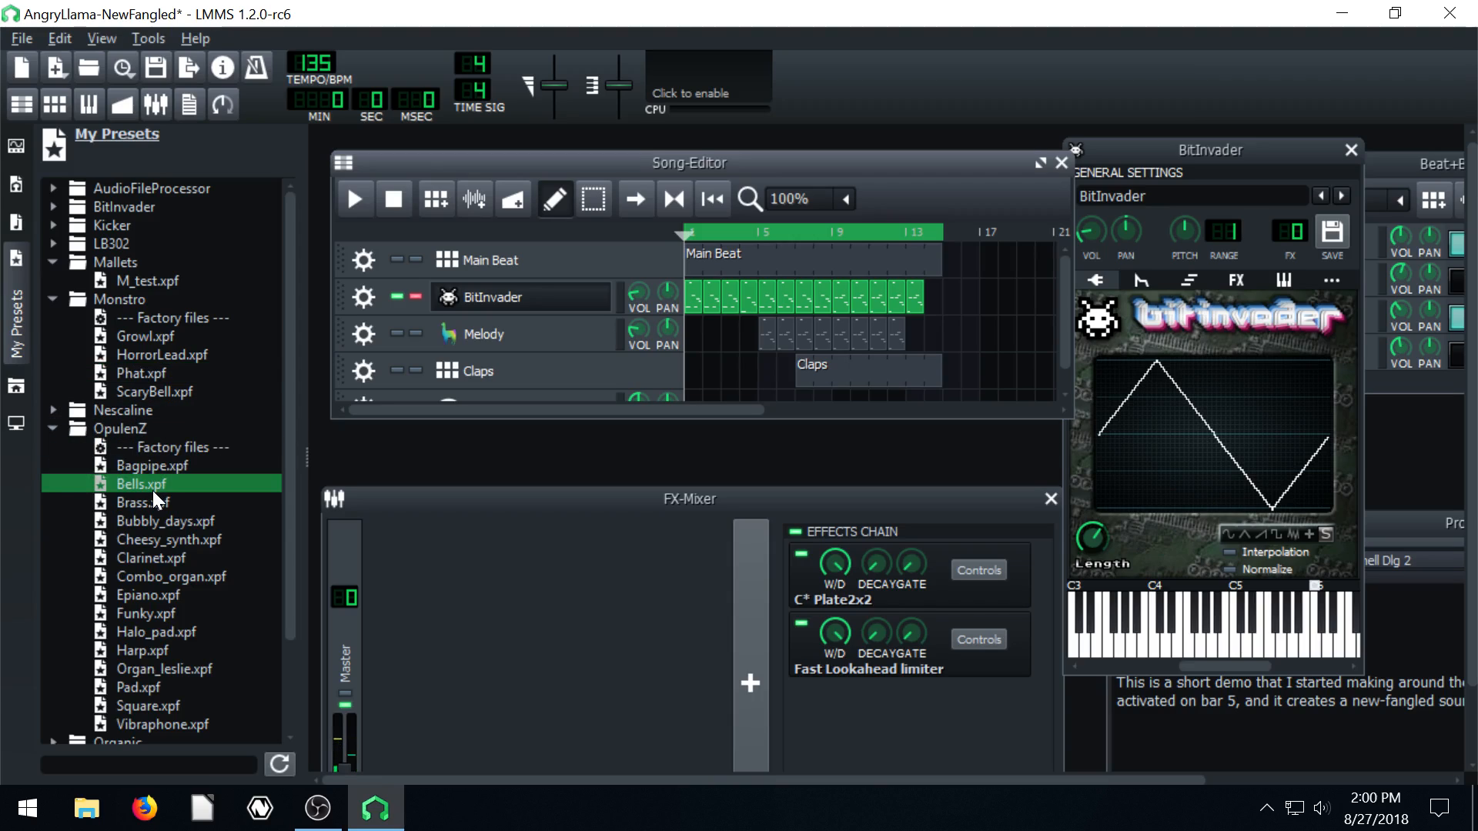
left_click(148, 596)
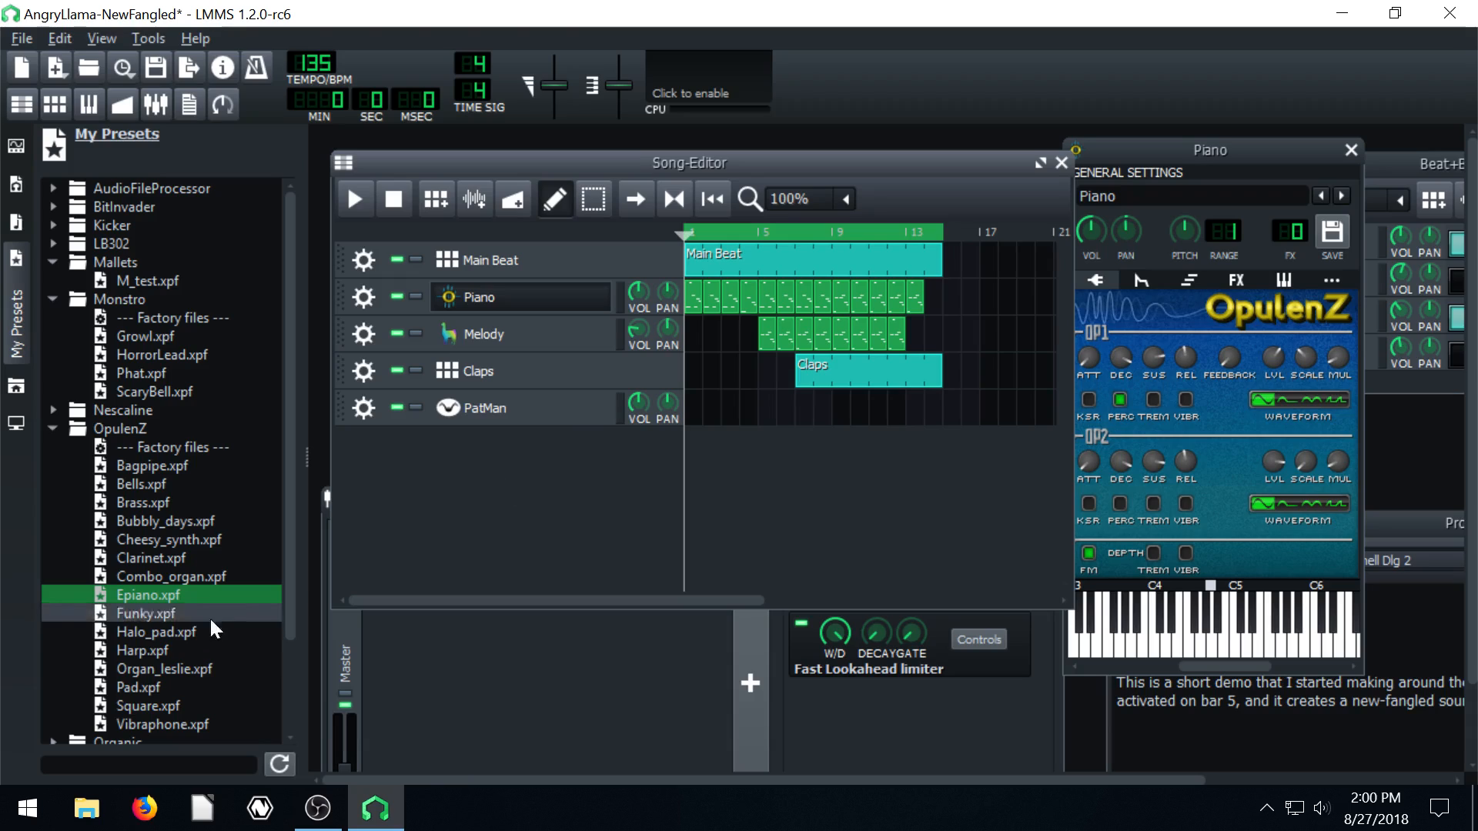
Add an OpulenZ Funky track and give it a four-note clip at bar 1
left_click(144, 614)
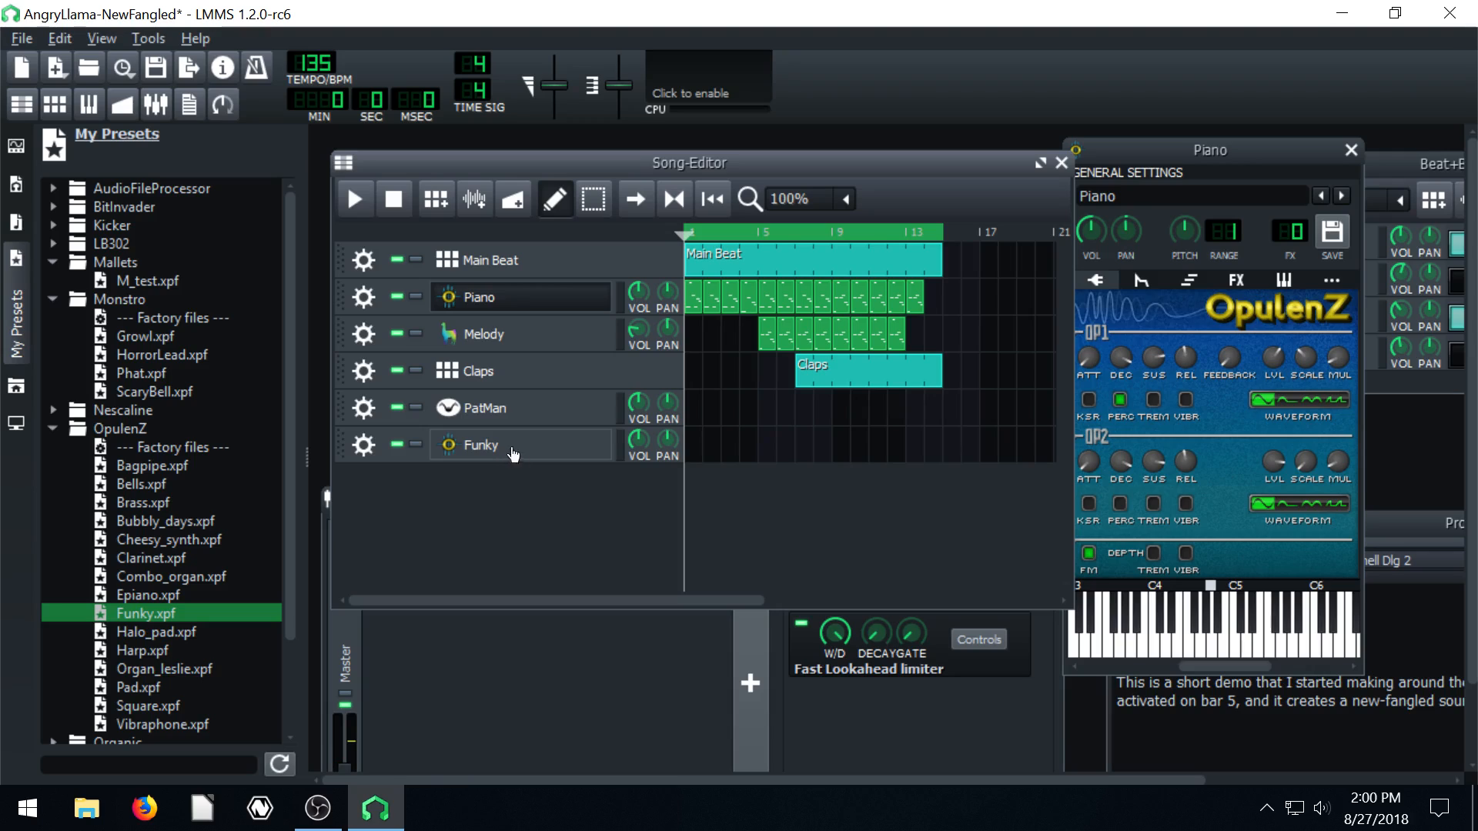
double_click(509, 444)
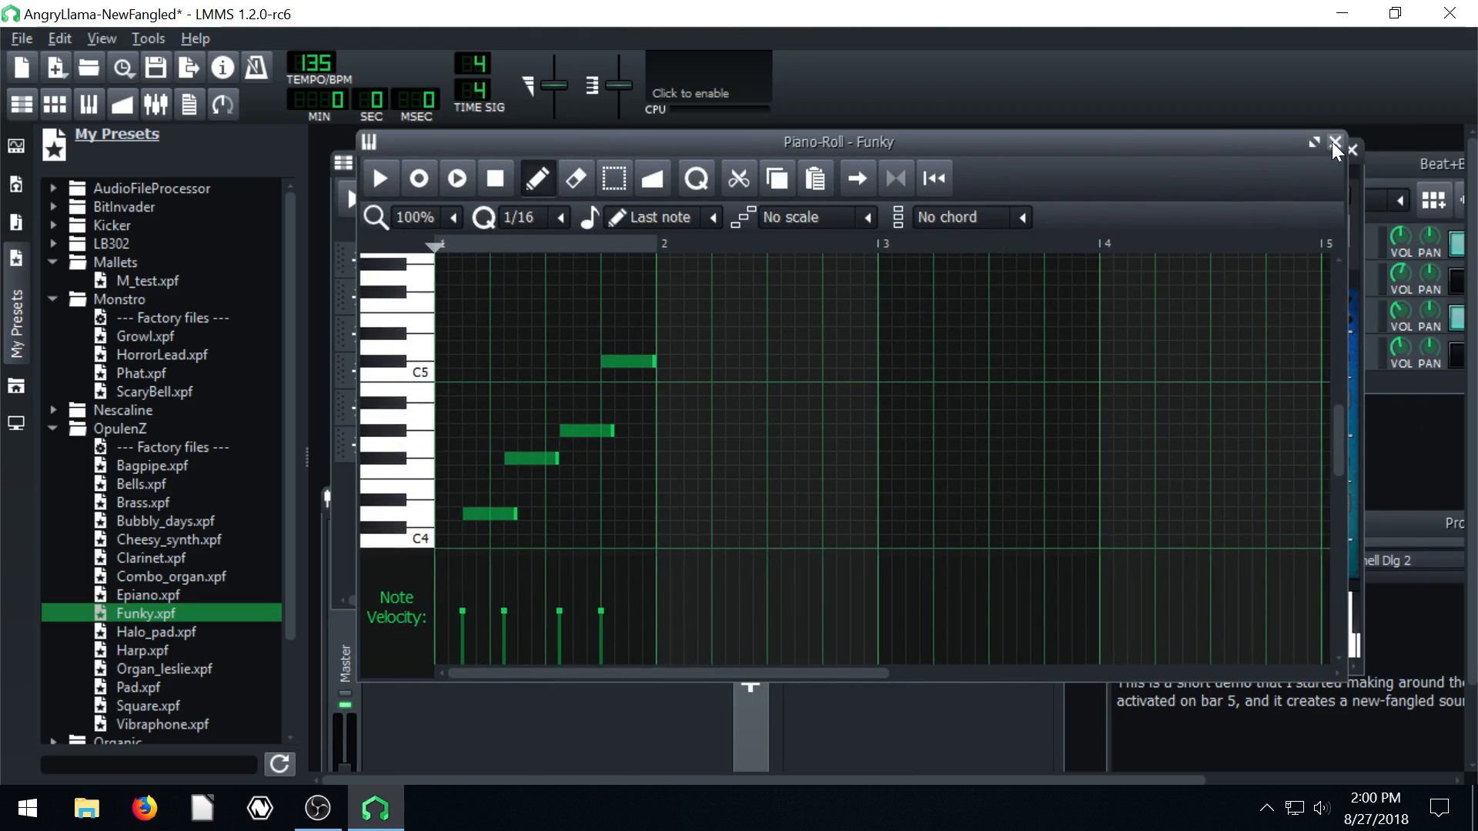
left_click(1336, 143)
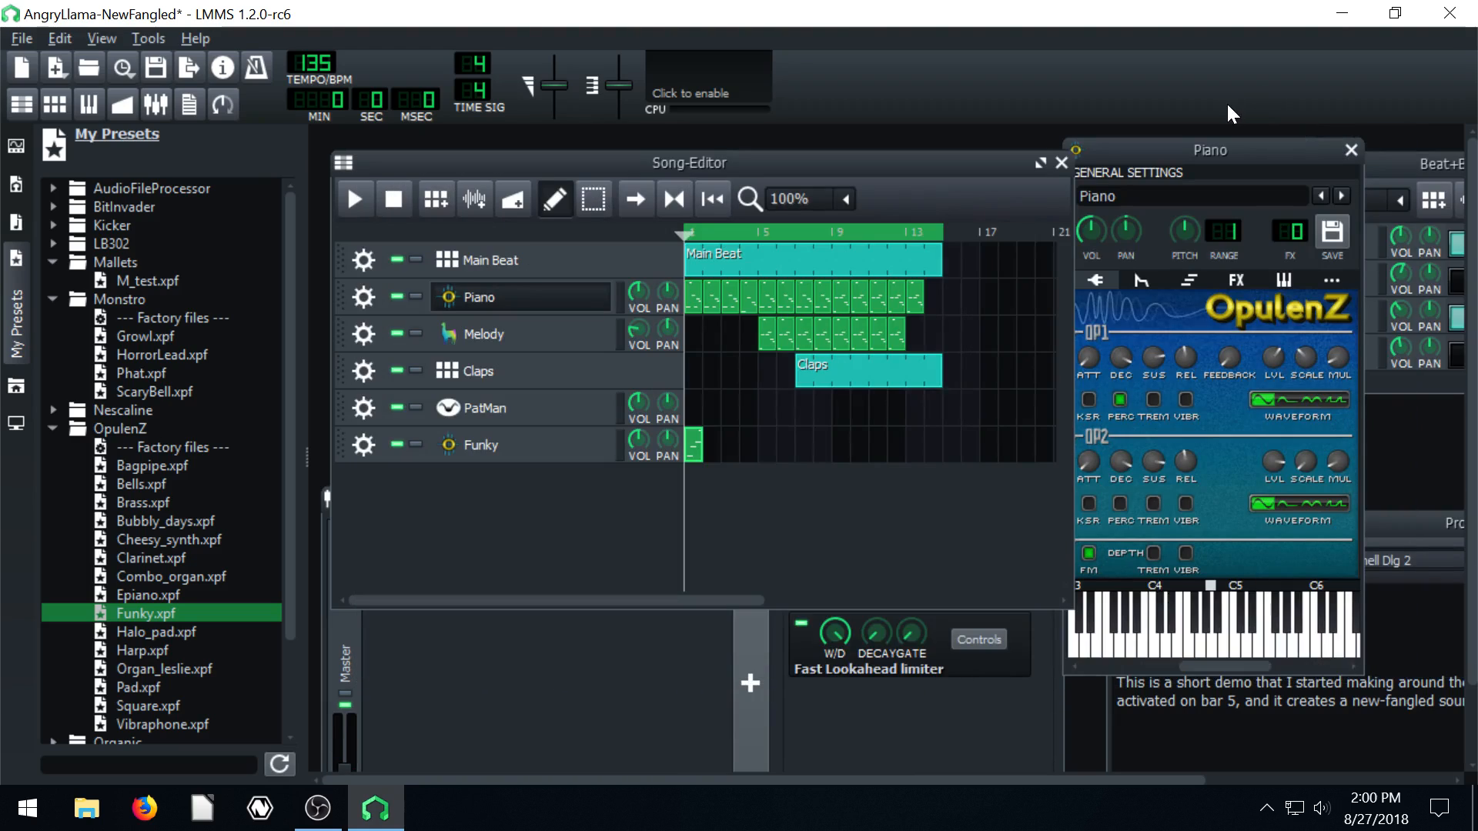